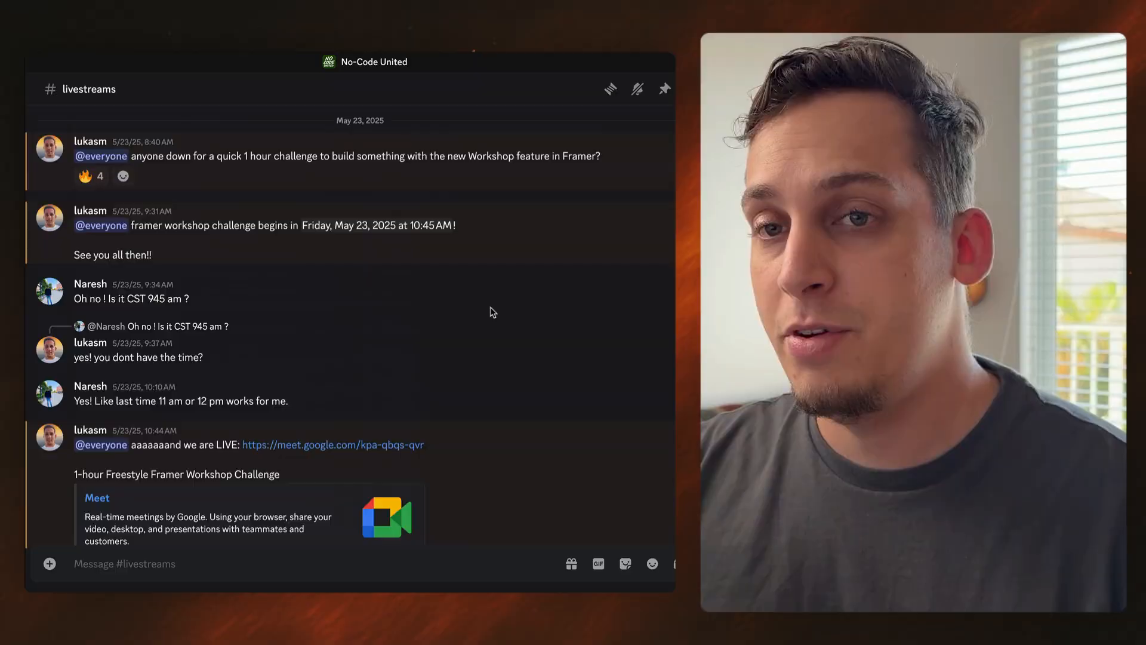
# Step: Scroll down the Figma Community page to reach the Design Tokens plugin listing
pyautogui.scroll(-3)
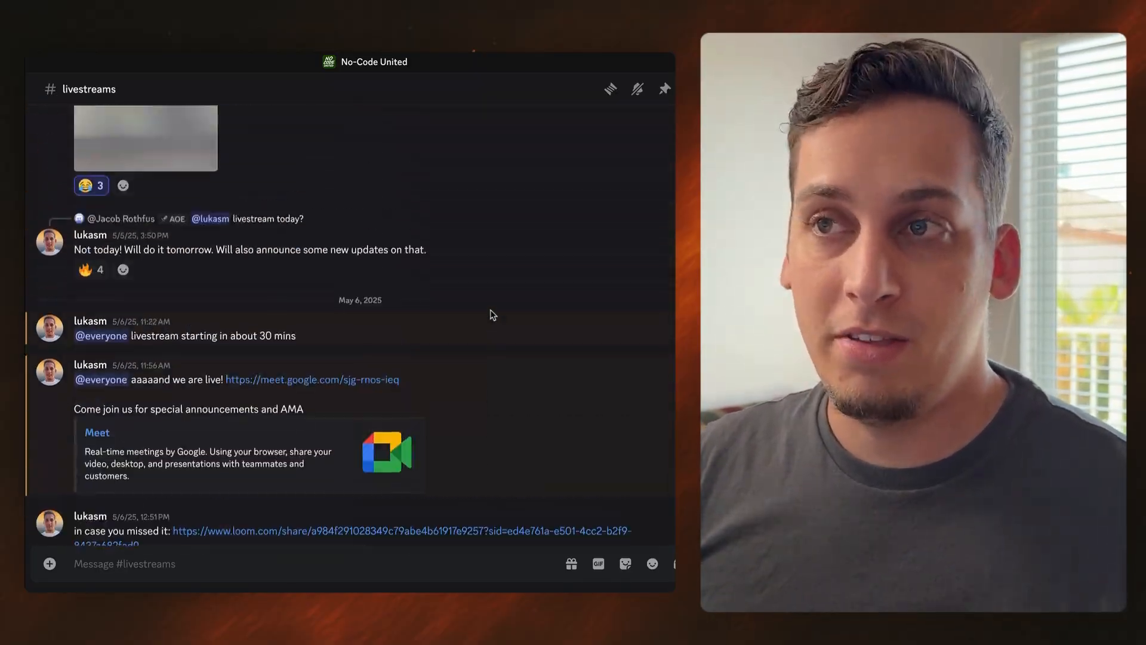
pyautogui.scroll(-3)
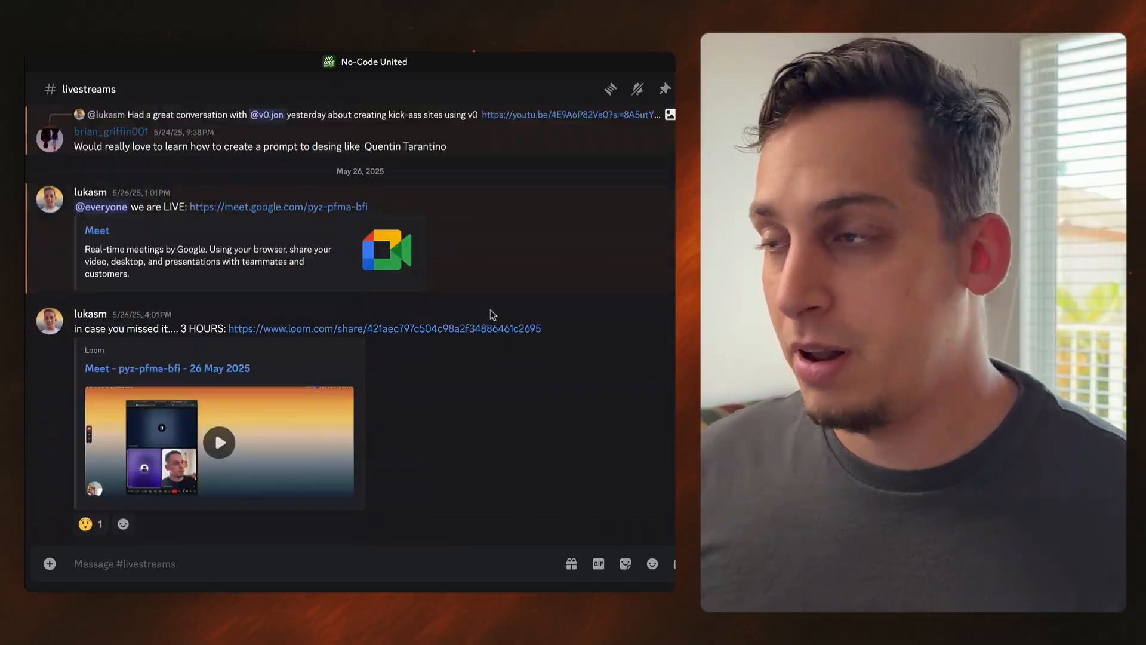
pyautogui.scroll(-3)
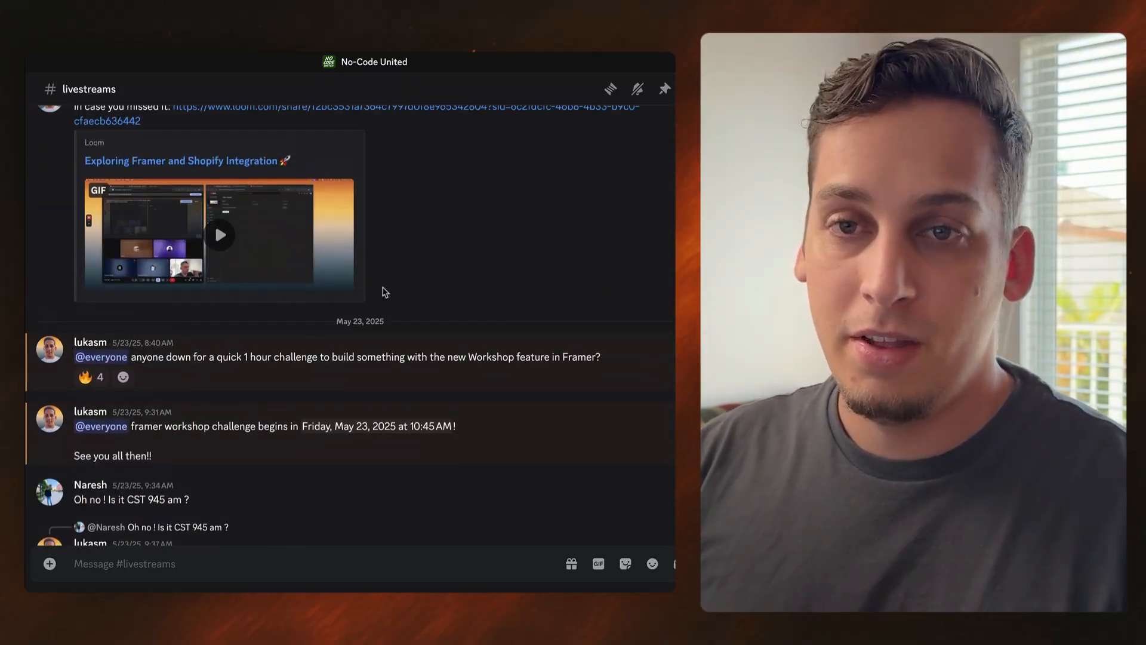
pyautogui.scroll(-3)
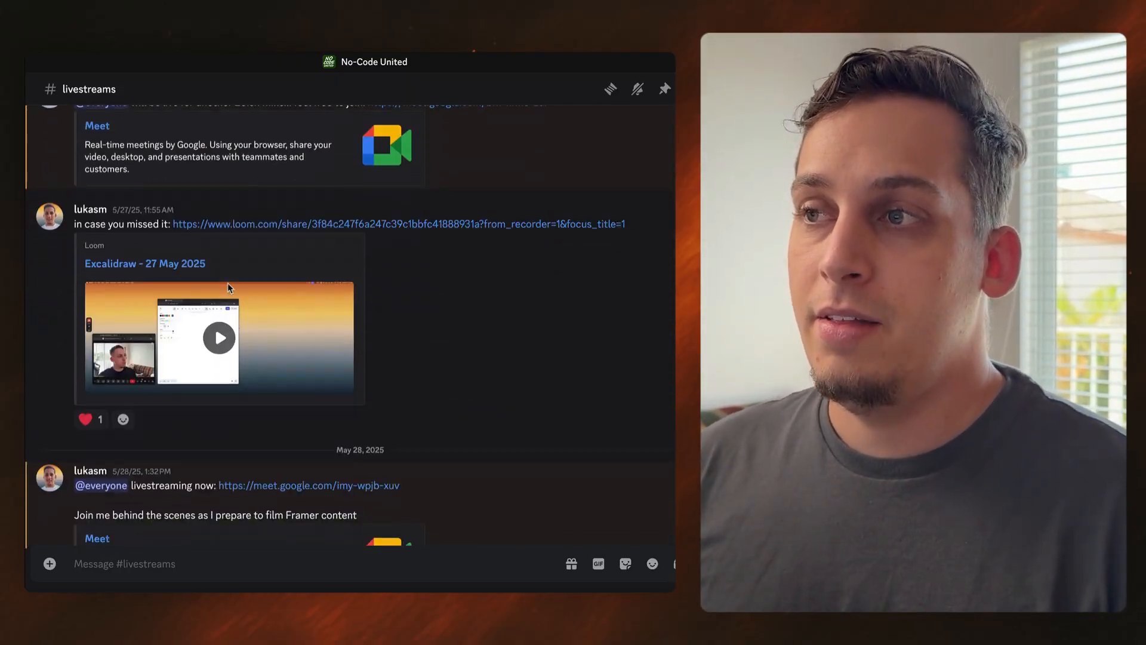
pyautogui.scroll(-3)
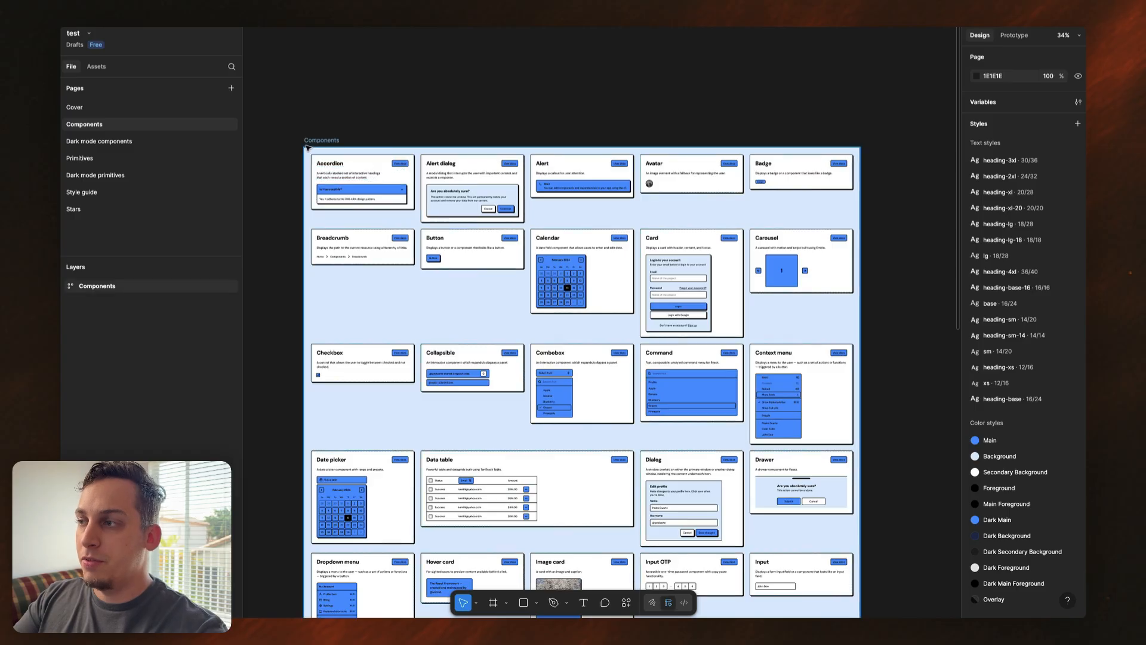
pyautogui.scroll(-3)
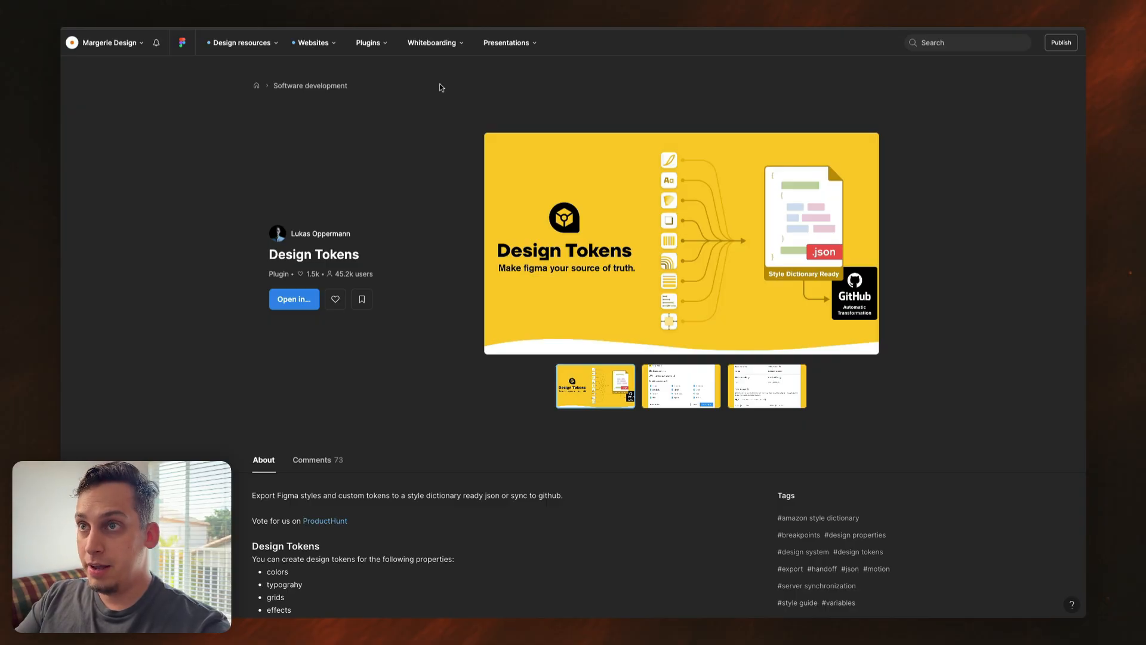
pyautogui.moveTo(453, 129)
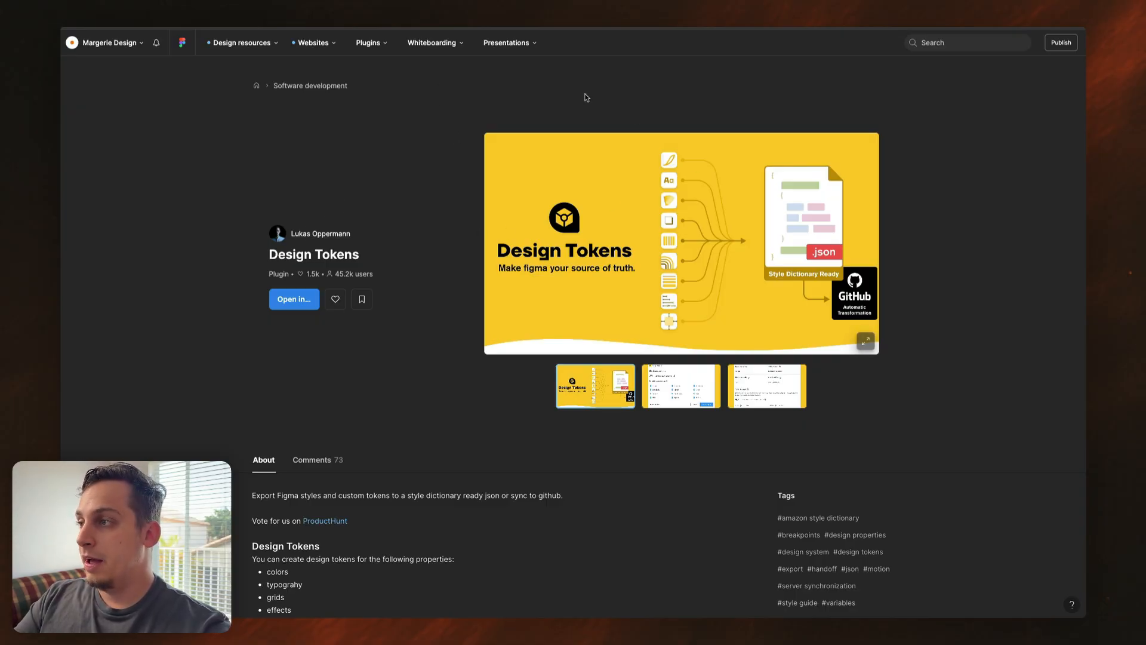
pyautogui.moveTo(711, 286)
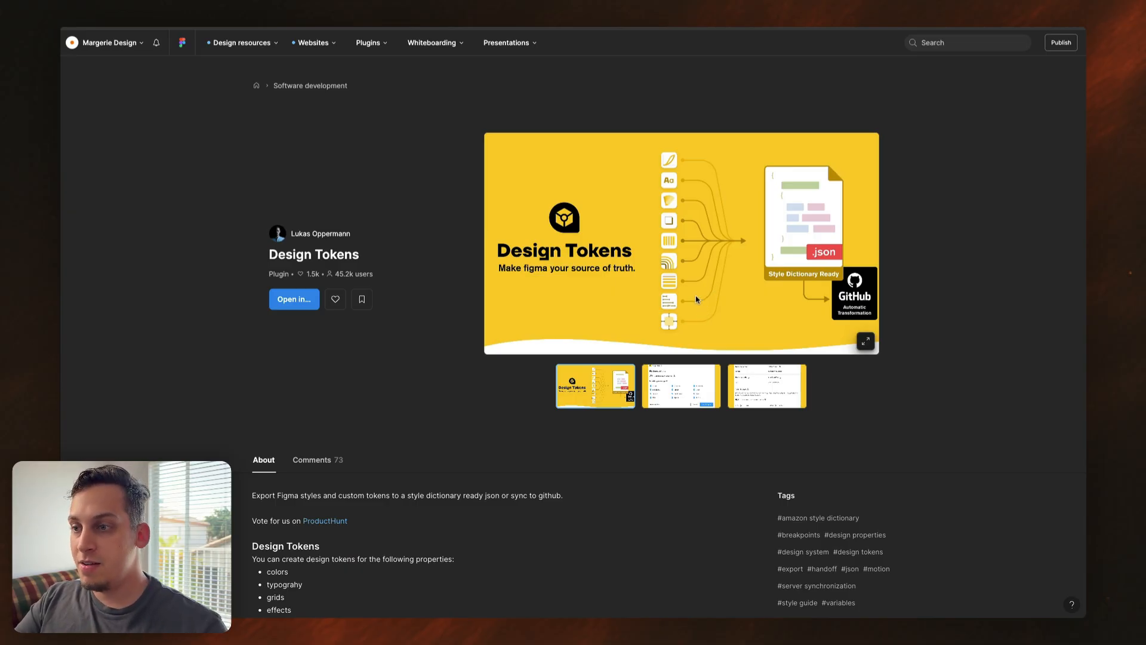
pyautogui.moveTo(682, 305)
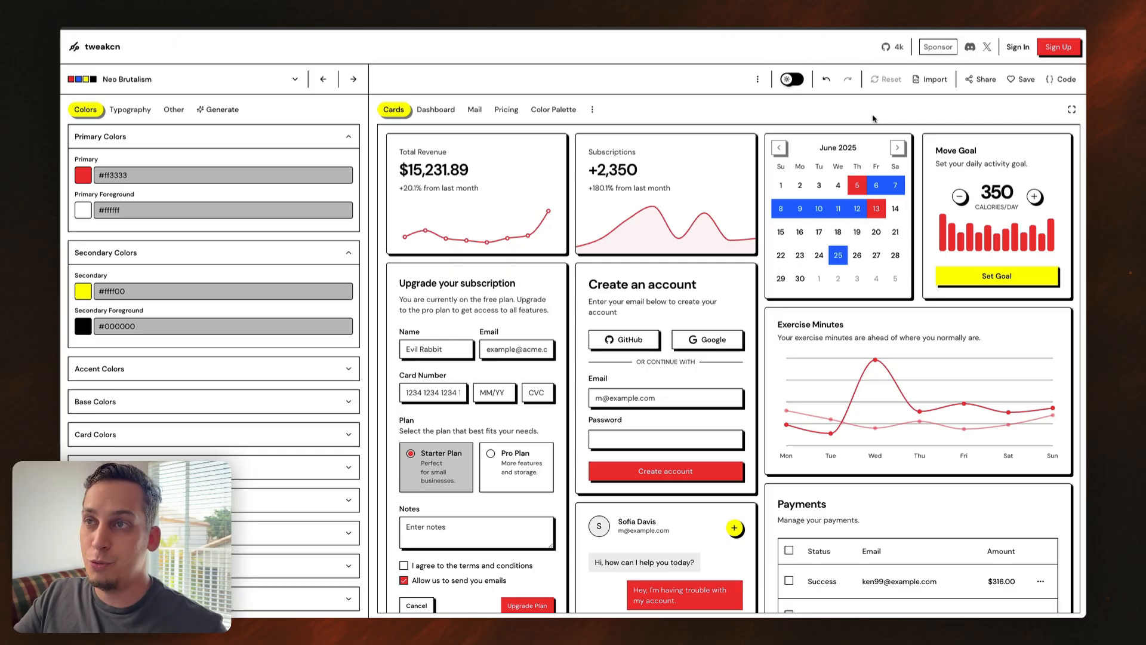
pyautogui.moveTo(1061, 79)
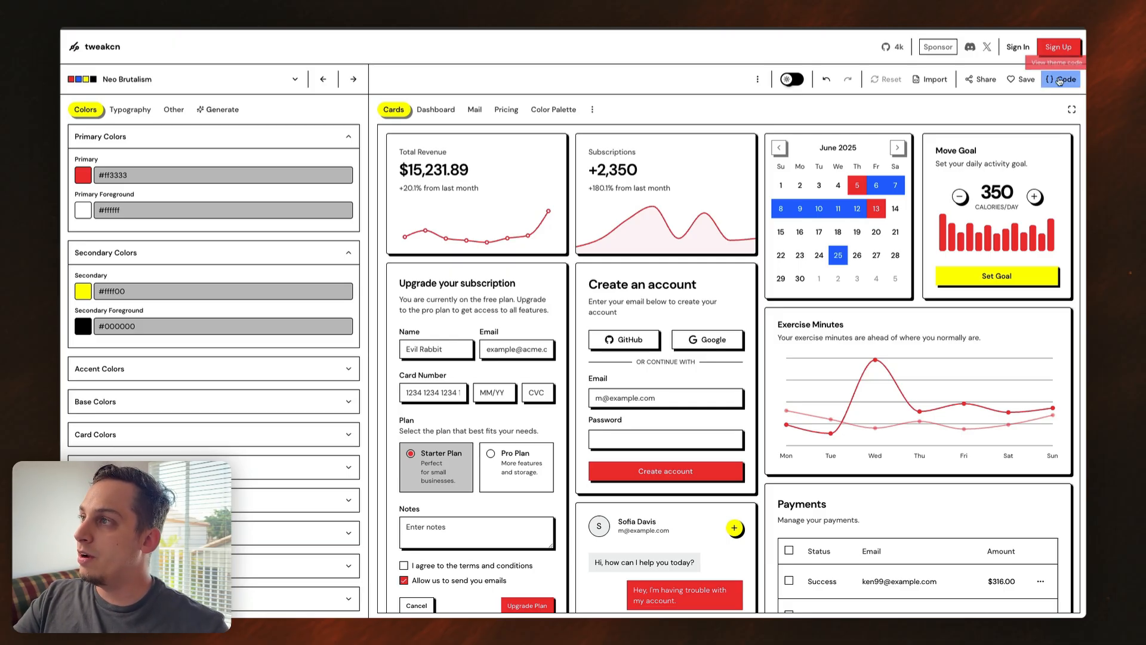
# Step: Show the theme code for tweakcn's Neo Brutalism theme
pyautogui.click(1061, 78)
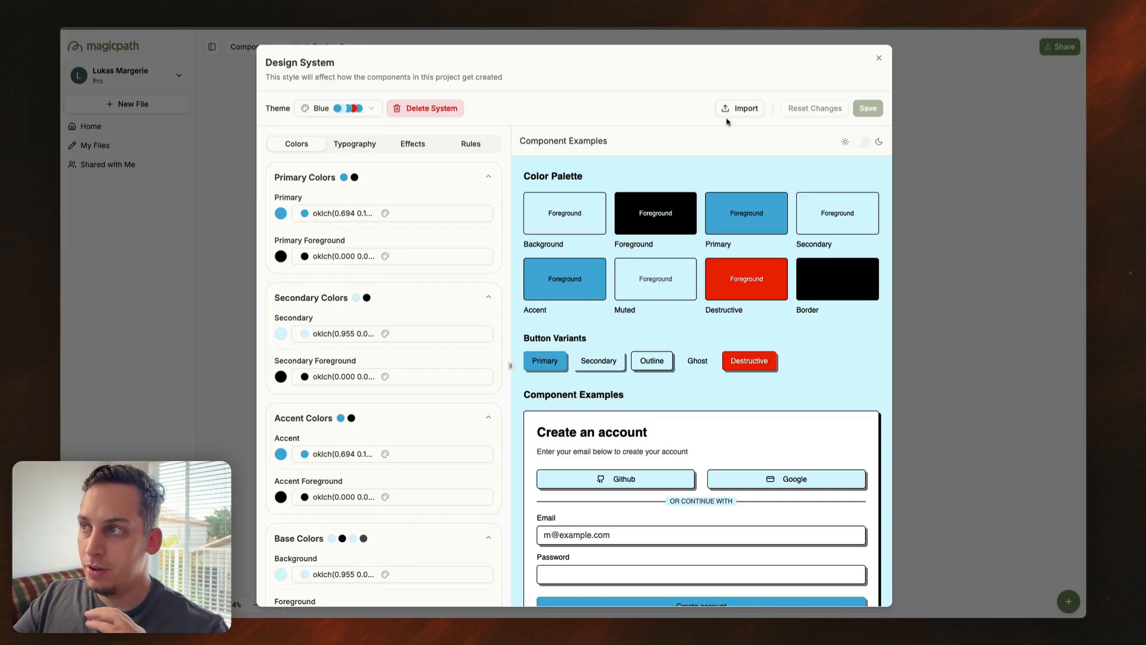
pyautogui.click(740, 108)
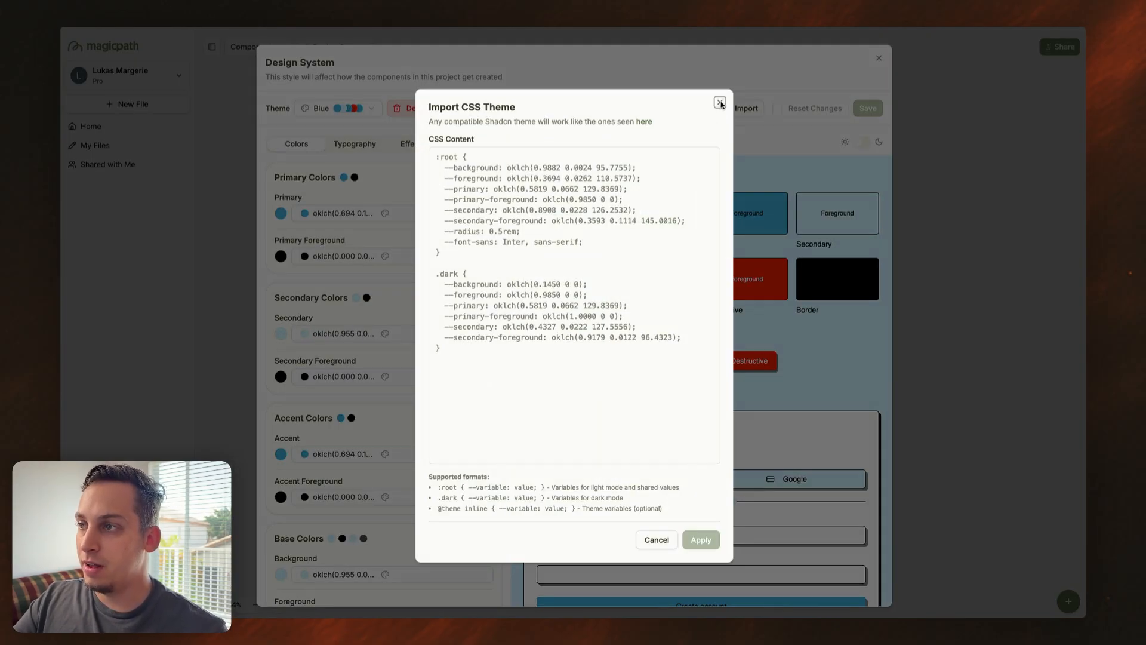
pyautogui.click(721, 101)
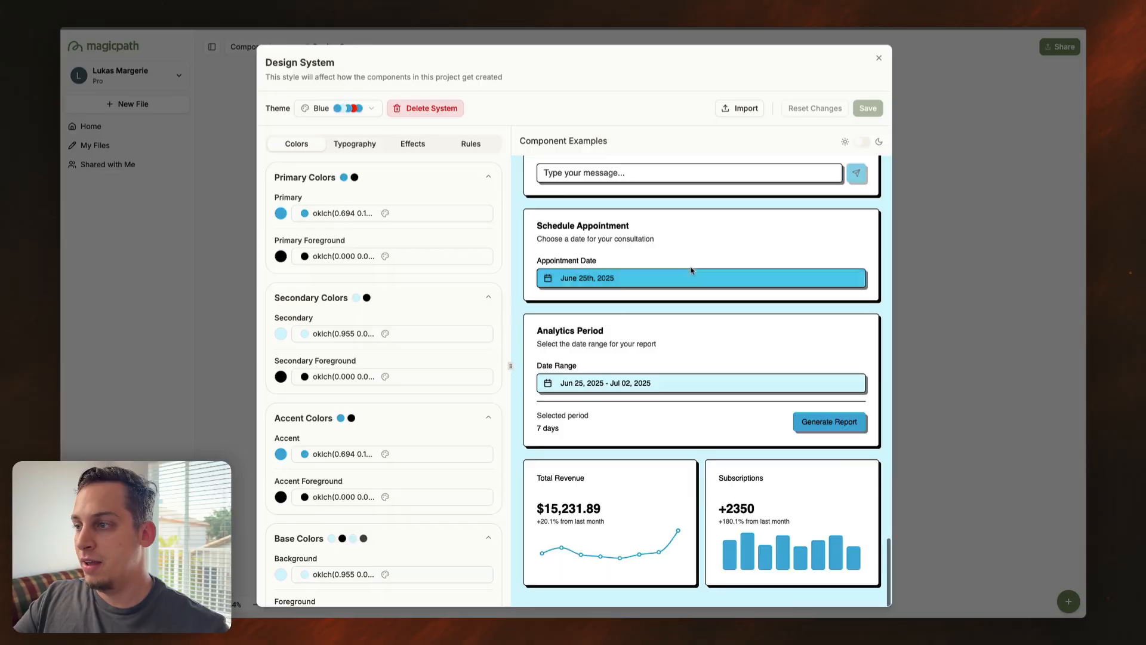
pyautogui.scroll(-3)
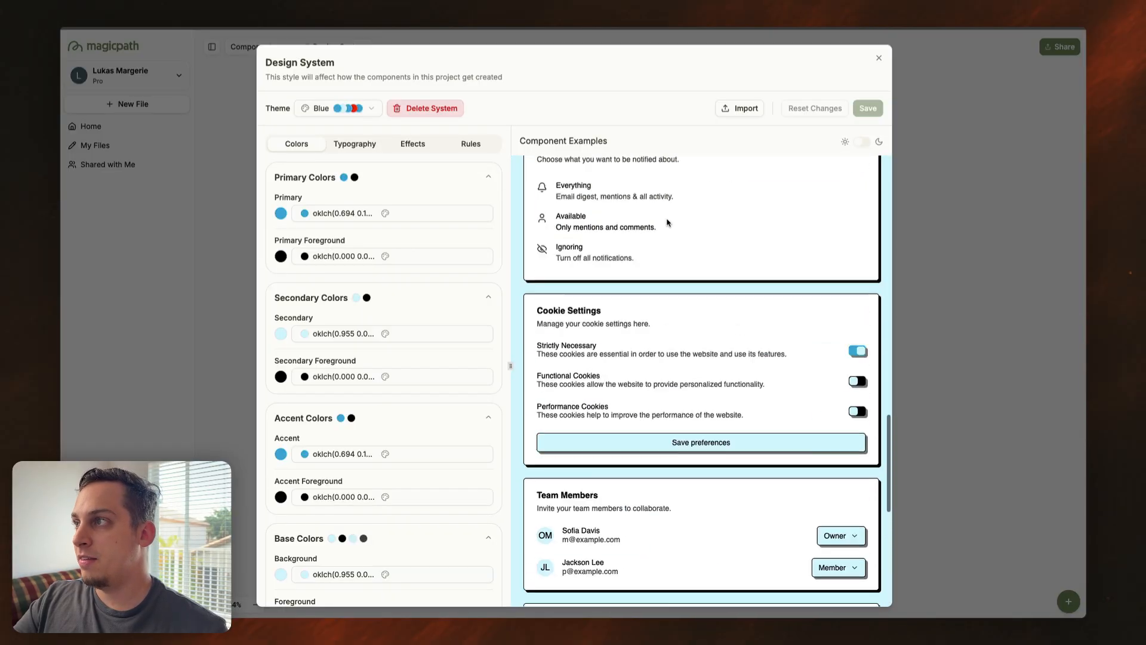
pyautogui.click(879, 59)
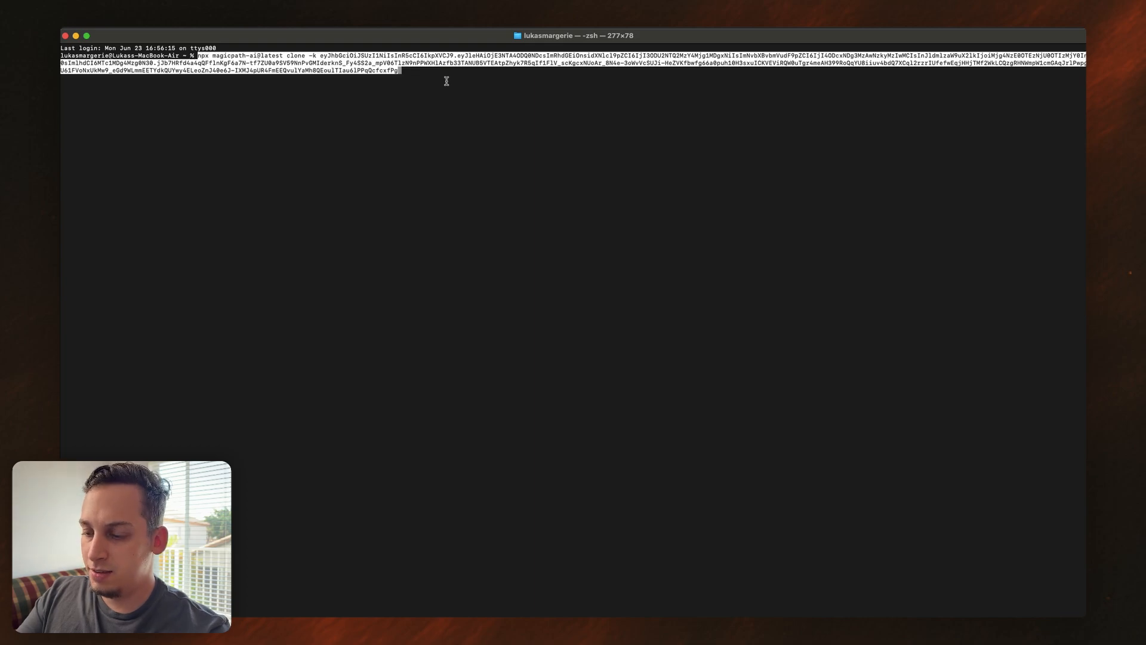
# Step: Run the pasted npx magicpath-ai clone command to download the project
pyautogui.press('Return')
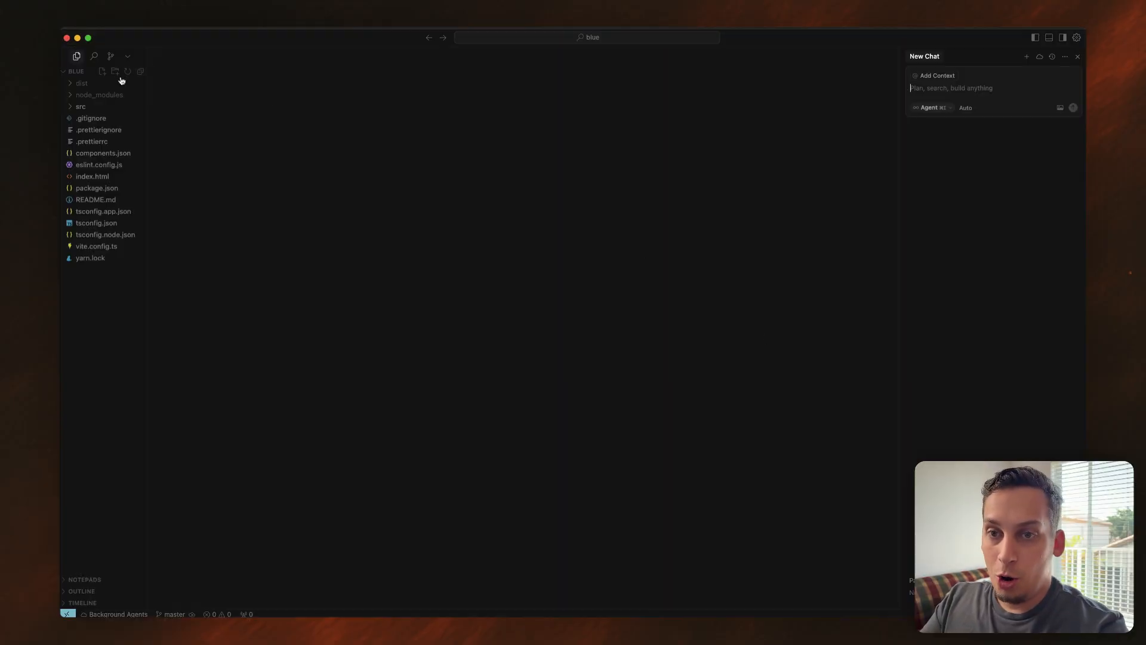
pyautogui.moveTo(153, 30)
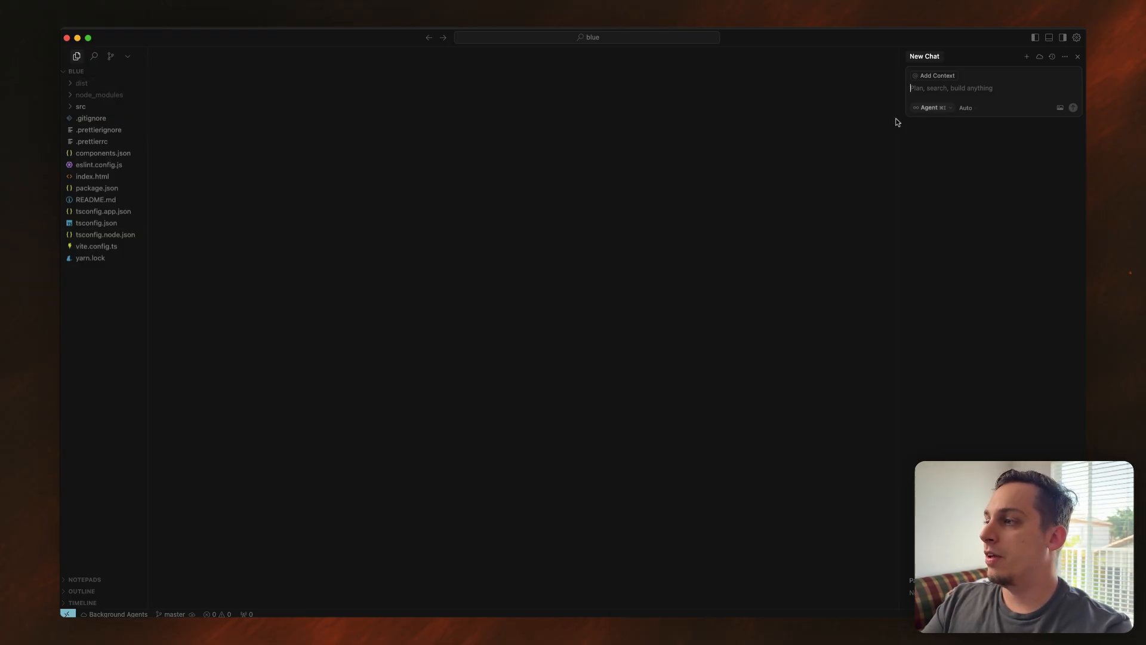
pyautogui.moveTo(1048, 37)
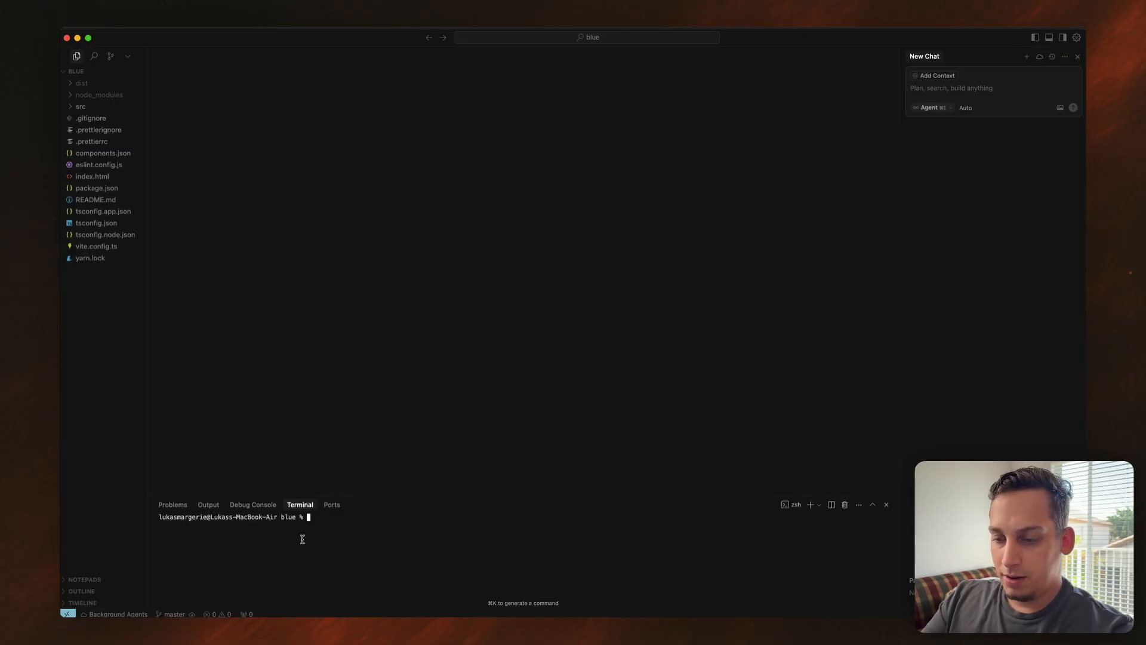
# Step: Enter yarn in Cursor's terminal to install the blue project's packages
pyautogui.write('yarn')
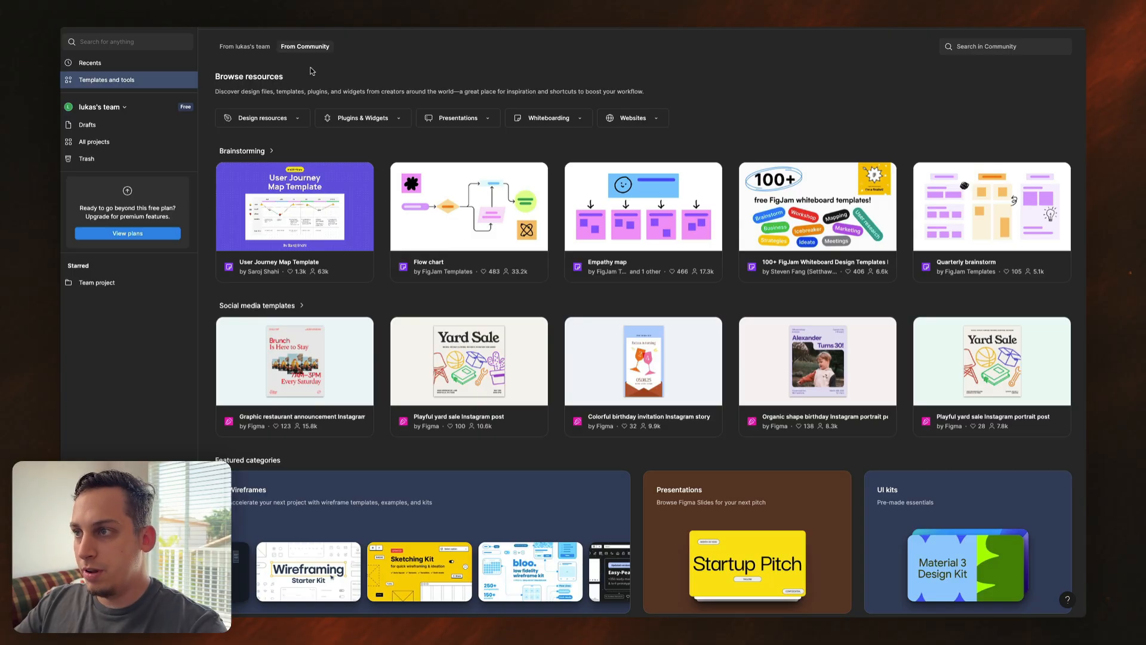
pyautogui.moveTo(301, 117)
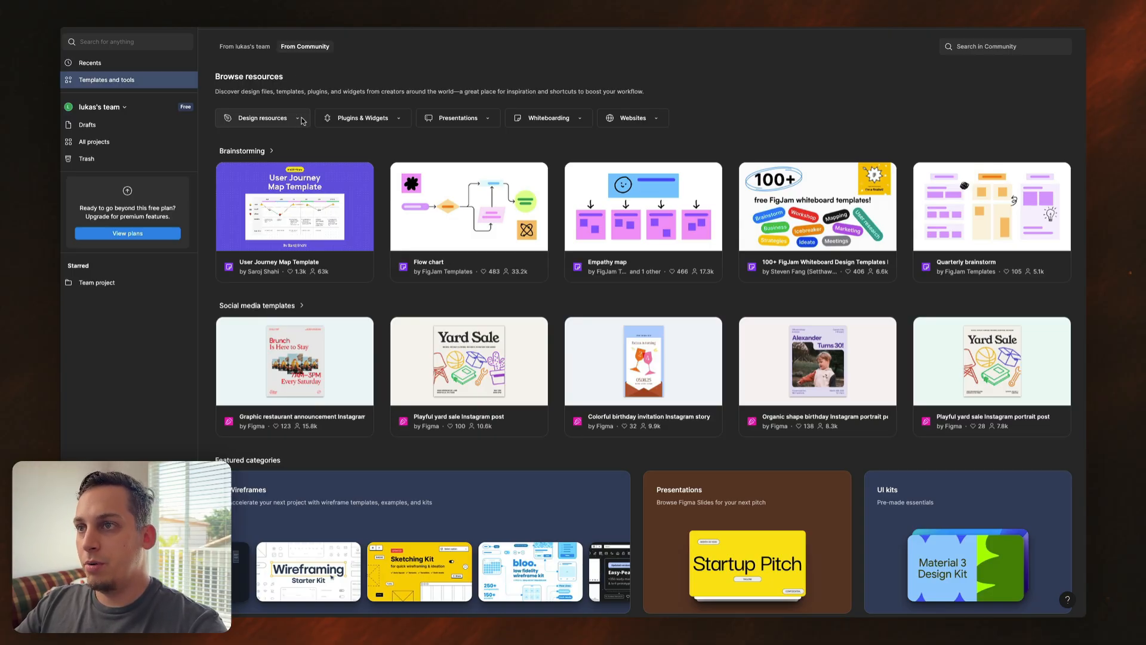
# Step: Pick a category from Figma Community's Design resources dropdown
pyautogui.click(262, 118)
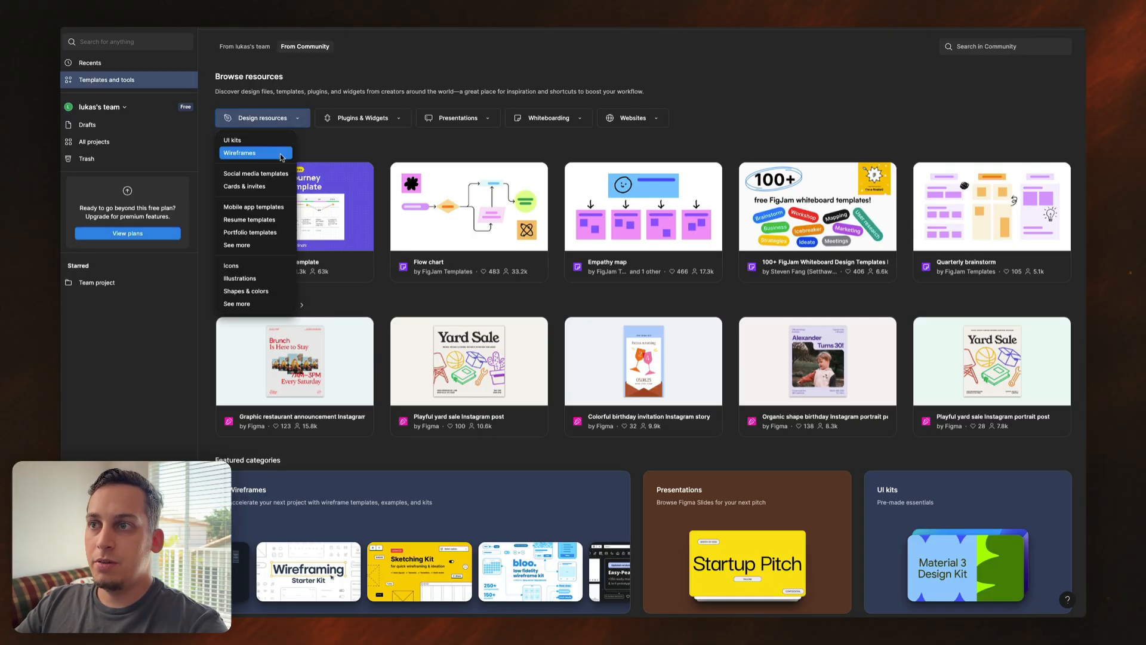
pyautogui.click(252, 206)
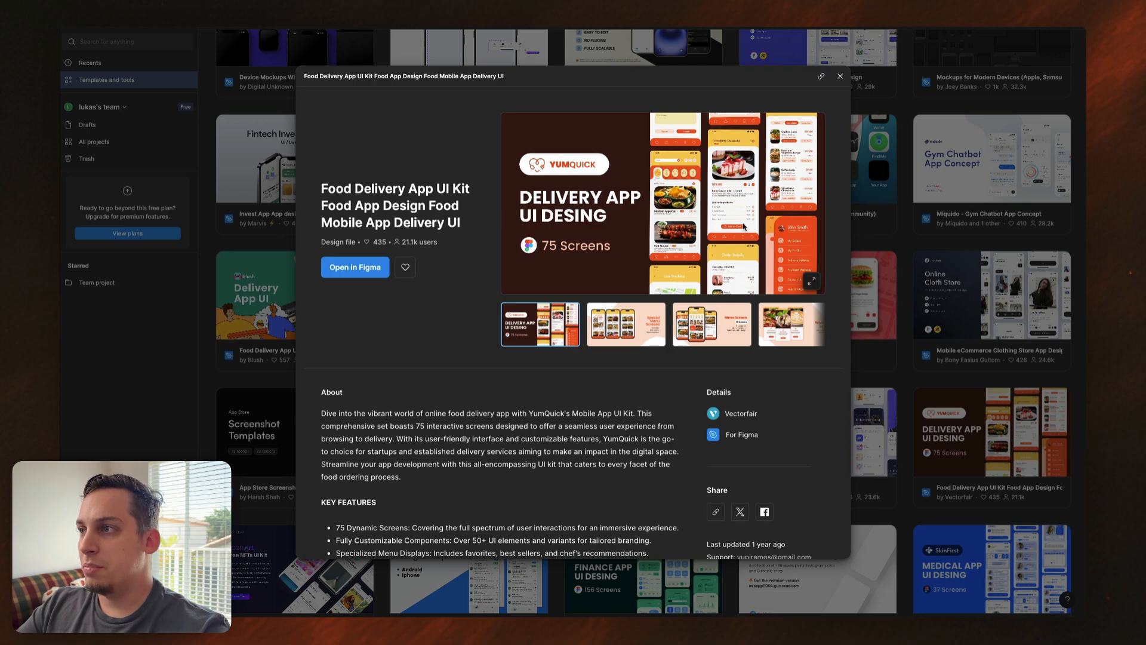
pyautogui.moveTo(356, 267)
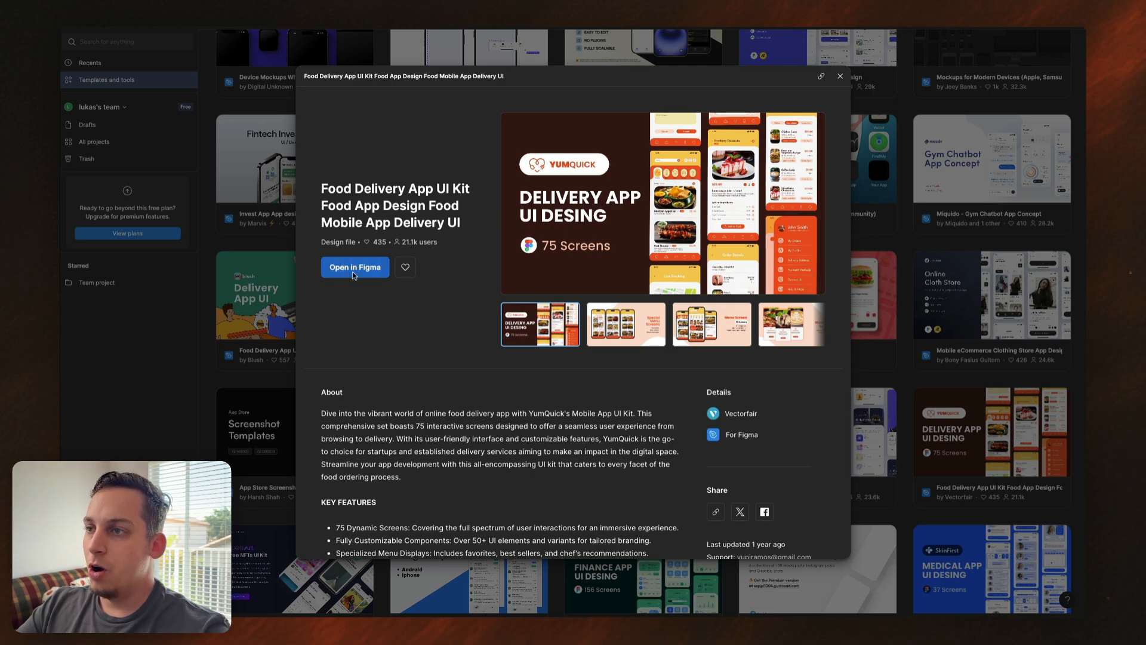
# Step: Open the Food Delivery App UI Kit file's Design System page and select the Buttons frame
pyautogui.click(355, 266)
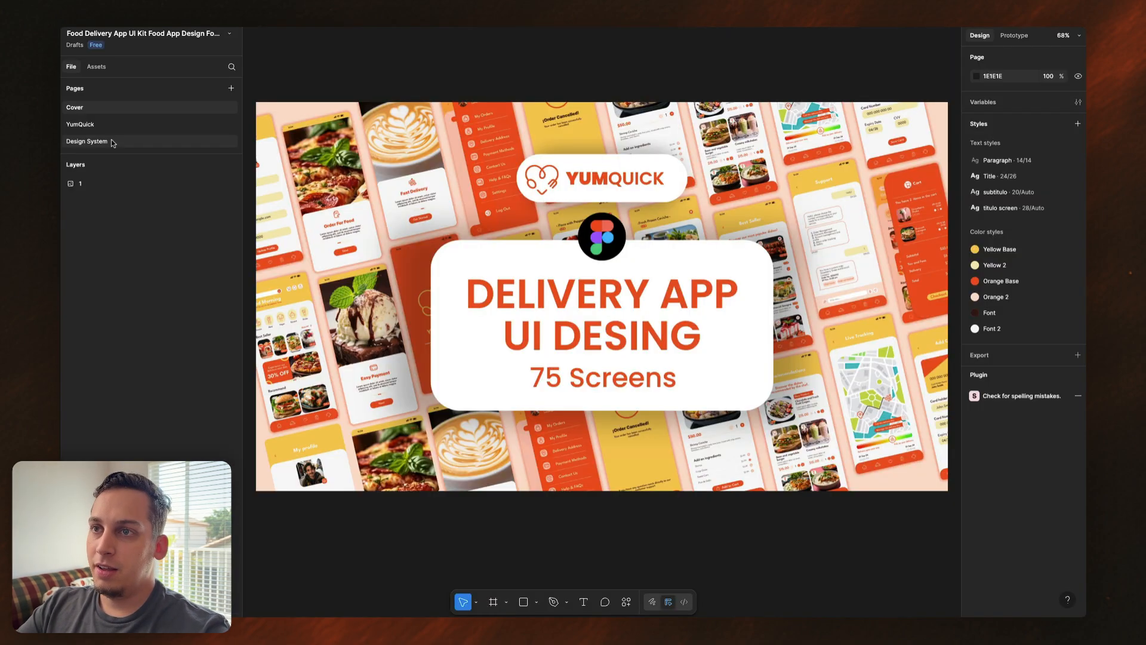
pyautogui.click(88, 141)
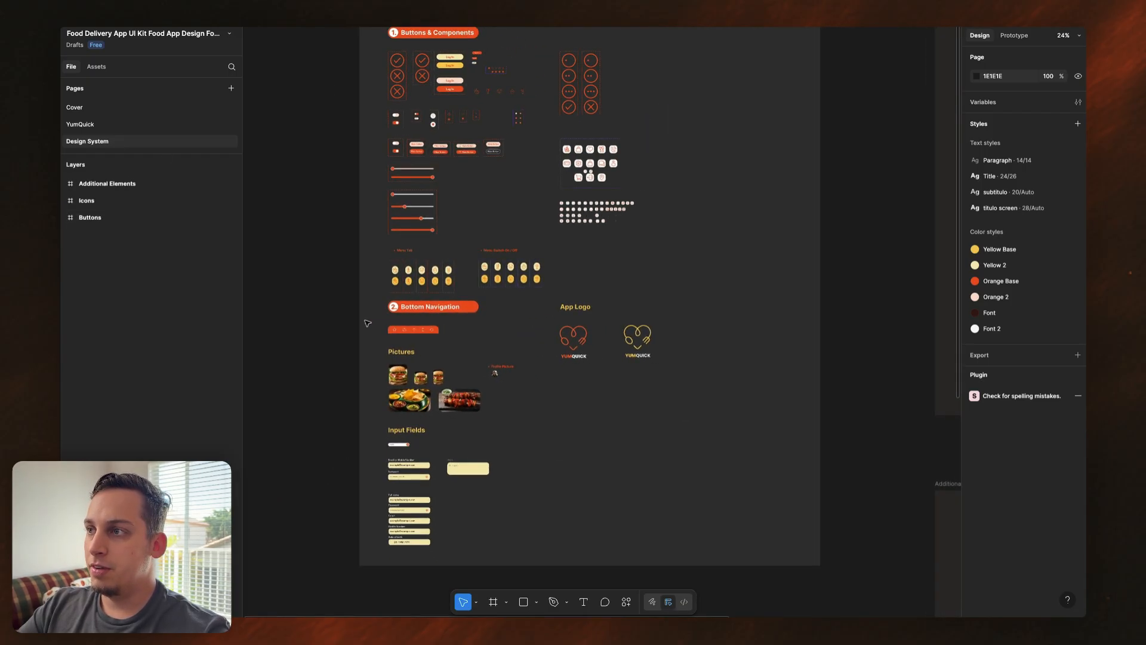
pyautogui.scroll(-3)
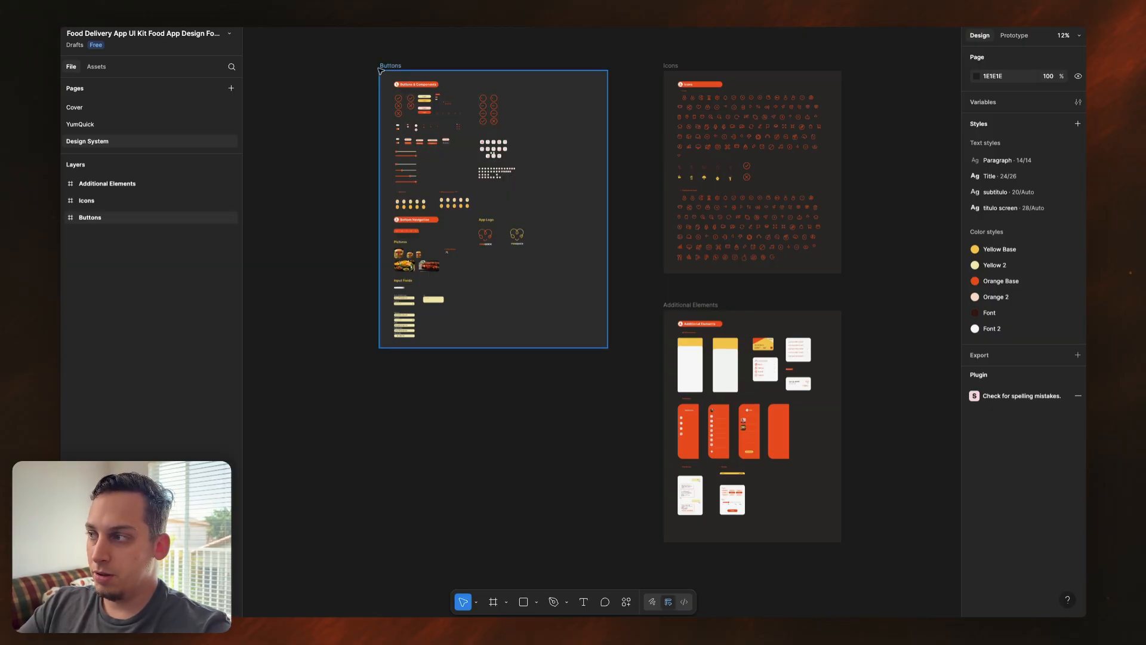
pyautogui.click(346, 62)
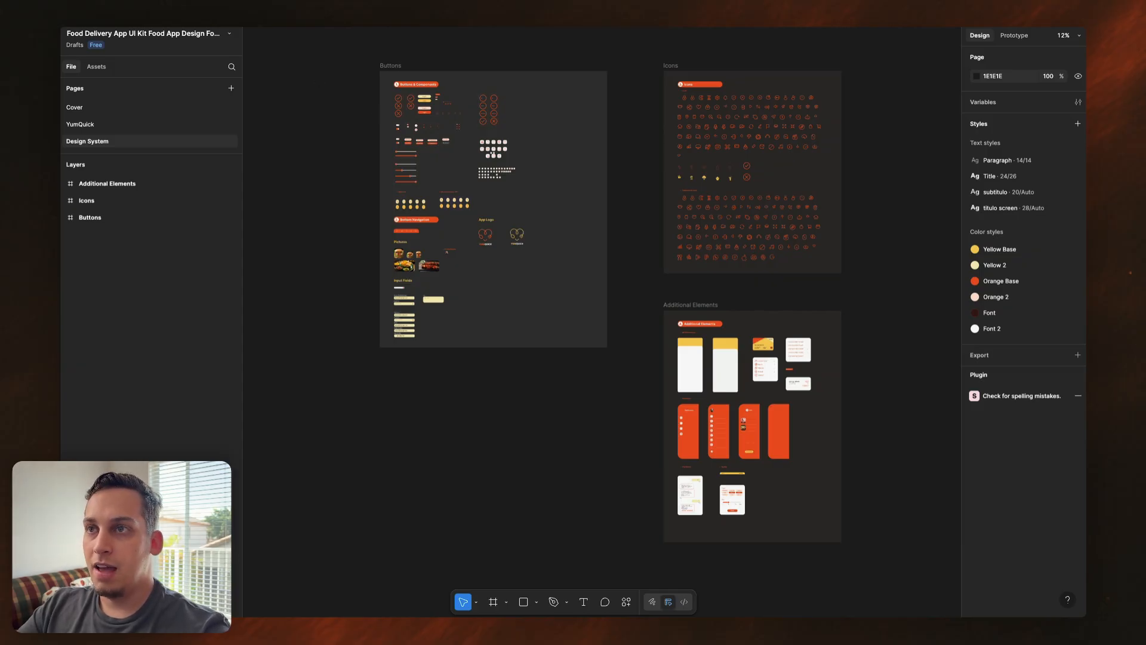
pyautogui.click(626, 602)
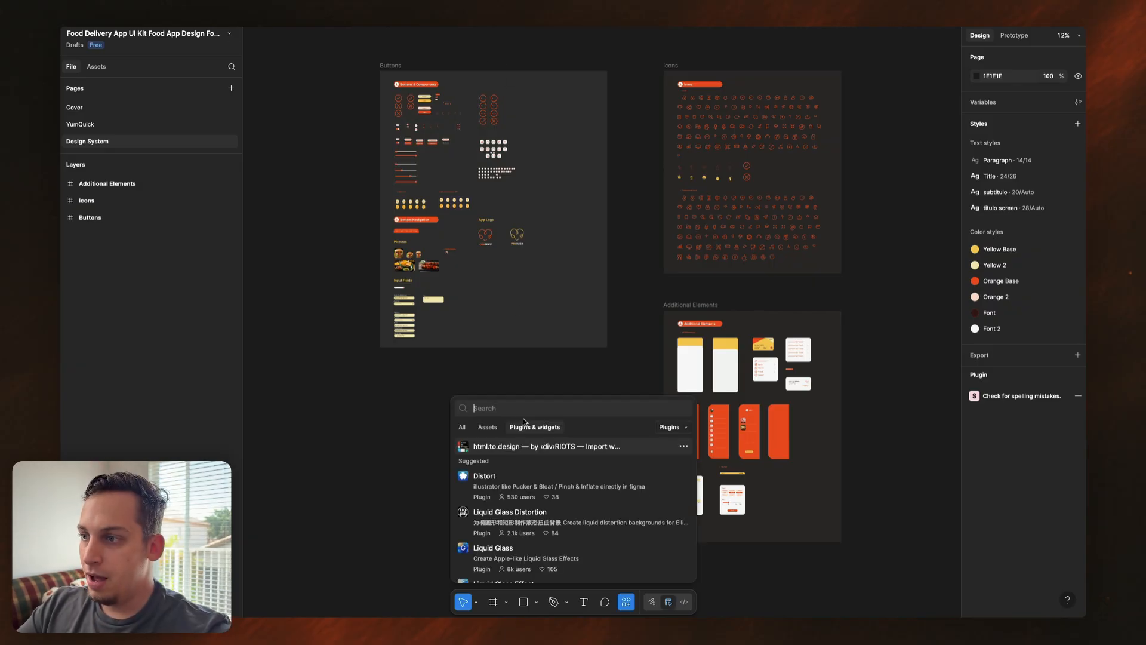
# Step: Find the Design Tokens plugin by searching 'desig' and run it
pyautogui.write('design toke')
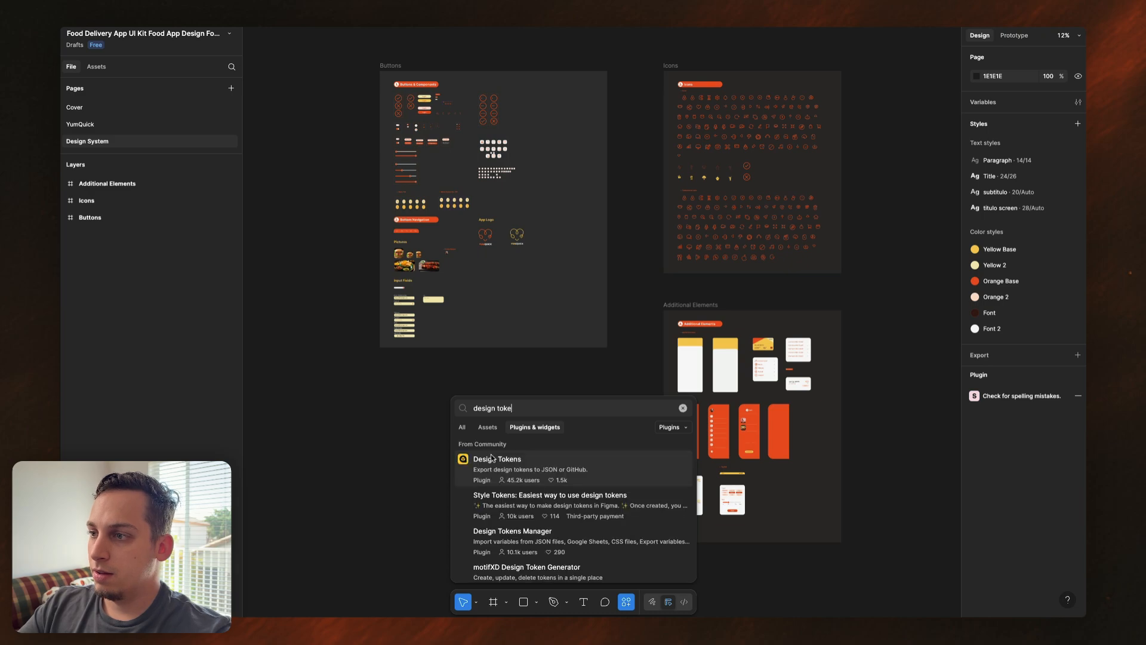
pyautogui.click(497, 459)
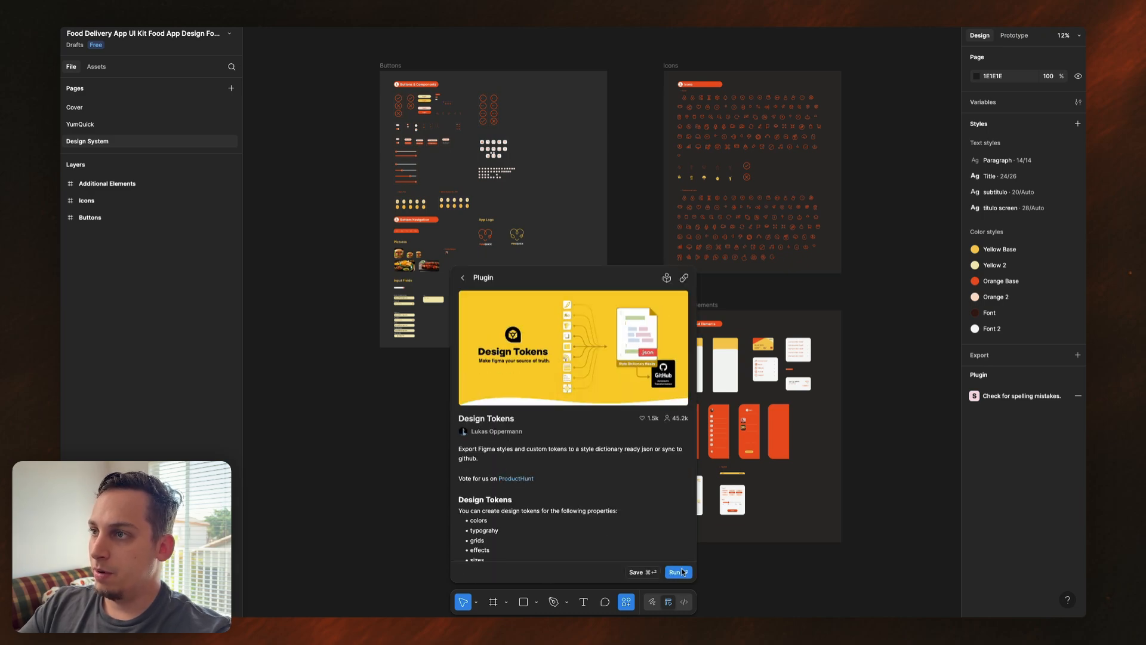
pyautogui.click(686, 572)
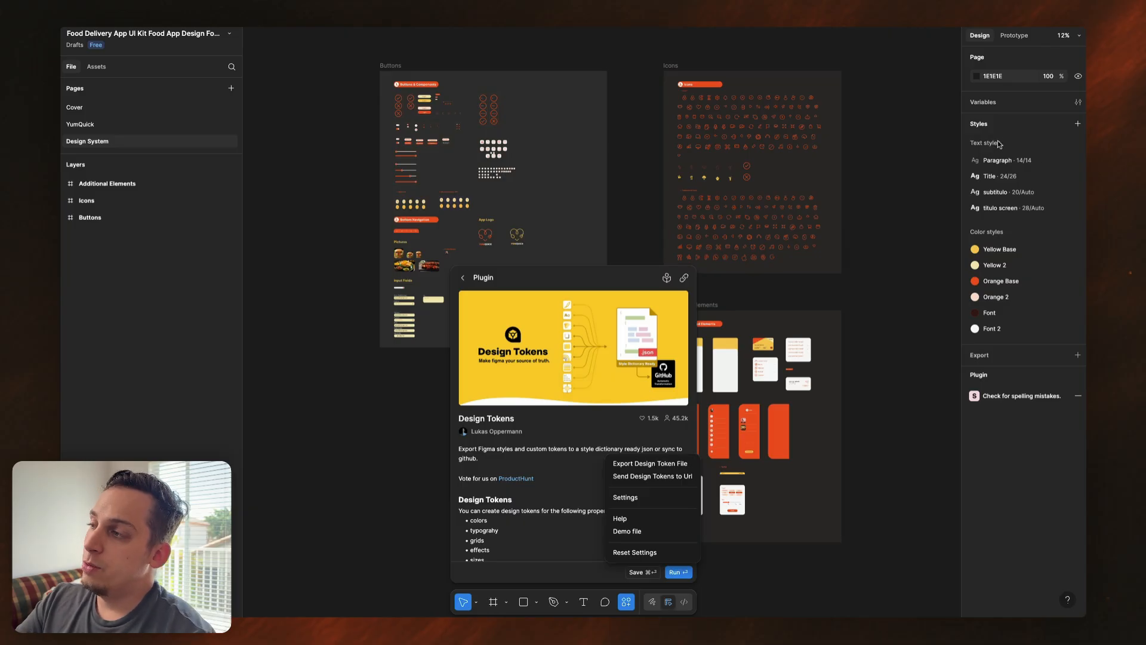
pyautogui.moveTo(1013, 265)
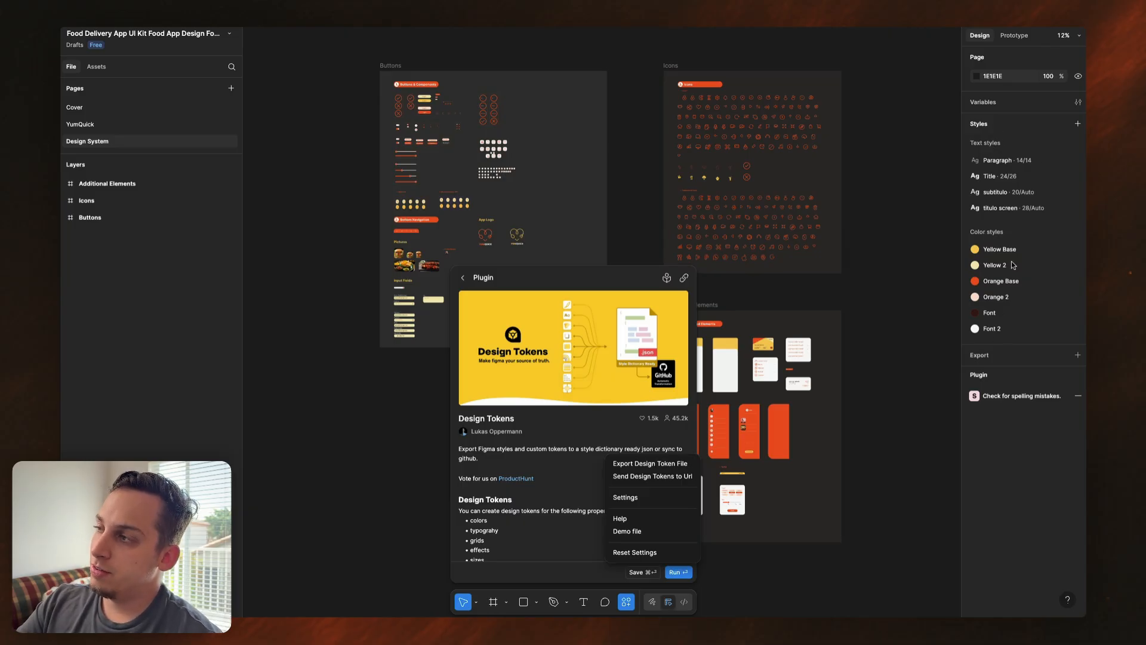
pyautogui.moveTo(994, 212)
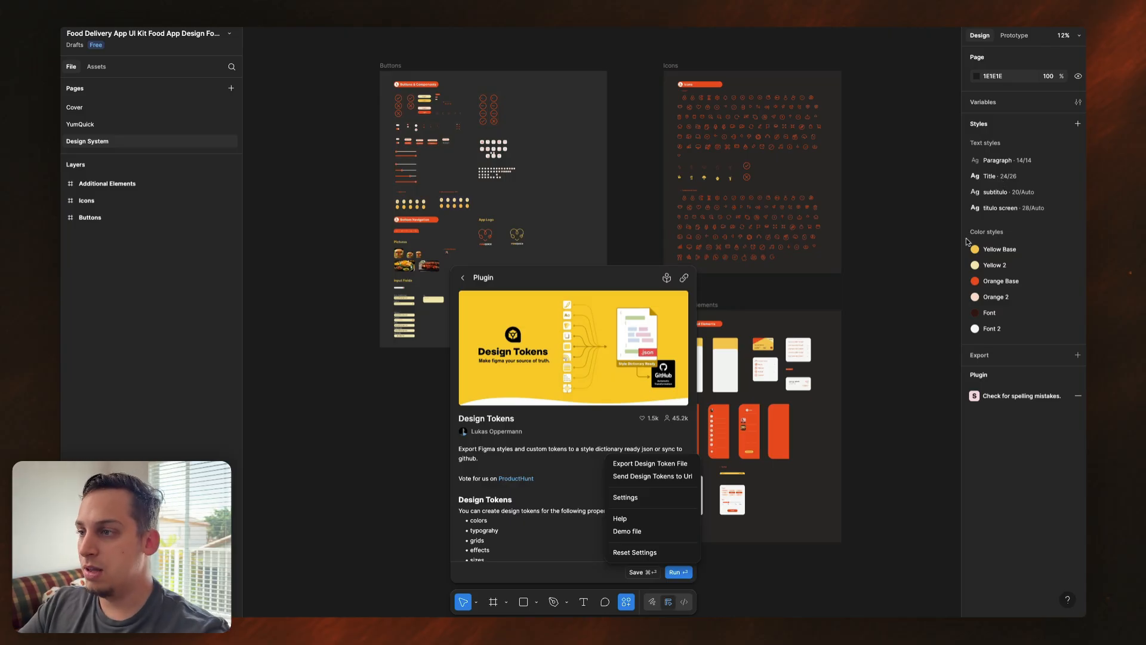
pyautogui.moveTo(573, 436)
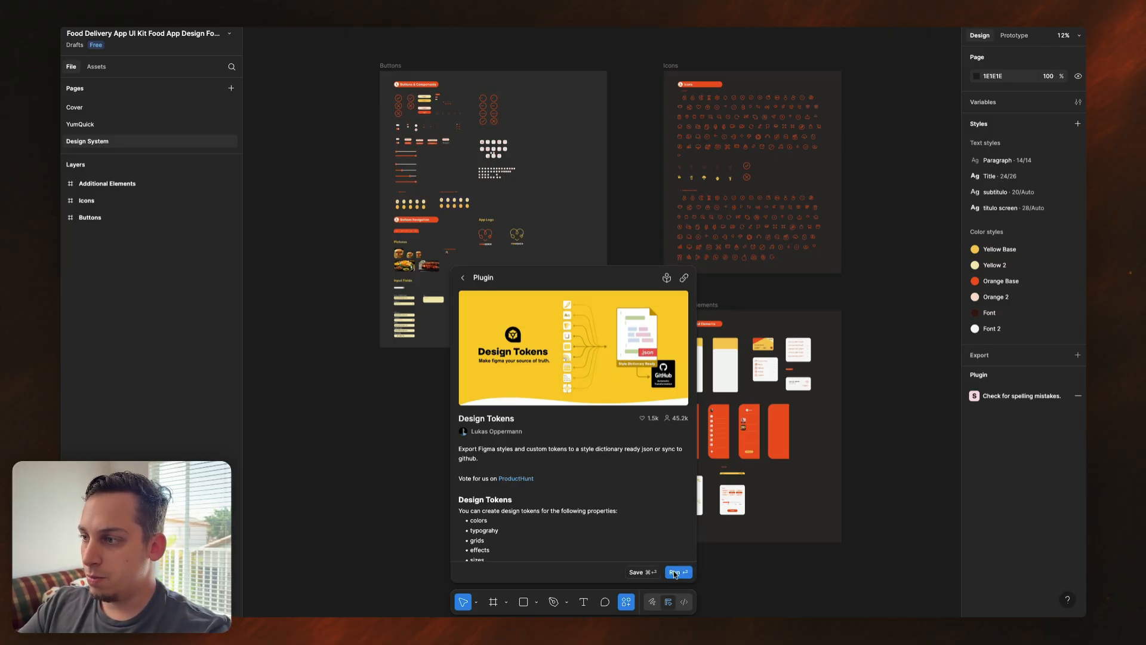
# Step: Export a design token file and save the tokens JSON to Downloads
pyautogui.click(675, 572)
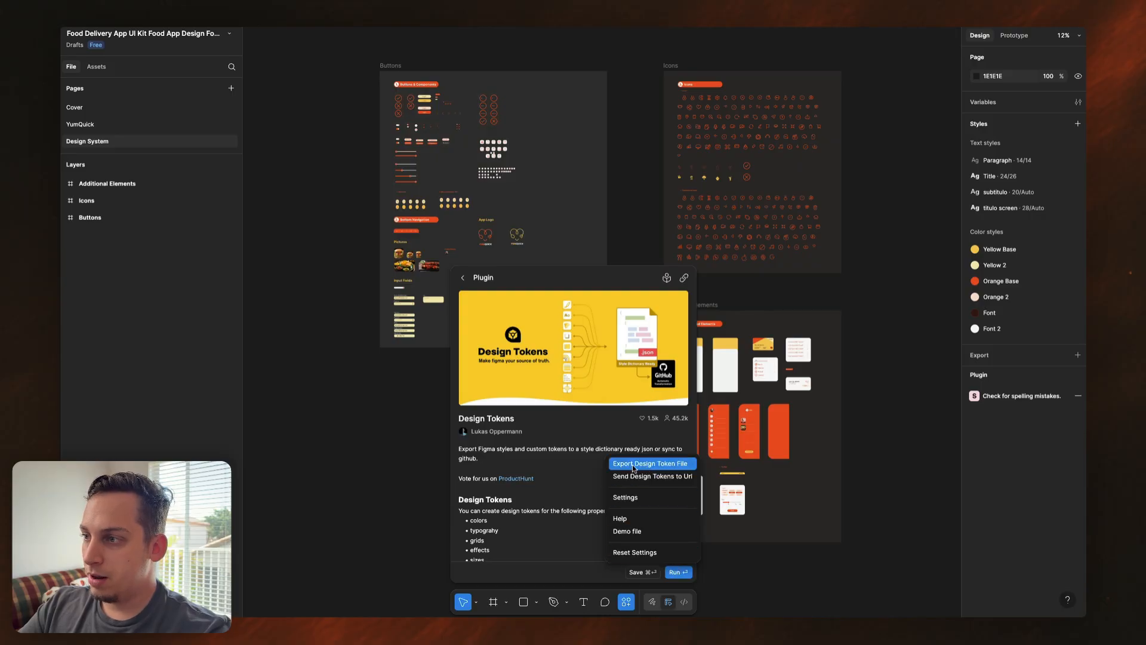
pyautogui.click(649, 463)
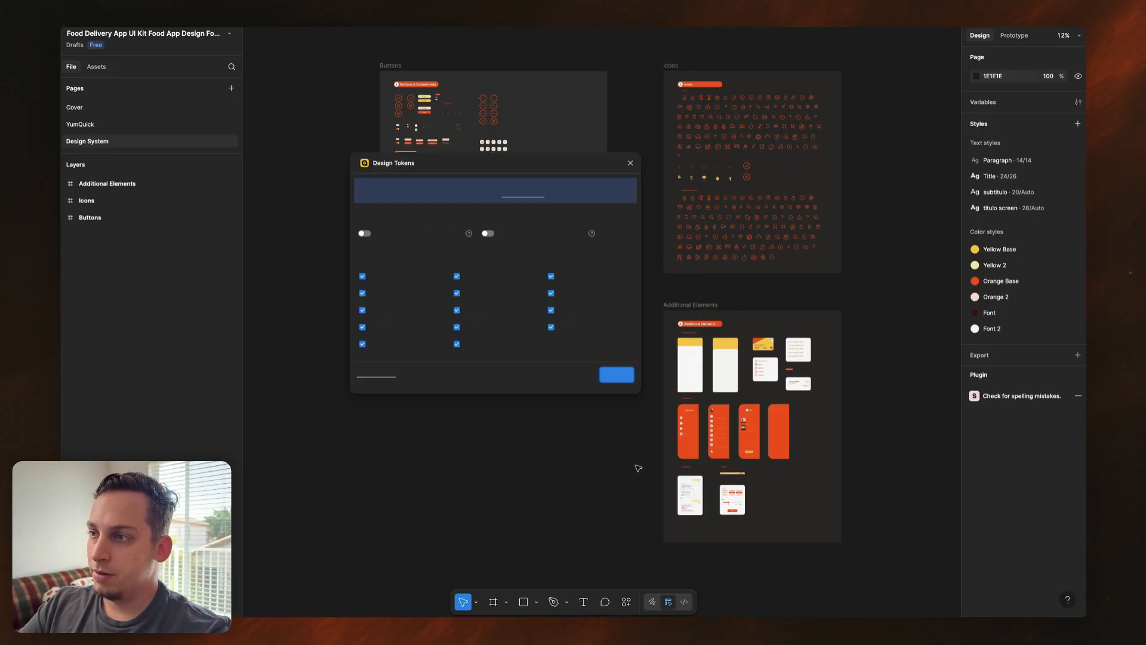
pyautogui.click(617, 375)
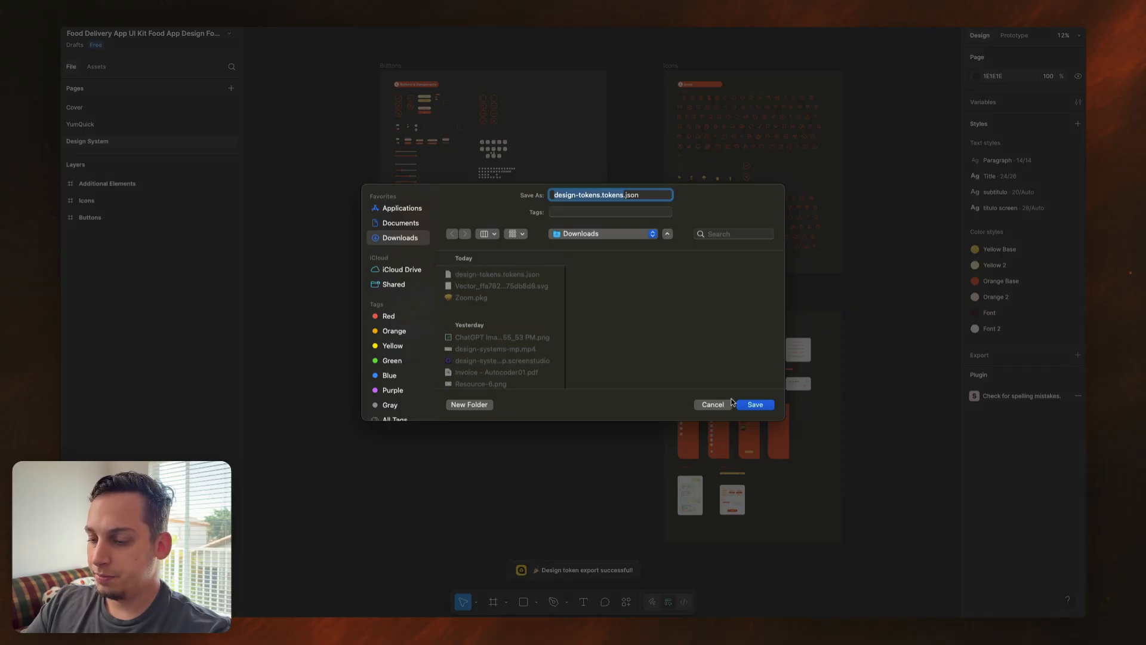
pyautogui.click(754, 404)
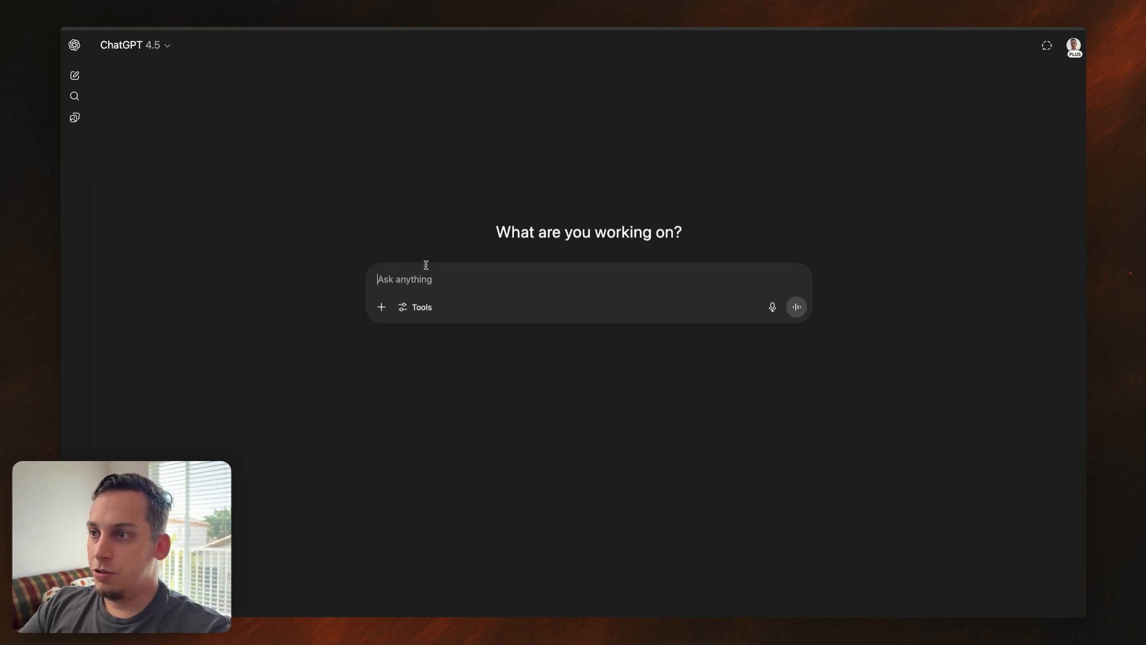
# Step: Send ChatGPT 'can you convert this into a shadcn theme?' with design-tokens.tokens2.json attached
pyautogui.write('can you convert this into a shadcn theme?')
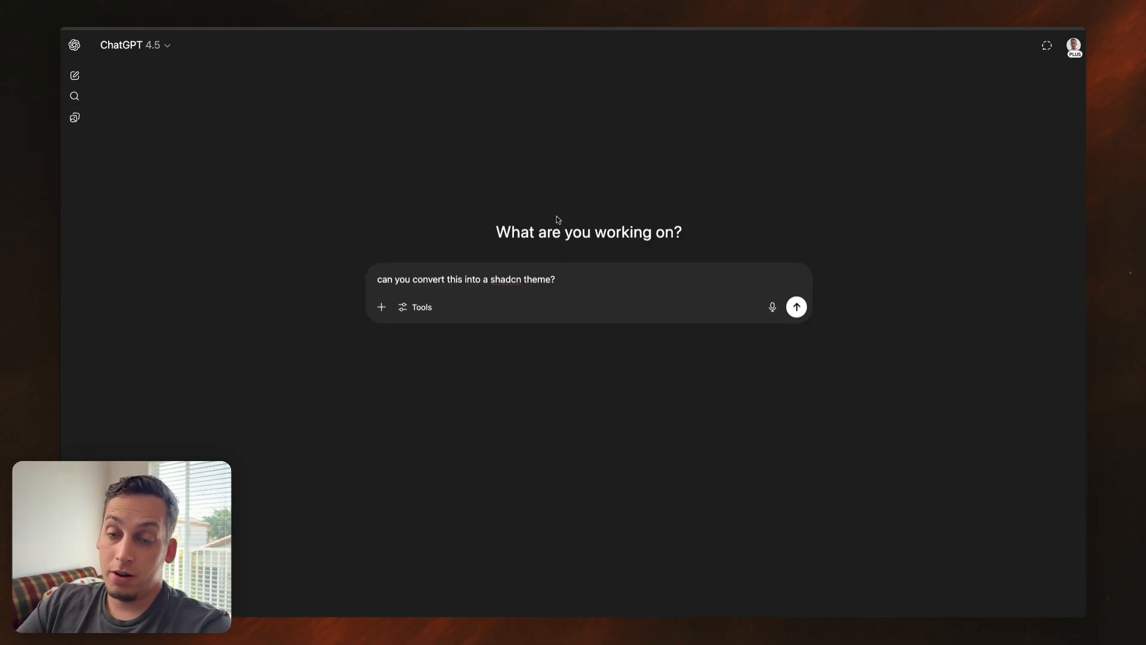
pyautogui.moveTo(381, 307)
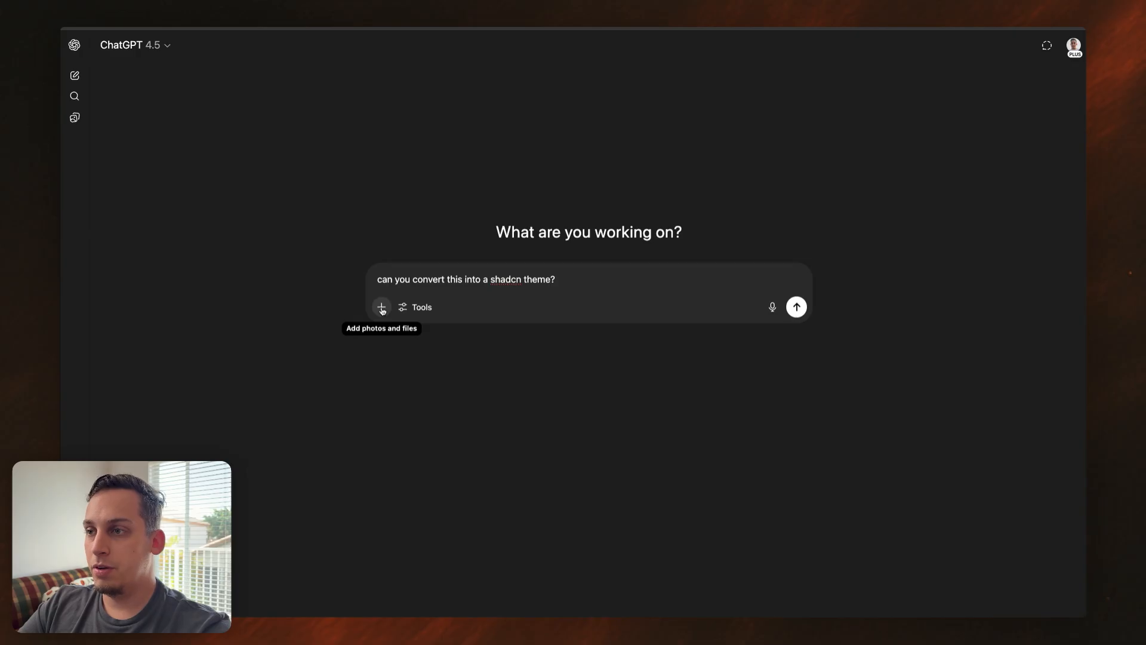
pyautogui.click(381, 307)
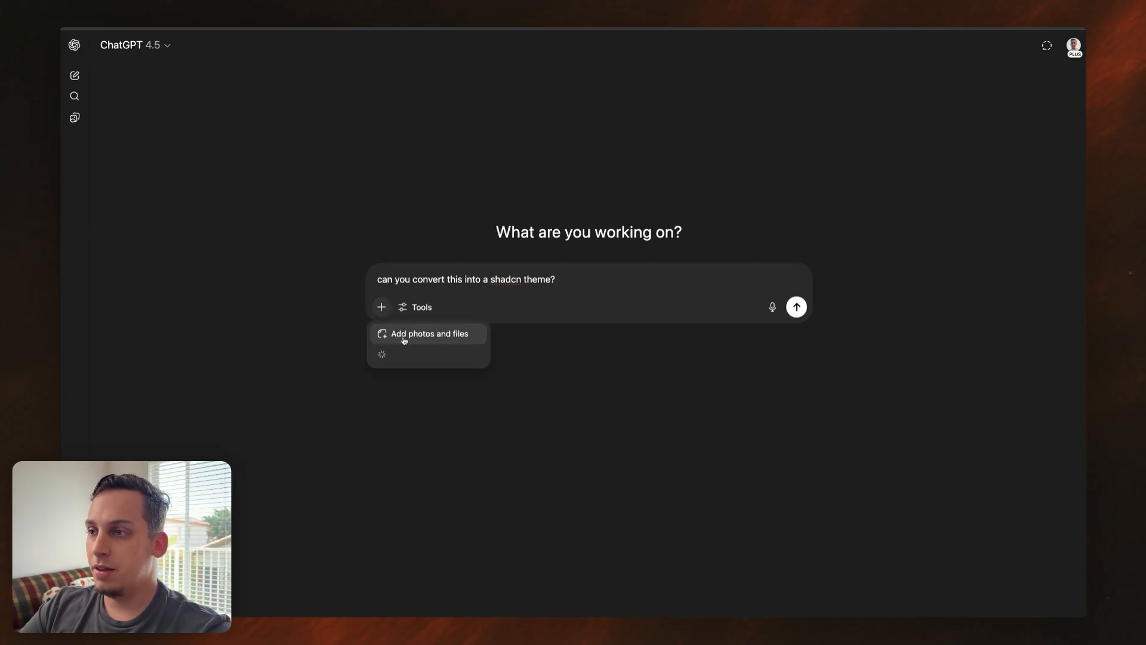
pyautogui.click(429, 333)
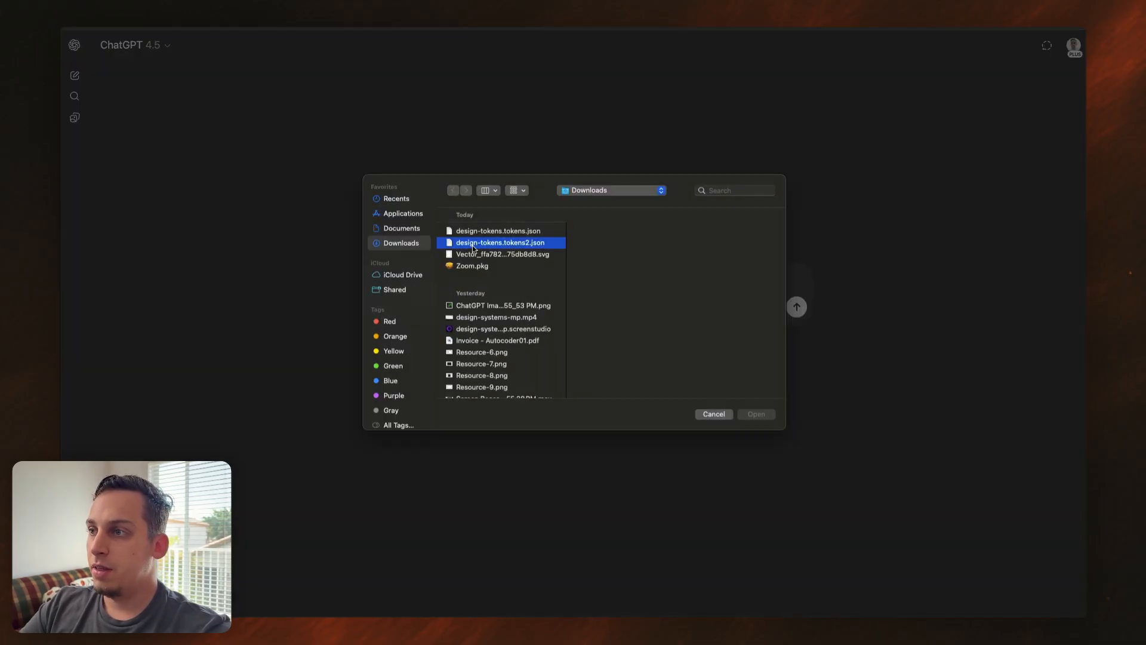
pyautogui.click(755, 414)
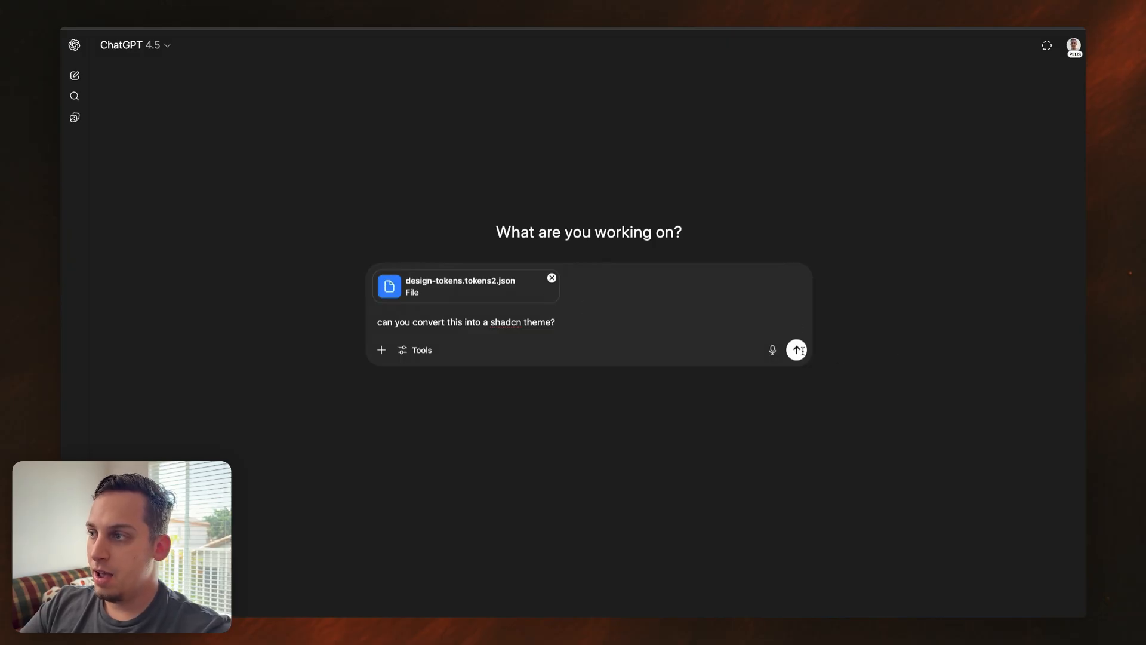
pyautogui.click(796, 349)
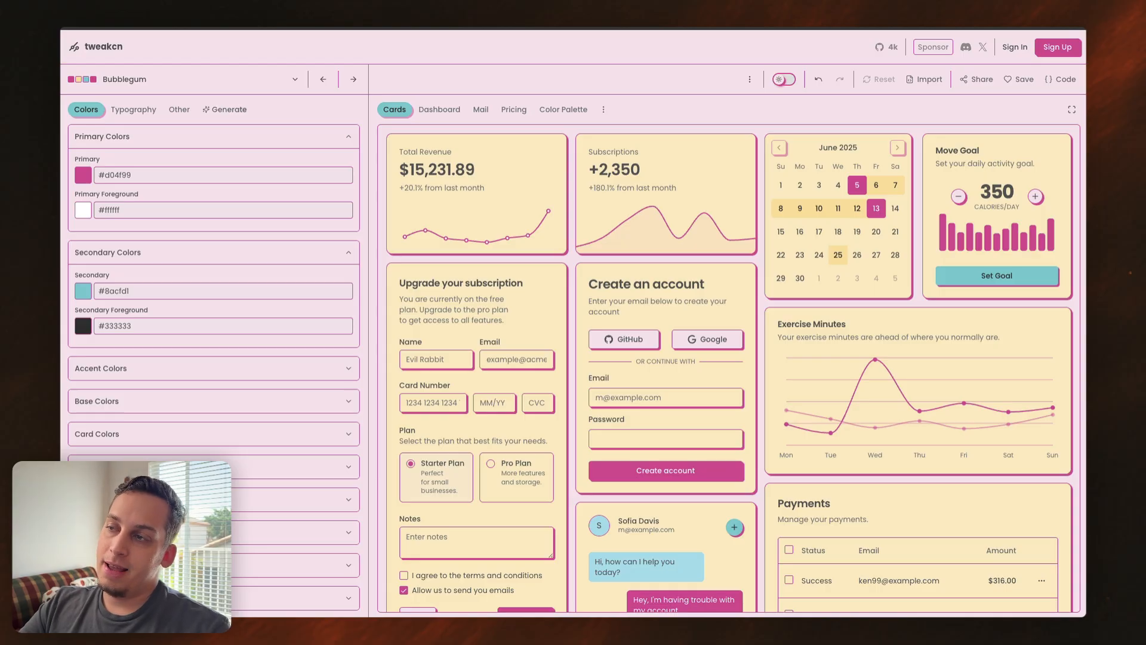
pyautogui.moveTo(419, 78)
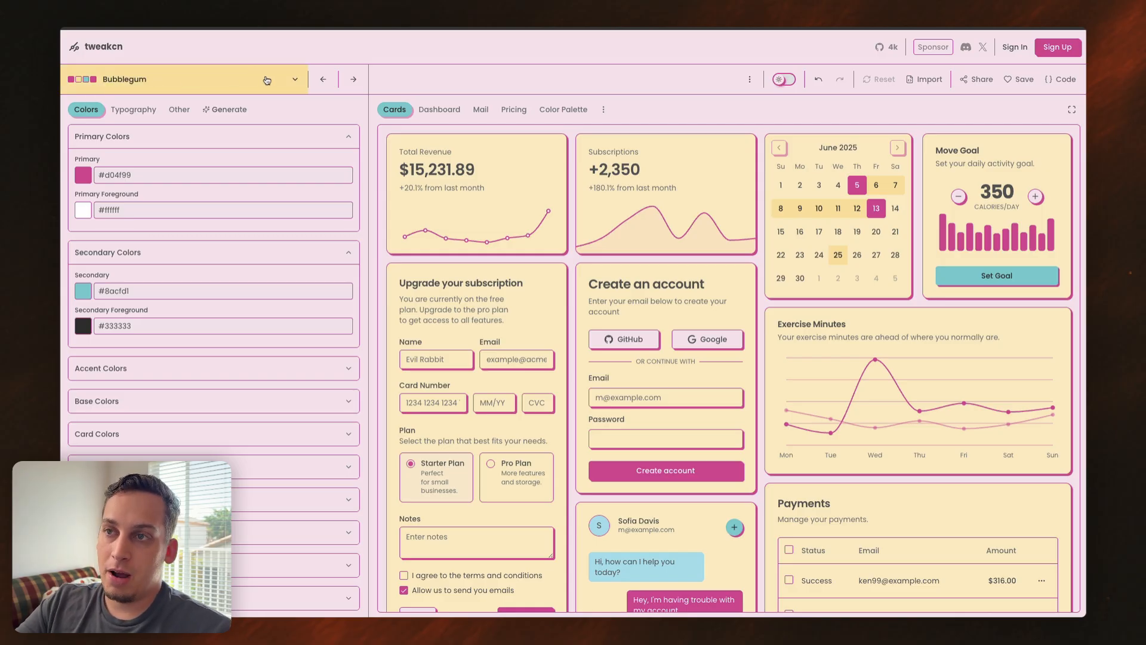
# Step: Preview built-in themes like Caffeine and Claymorphism on tweakcn's sample components
pyautogui.click(267, 79)
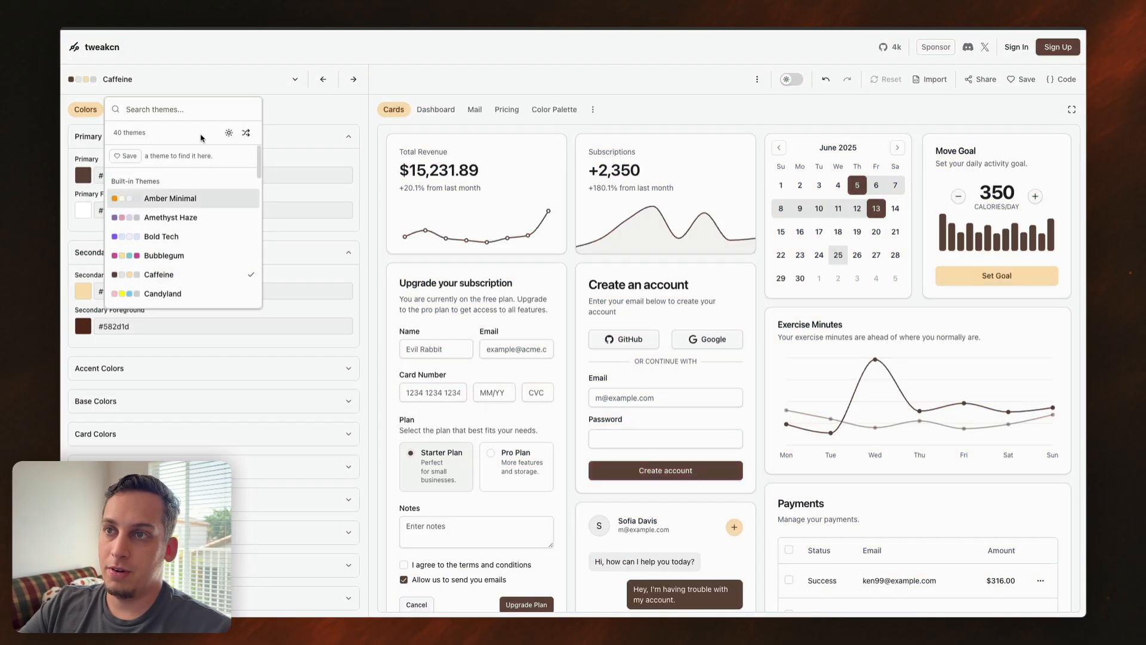
pyautogui.click(169, 194)
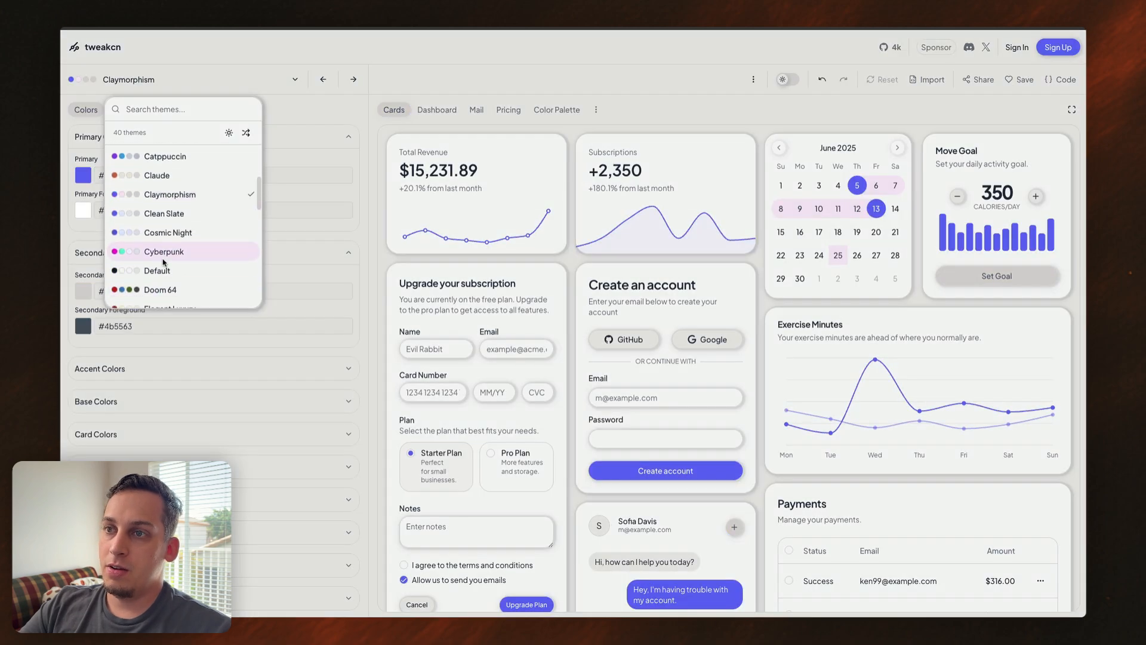
pyautogui.click(169, 265)
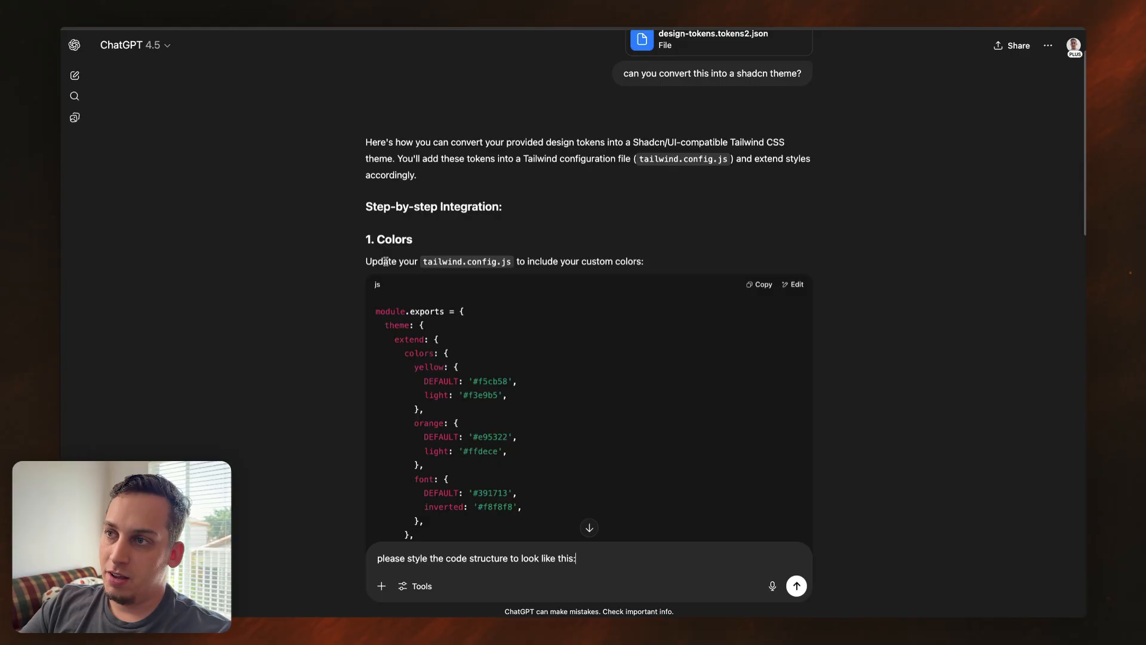
# Step: Scroll through ChatGPT's Tailwind theme reply and type a follow-up message
pyautogui.scroll(-3)
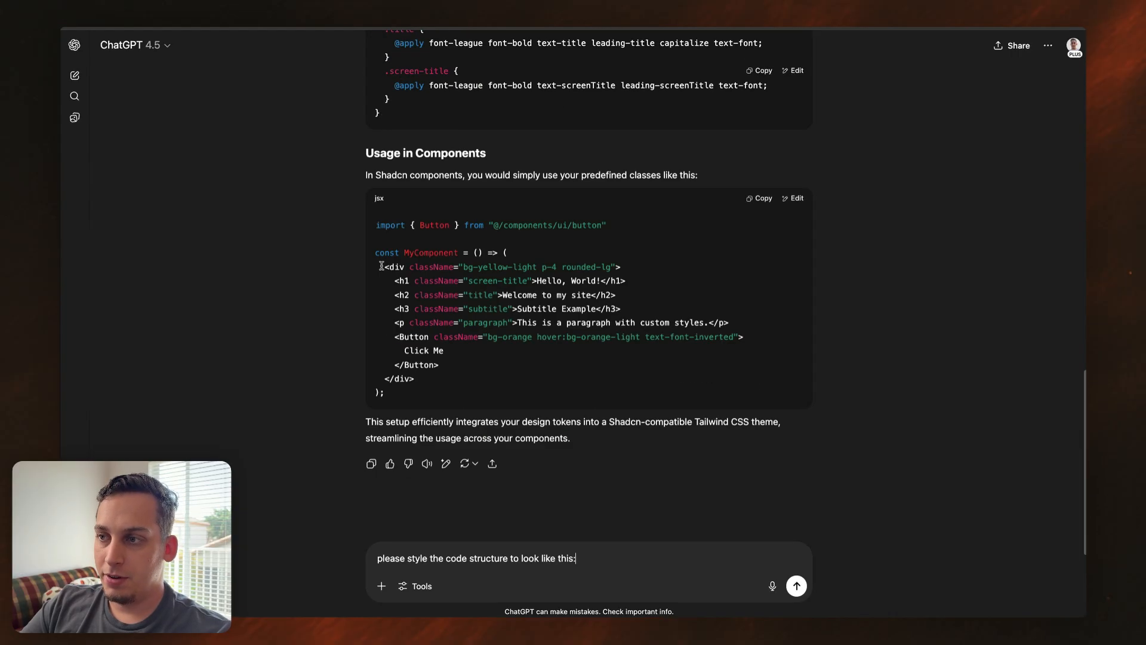
pyautogui.moveTo(410, 387)
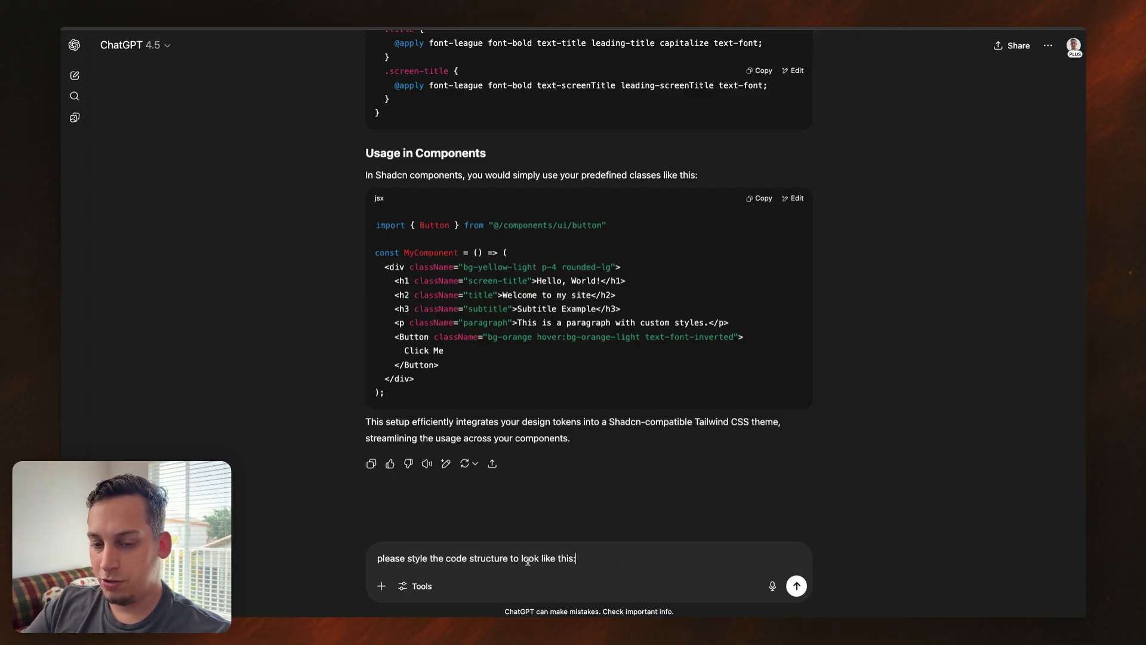
pyautogui.write('can you convert this into a shadcn theme?')
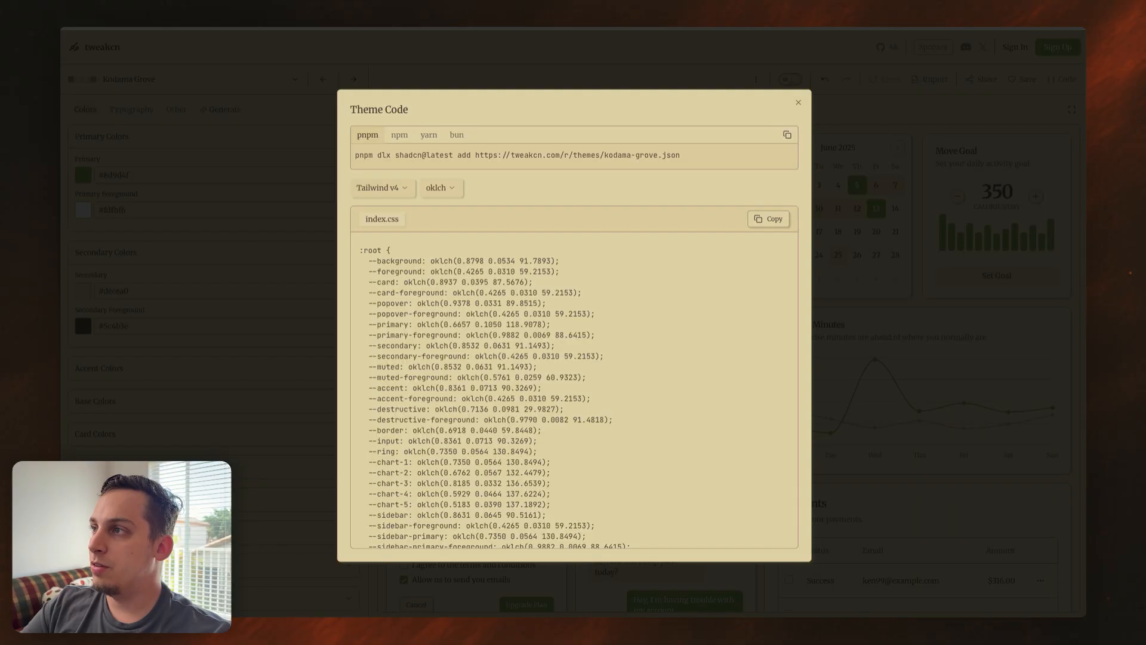
# Step: Copy the Kodama Grove theme's shadcn index.css code from tweakcn's Theme Code
pyautogui.click(767, 218)
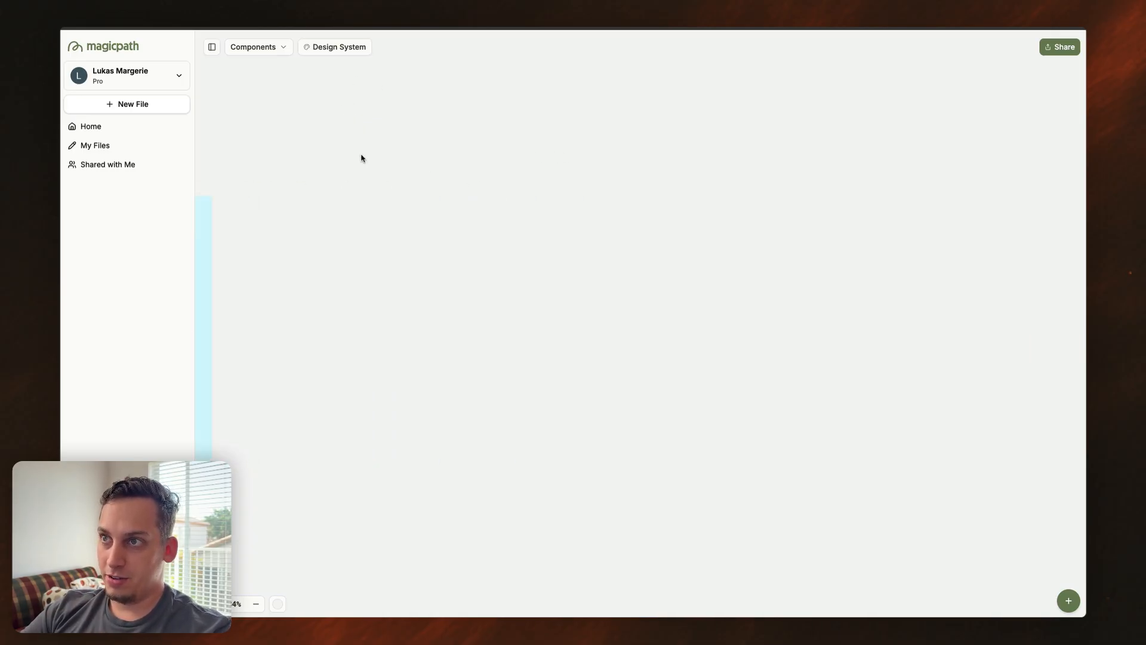
# Step: Import and apply the pasted Kodama Grove CSS theme, then review the orange-yellow component previews
pyautogui.click(335, 46)
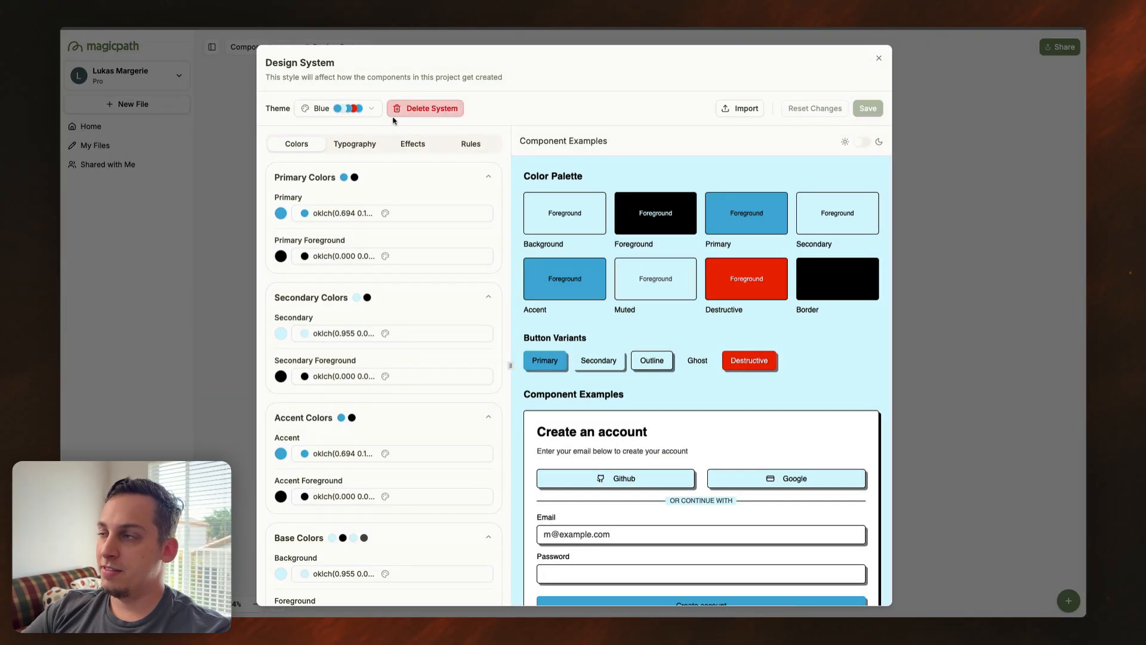
pyautogui.click(740, 108)
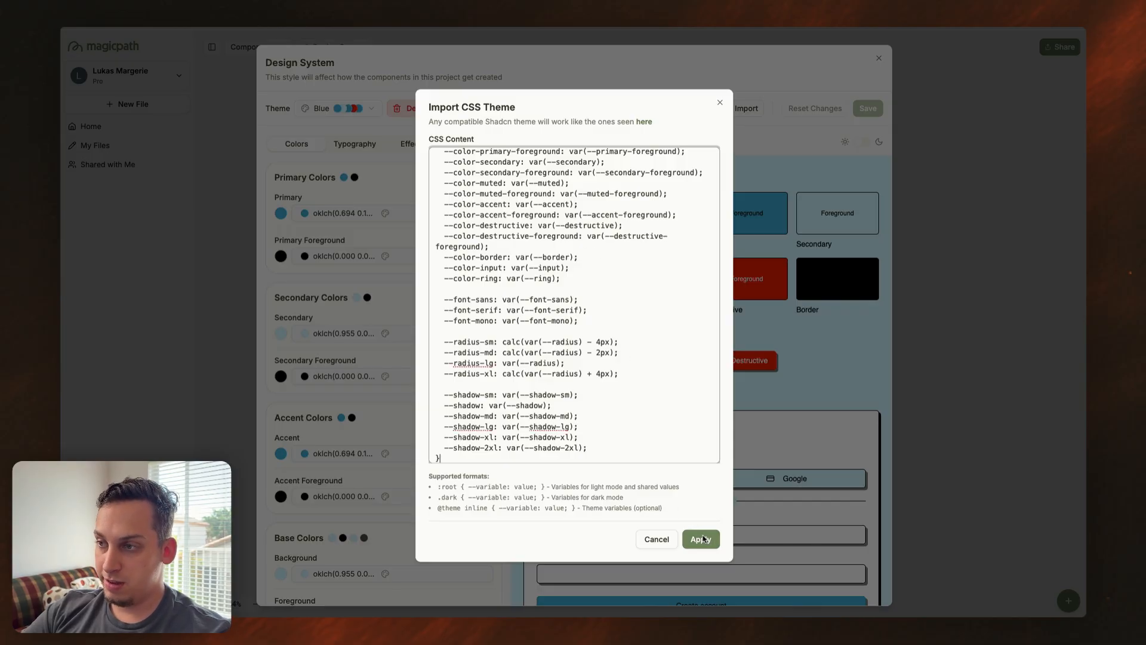
pyautogui.click(699, 539)
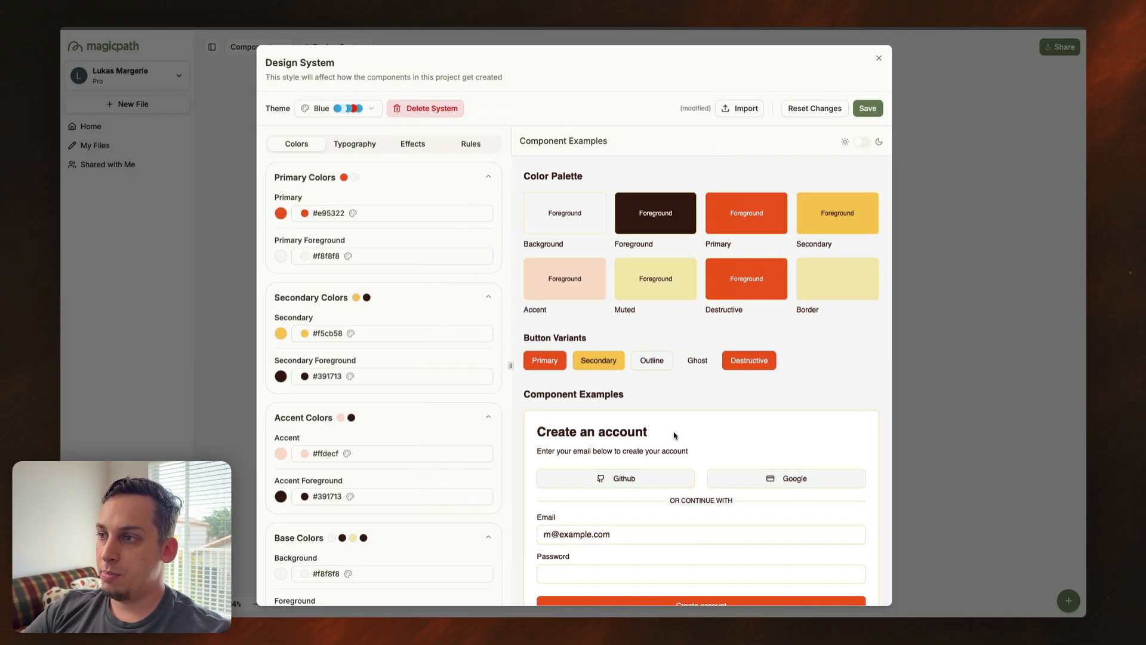
pyautogui.scroll(-3)
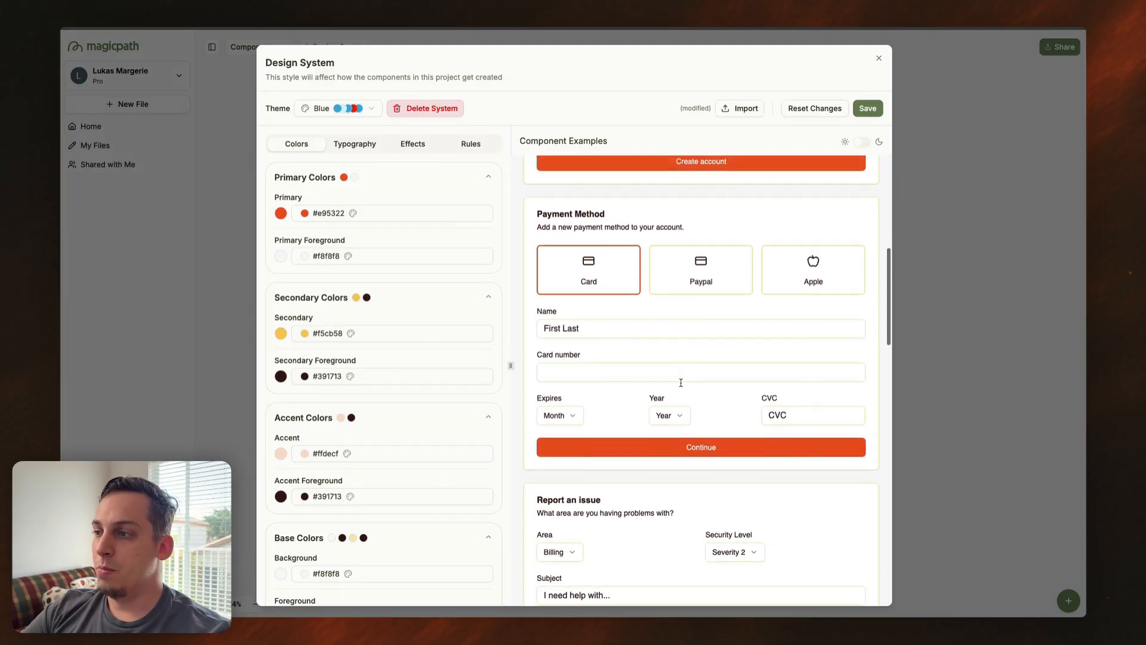
pyautogui.scroll(-3)
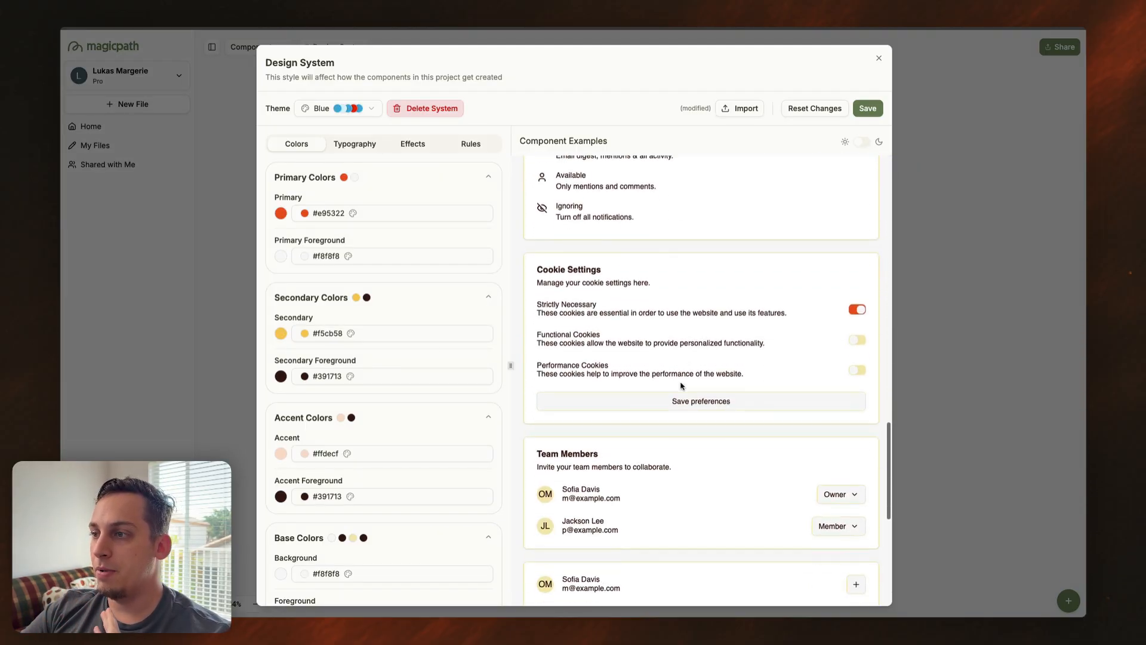
pyautogui.scroll(-3)
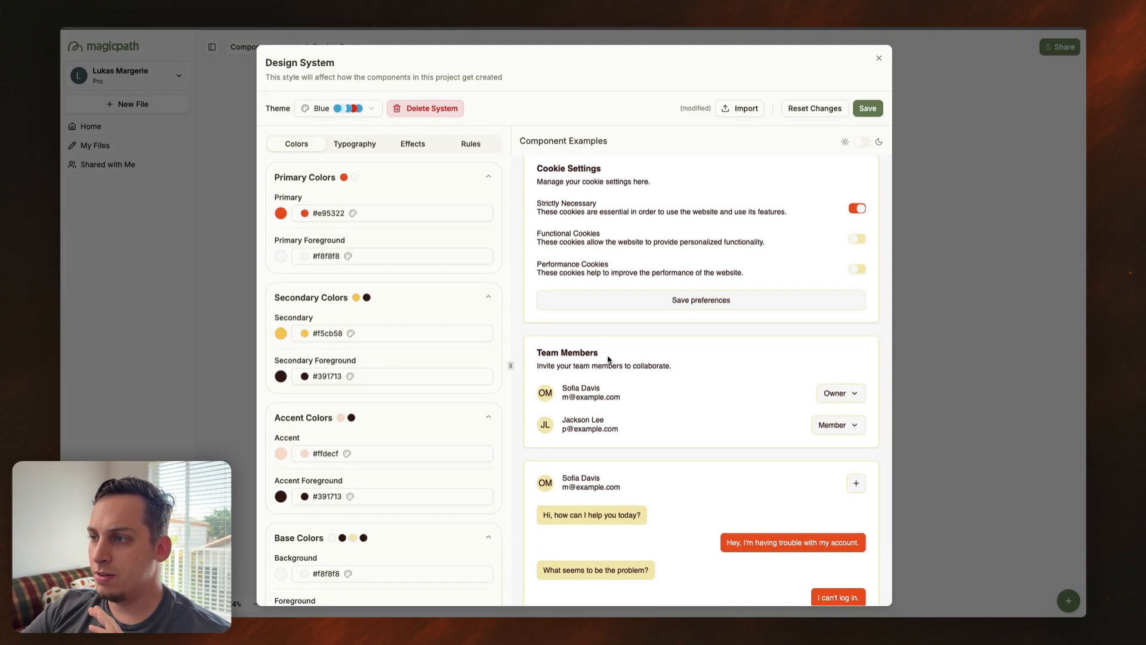
pyautogui.scroll(-3)
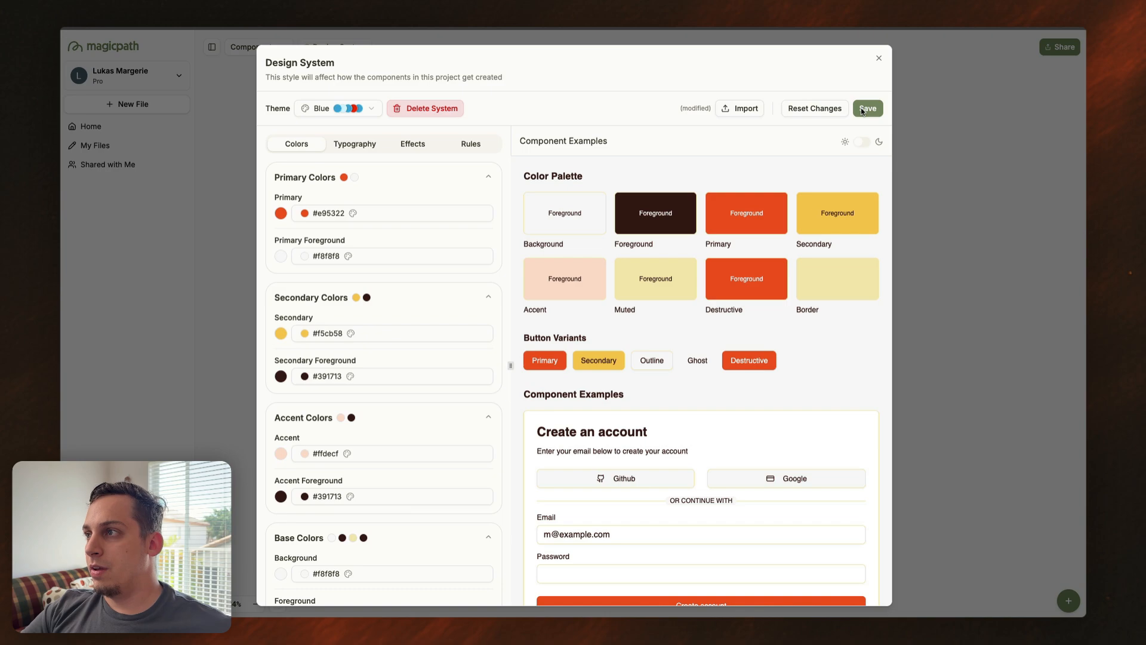
# Step: Save the imported theme as a design system named 'Figma'
pyautogui.click(868, 108)
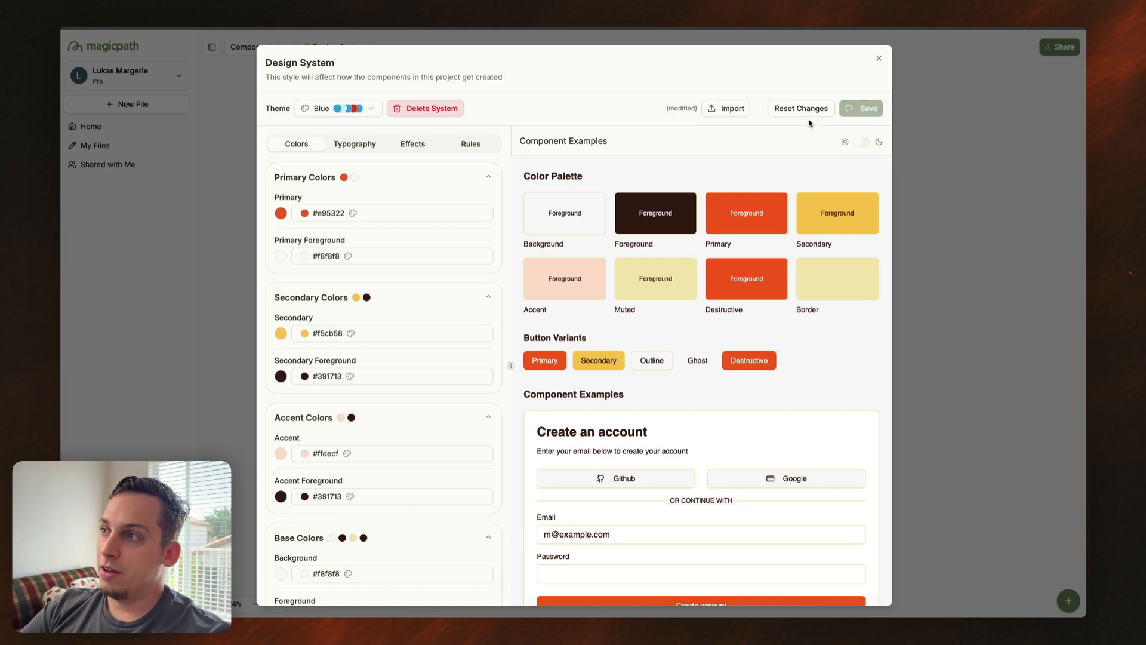
pyautogui.click(869, 108)
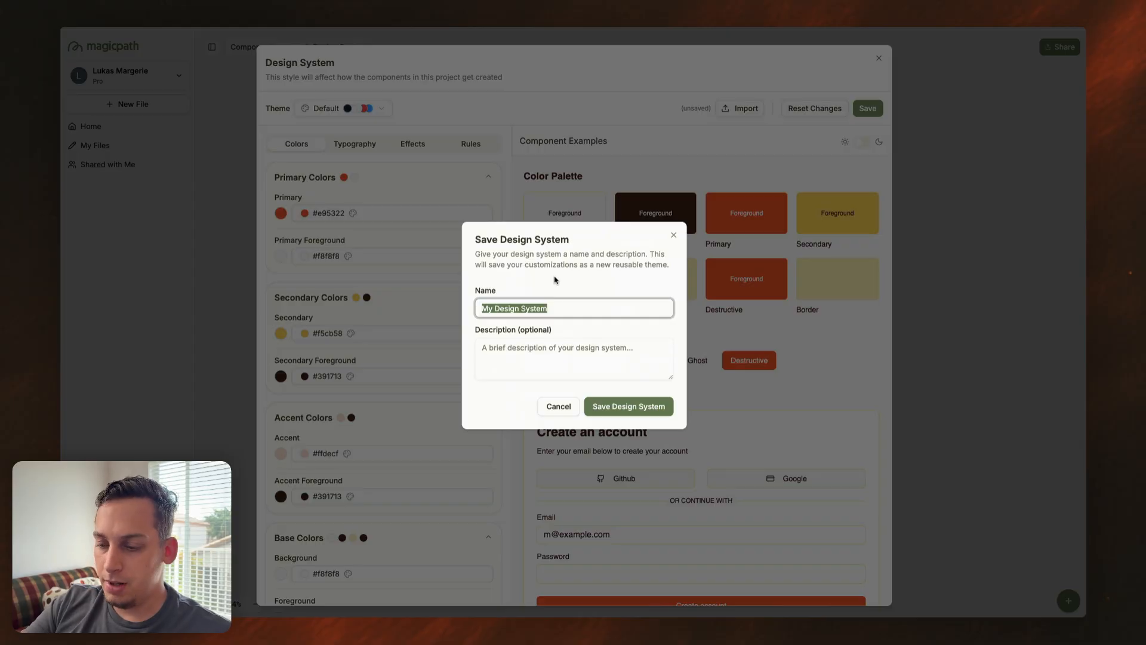
pyautogui.write('Figma')
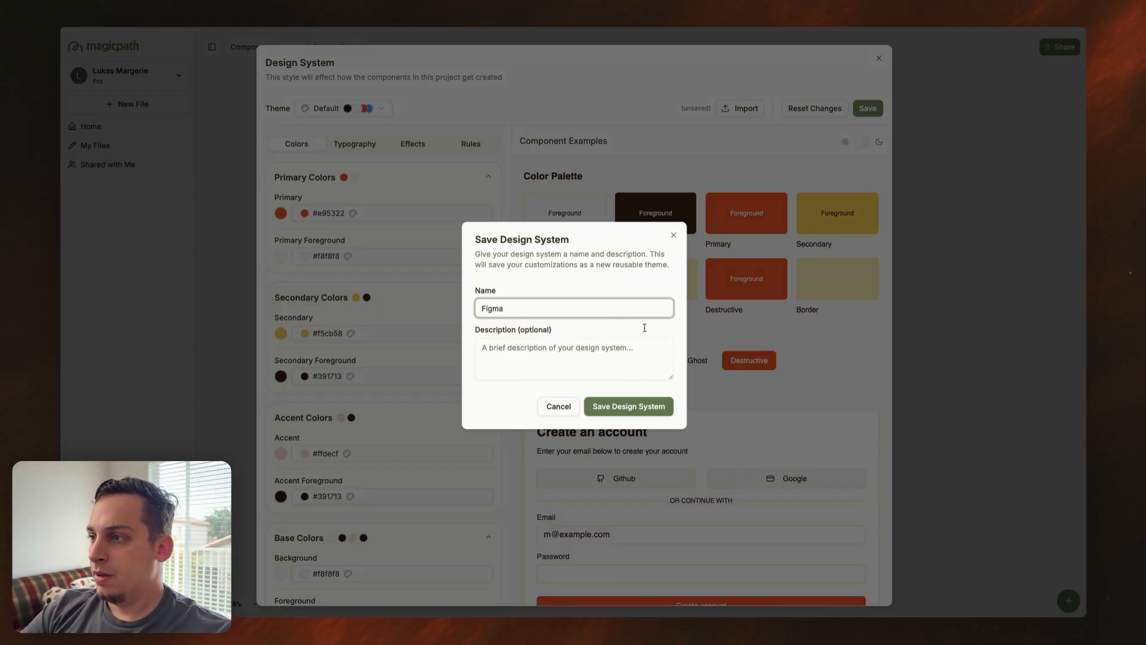
pyautogui.click(628, 407)
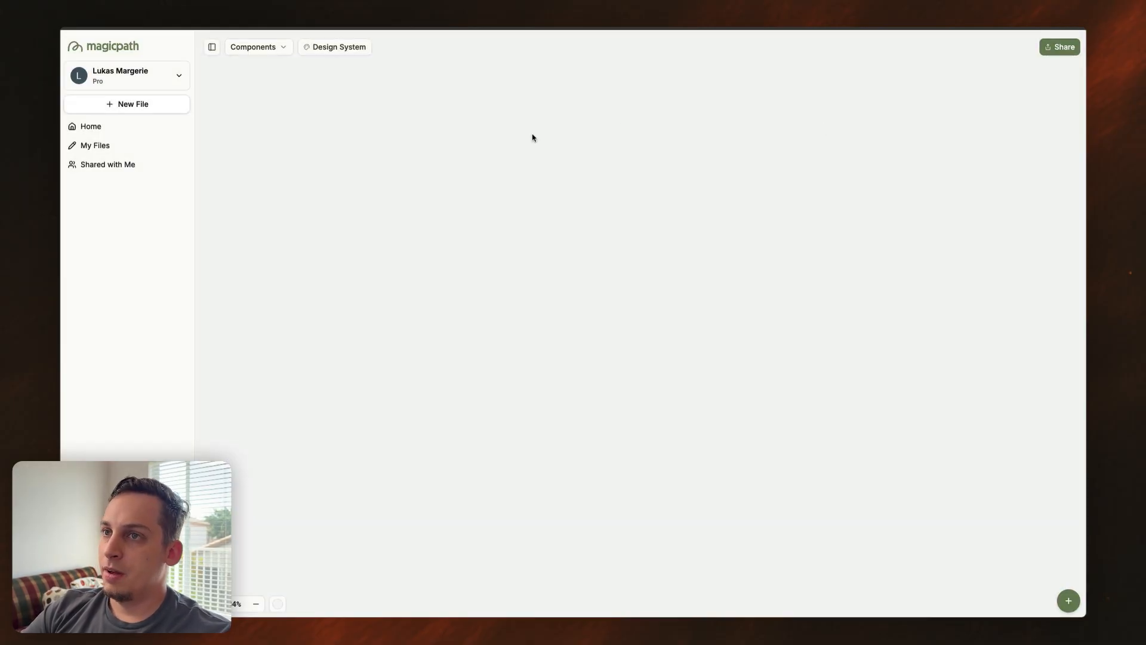
pyautogui.moveTo(278, 109)
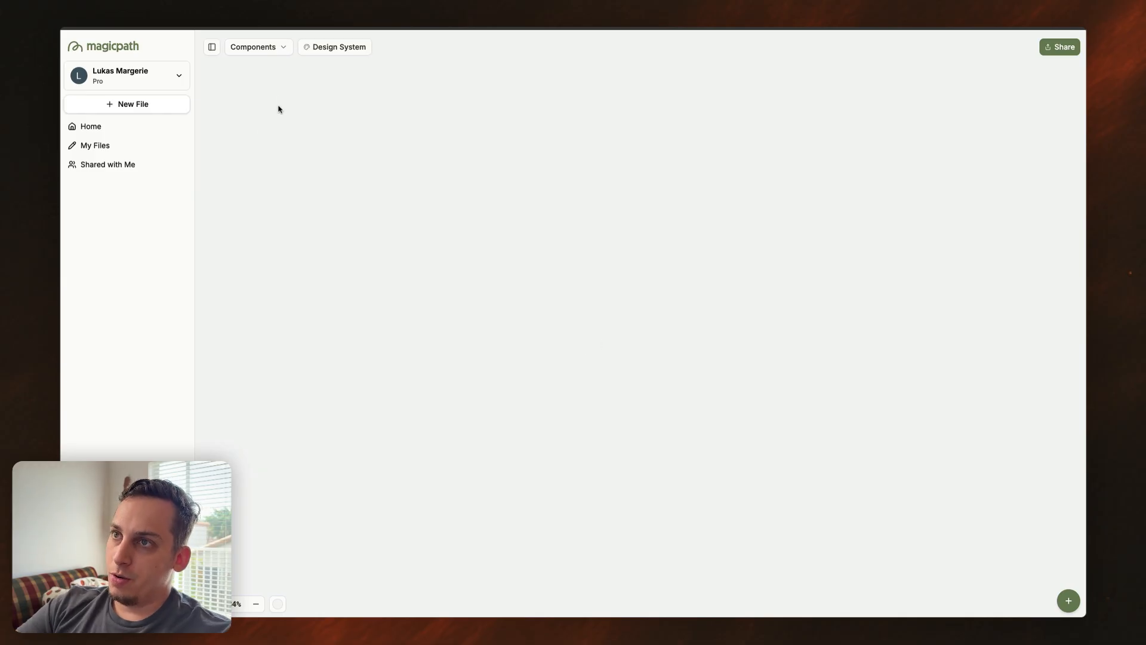
pyautogui.moveTo(518, 245)
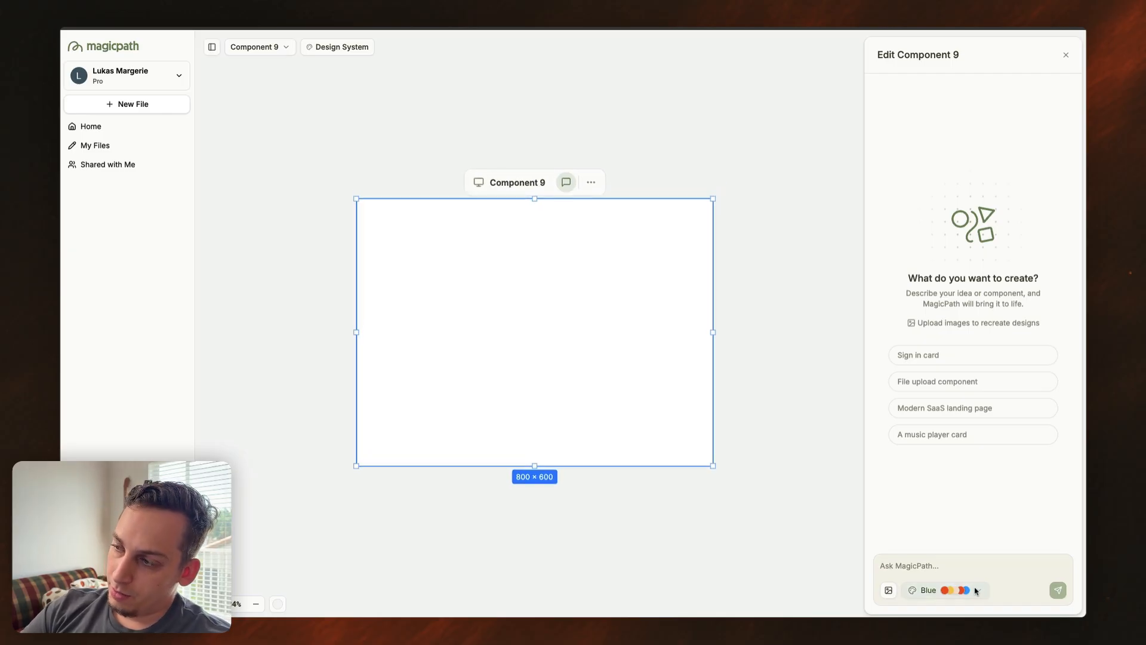
# Step: Choose the Figma design system and enter the restaurant tip and shift dashboard prompt
pyautogui.click(928, 590)
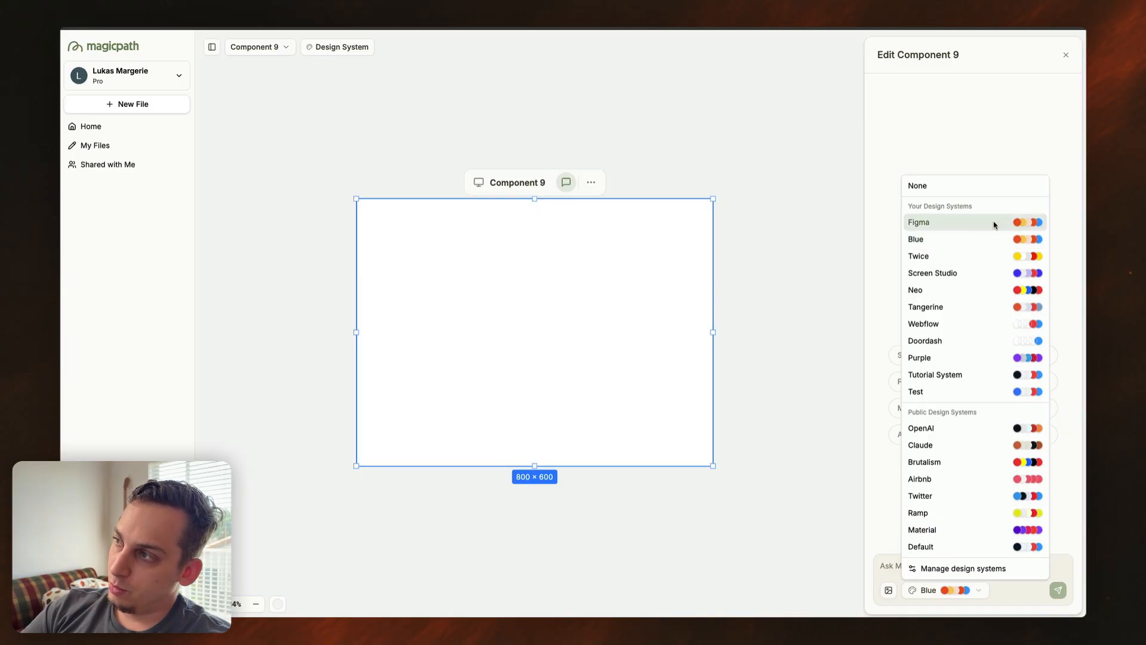
pyautogui.click(919, 222)
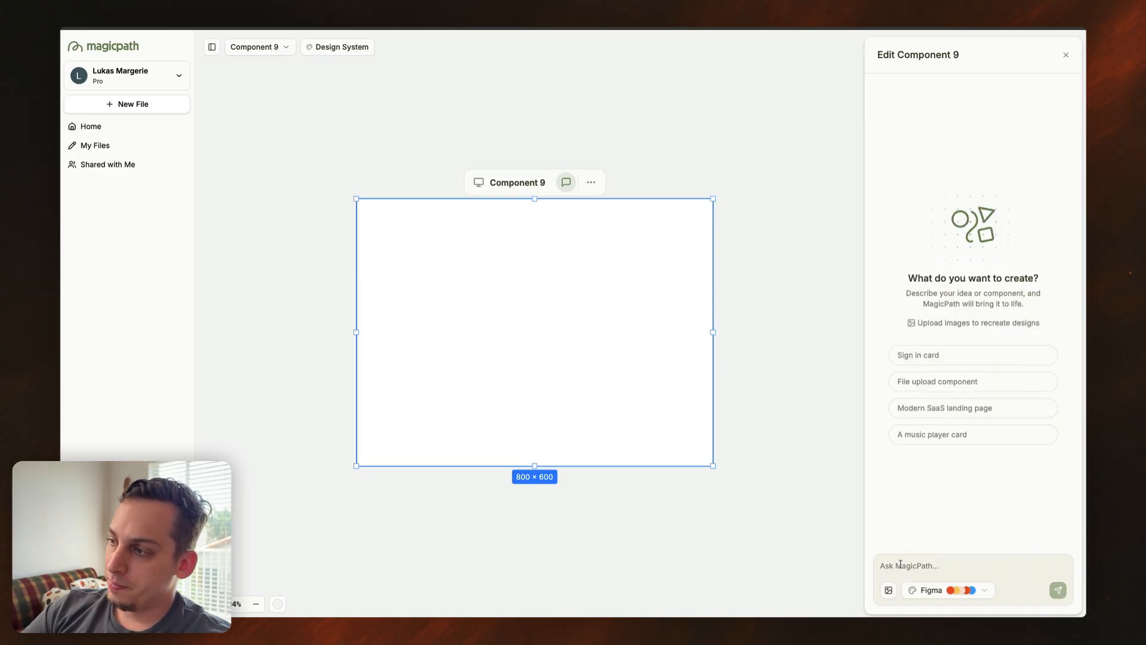
pyautogui.write('build me')
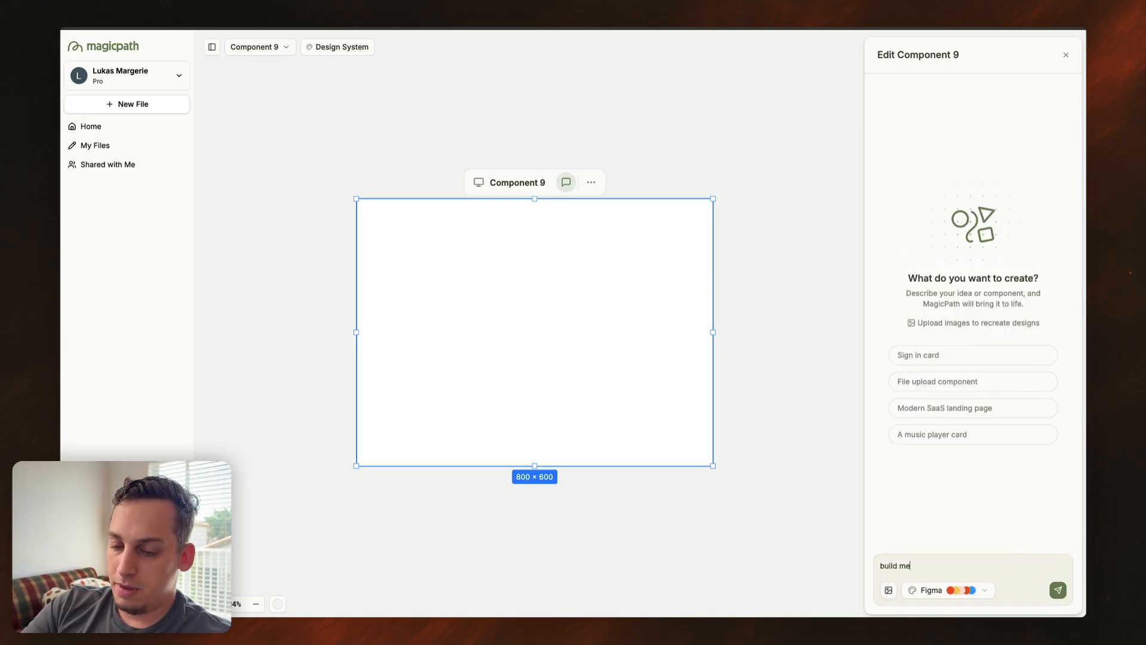
pyautogui.write('a calud')
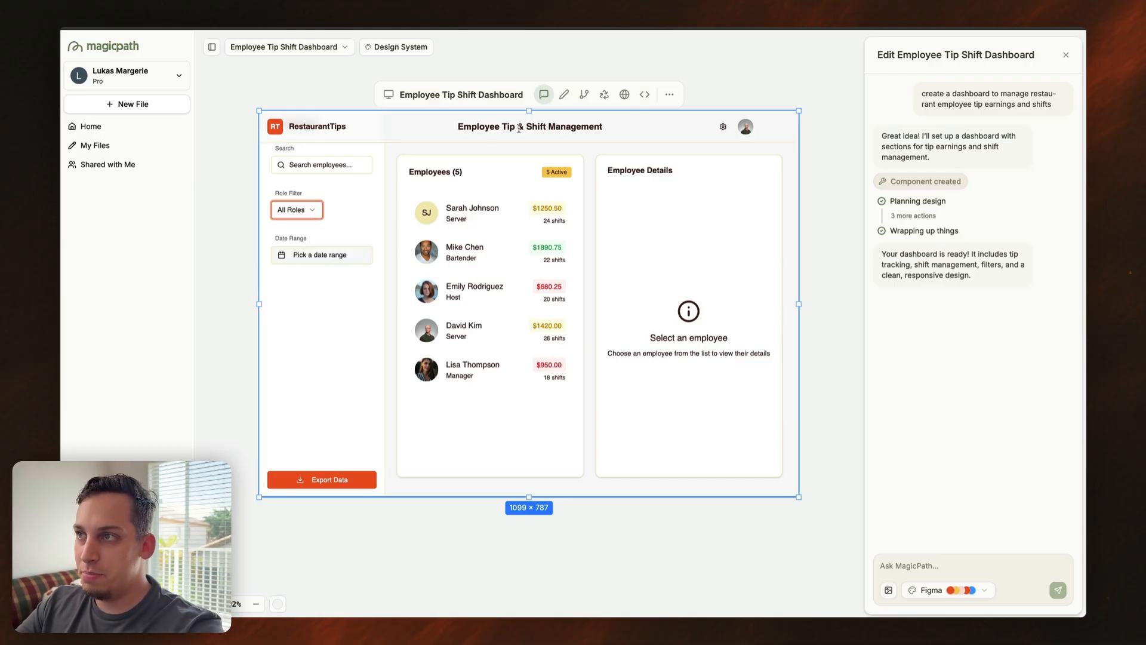
# Step: Try the role filter, search 'sar', and pick a June 11–18 date range
pyautogui.click(296, 210)
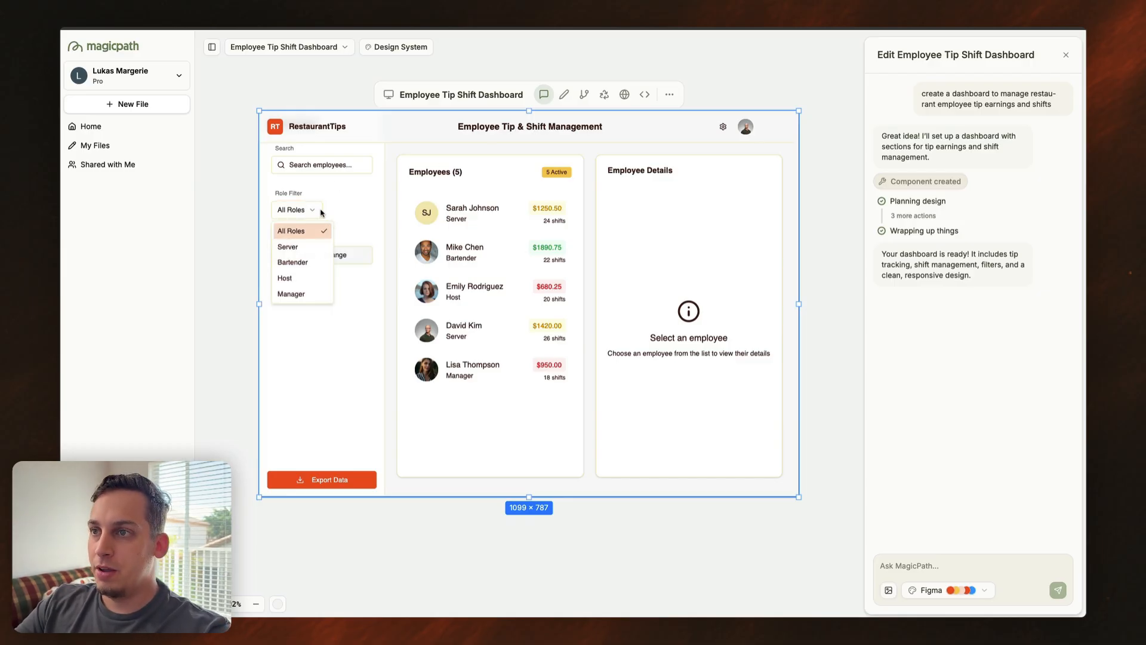
pyautogui.moveTo(292, 262)
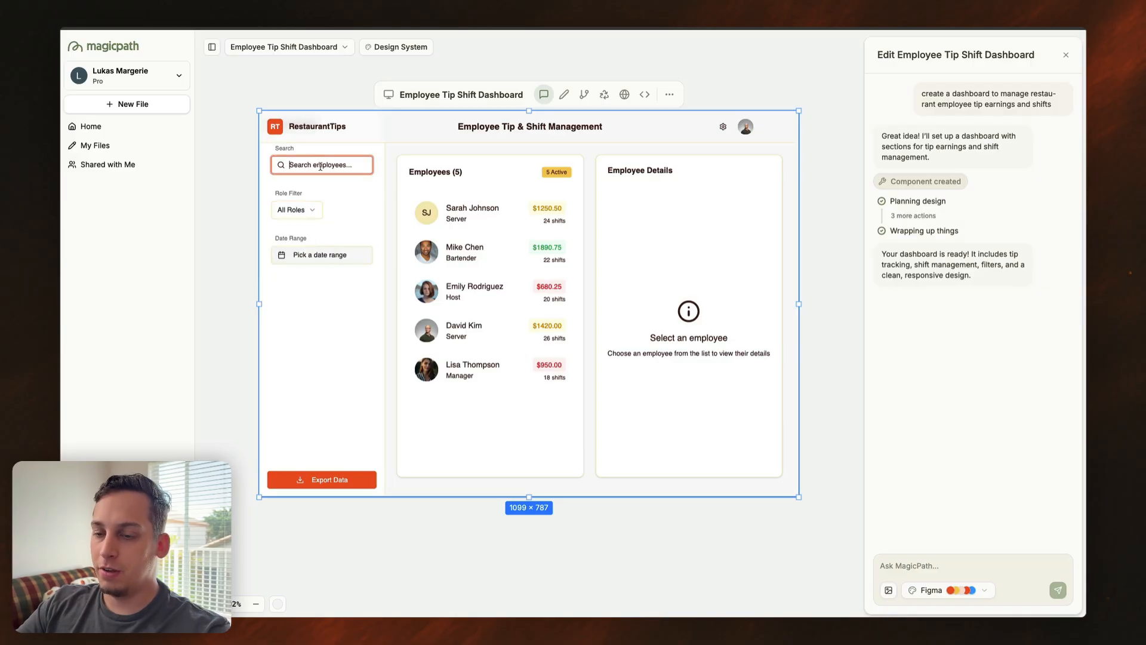
pyautogui.write('sar')
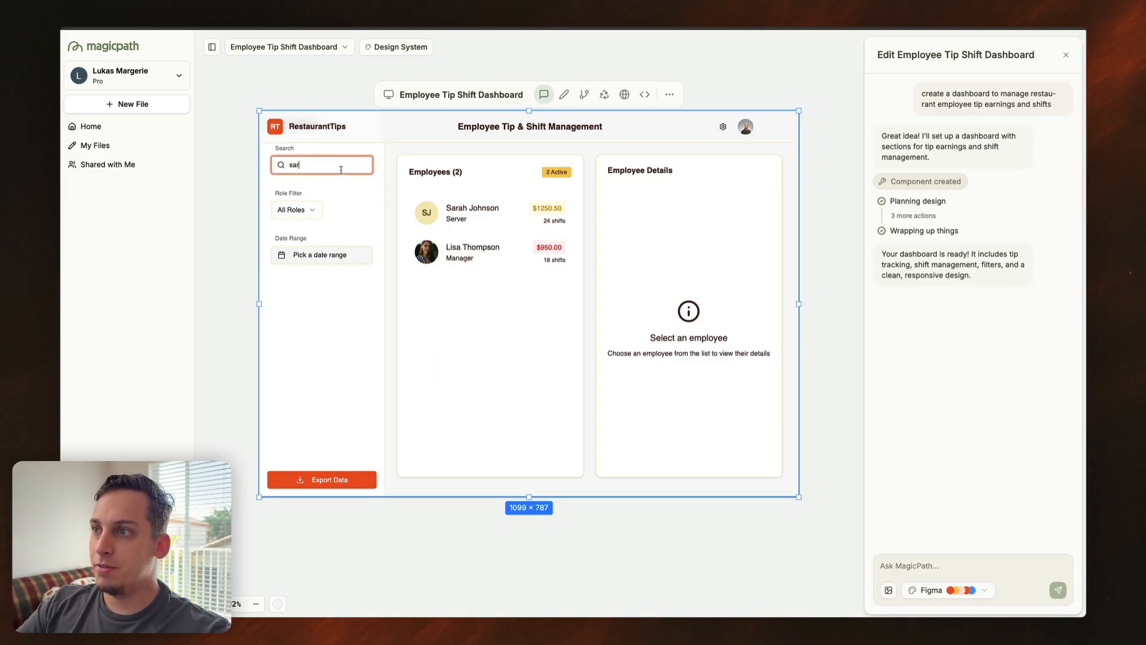
pyautogui.click(322, 255)
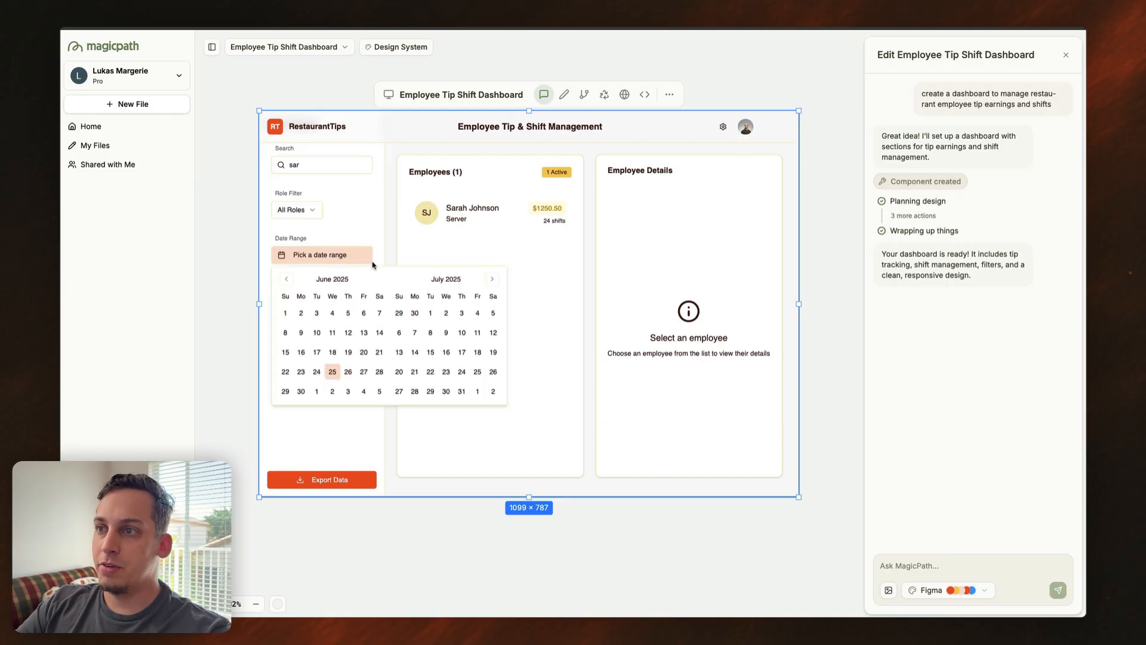
pyautogui.click(332, 333)
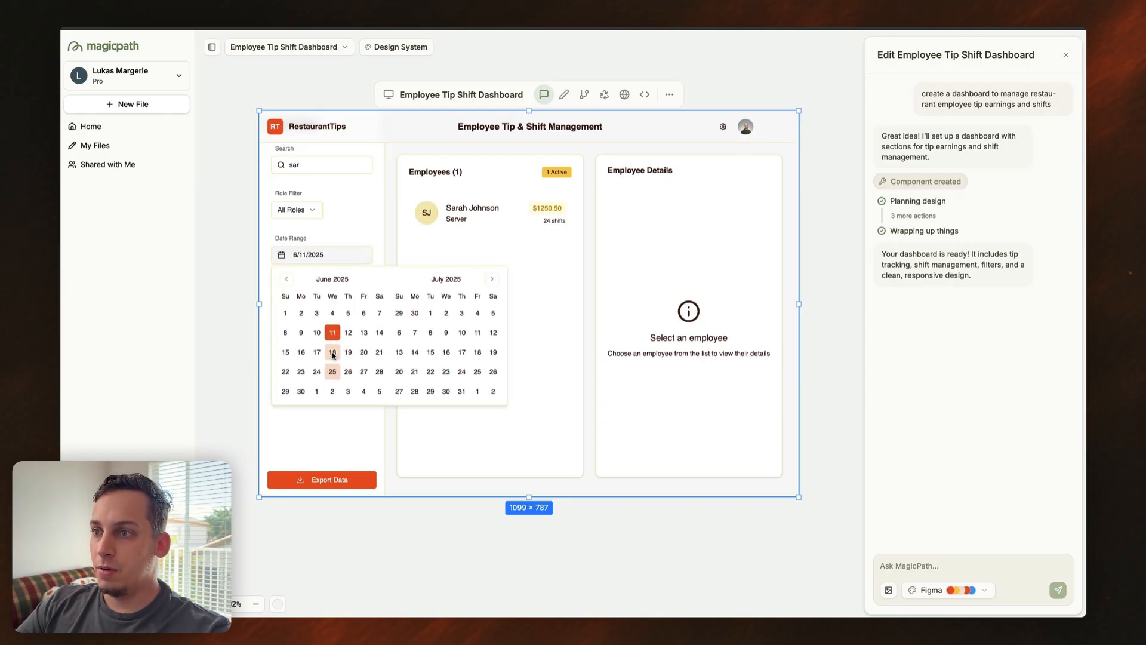
pyautogui.click(332, 352)
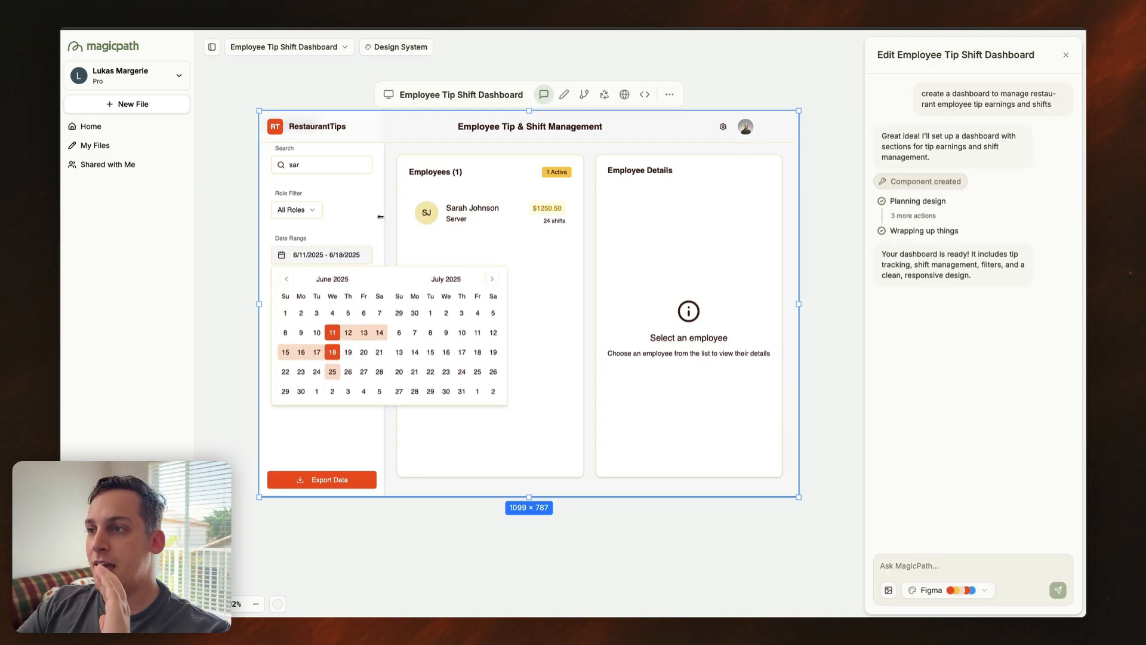
pyautogui.moveTo(380, 215)
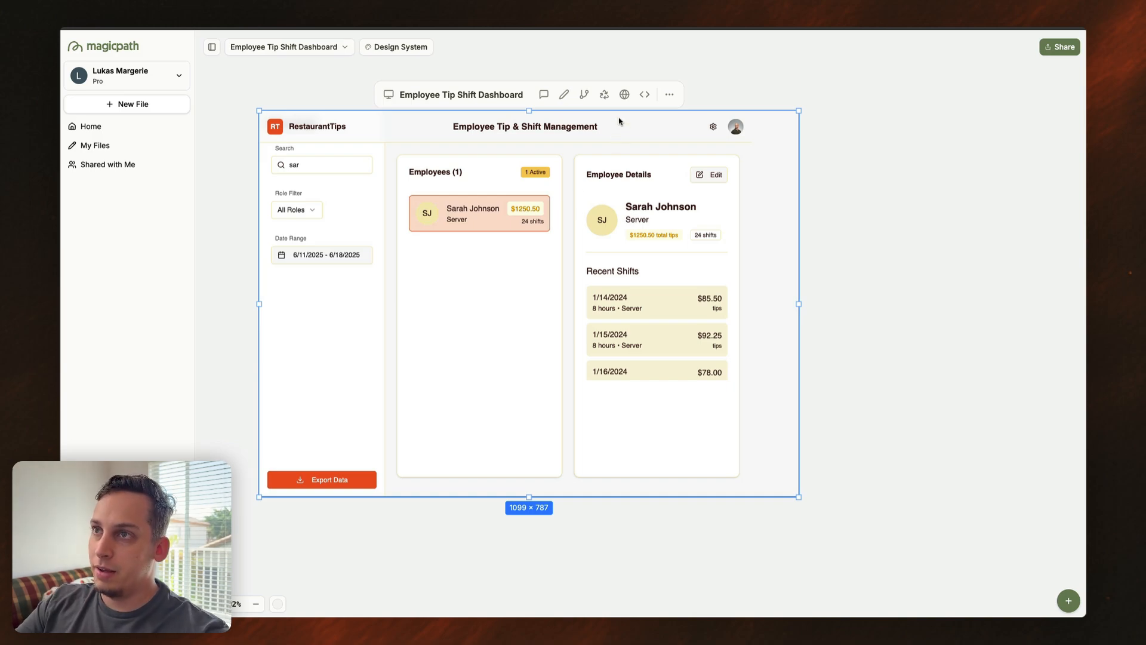
# Step: Copy the dashboard's Open in Cursor clone command and switch to the figma-tutorial project in Cursor
pyautogui.click(644, 94)
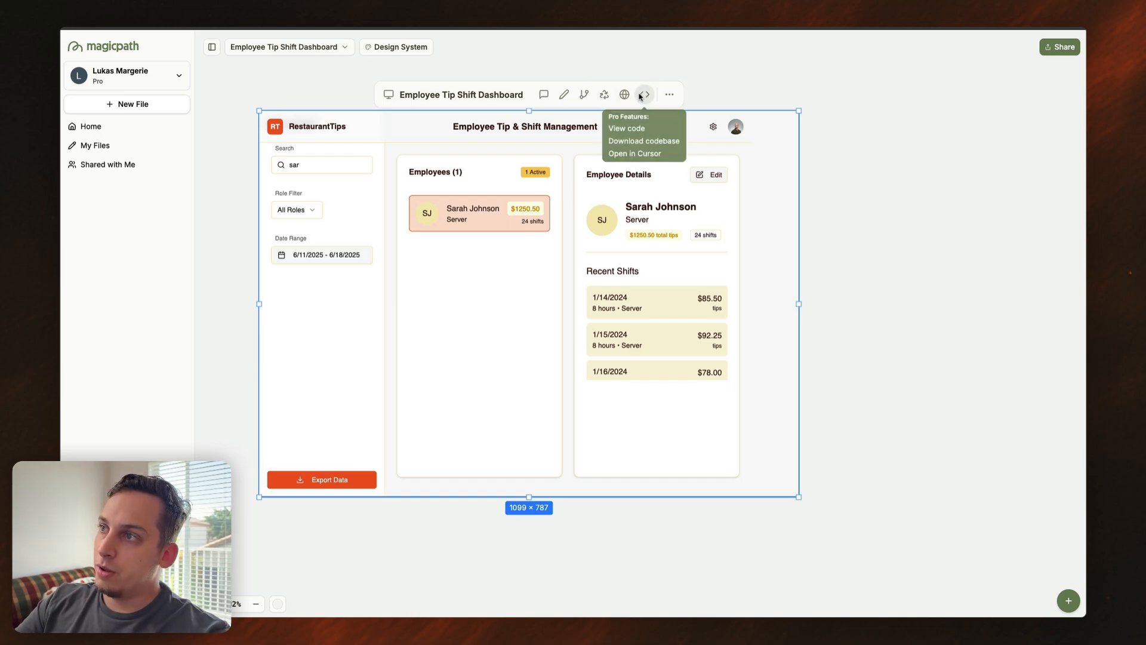
pyautogui.click(627, 128)
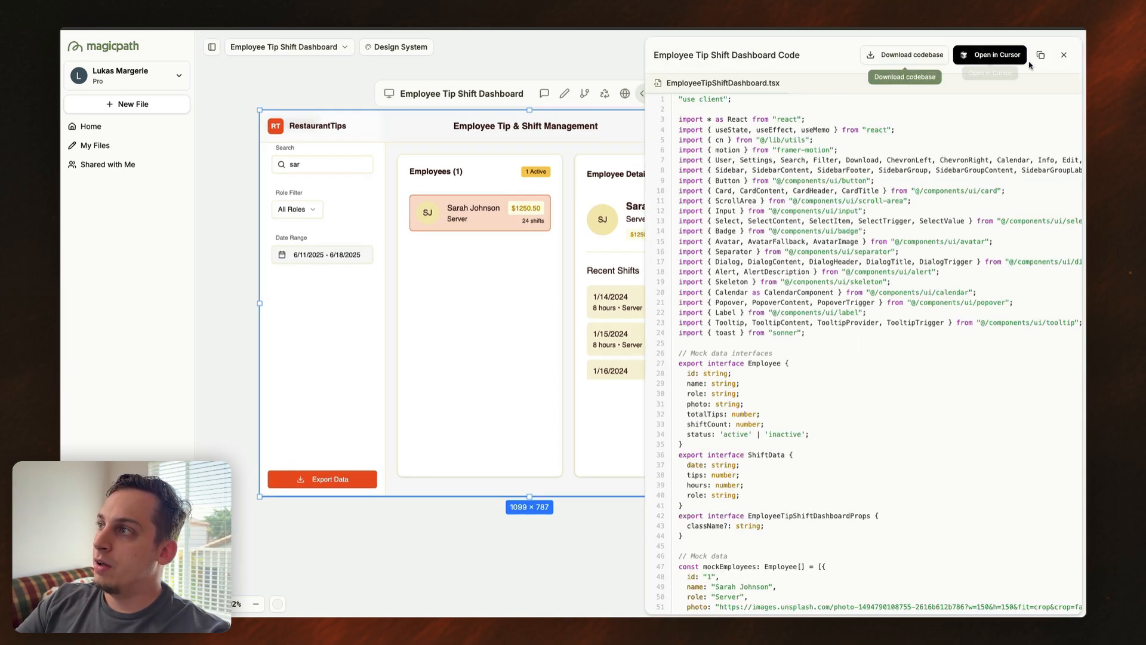
pyautogui.click(904, 55)
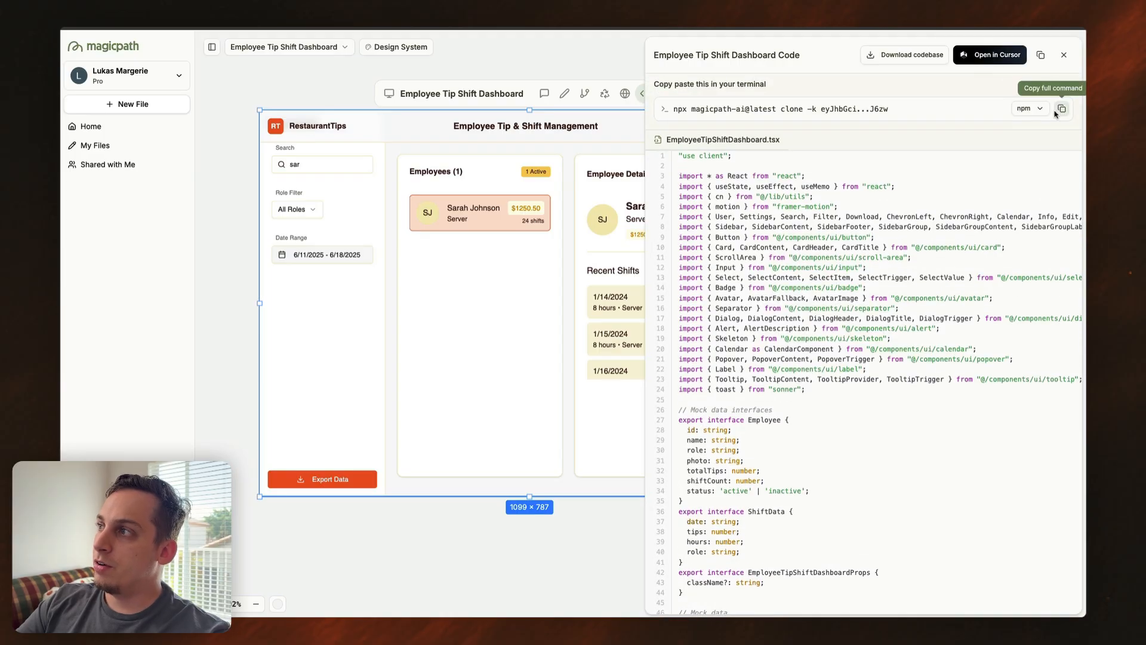
pyautogui.click(1062, 108)
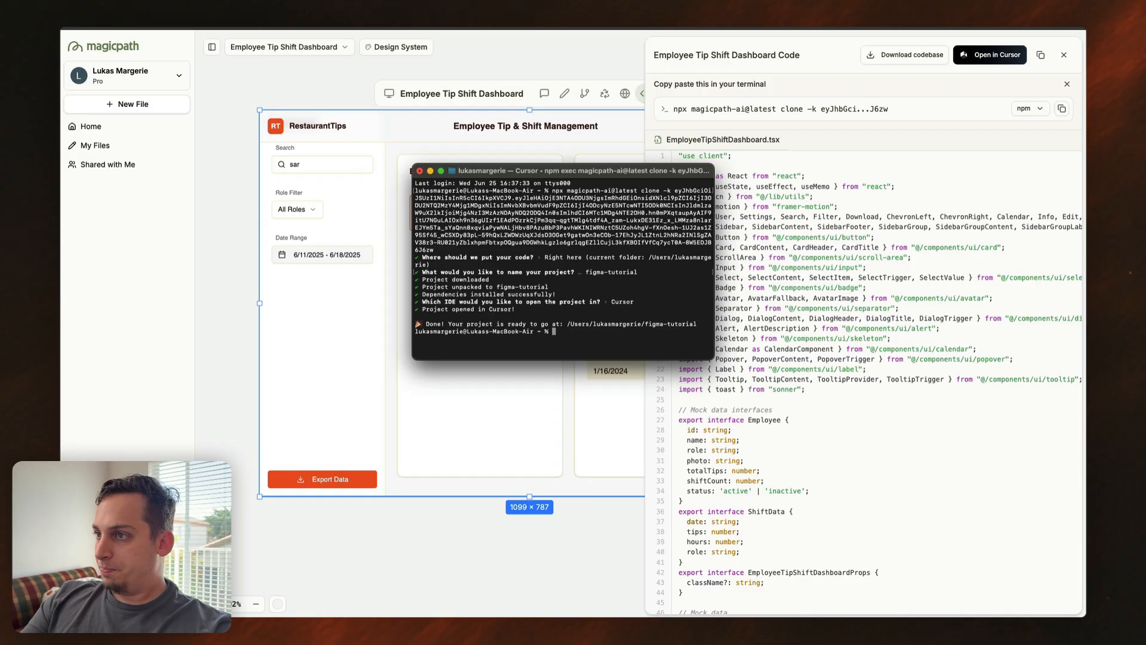
pyautogui.click(990, 55)
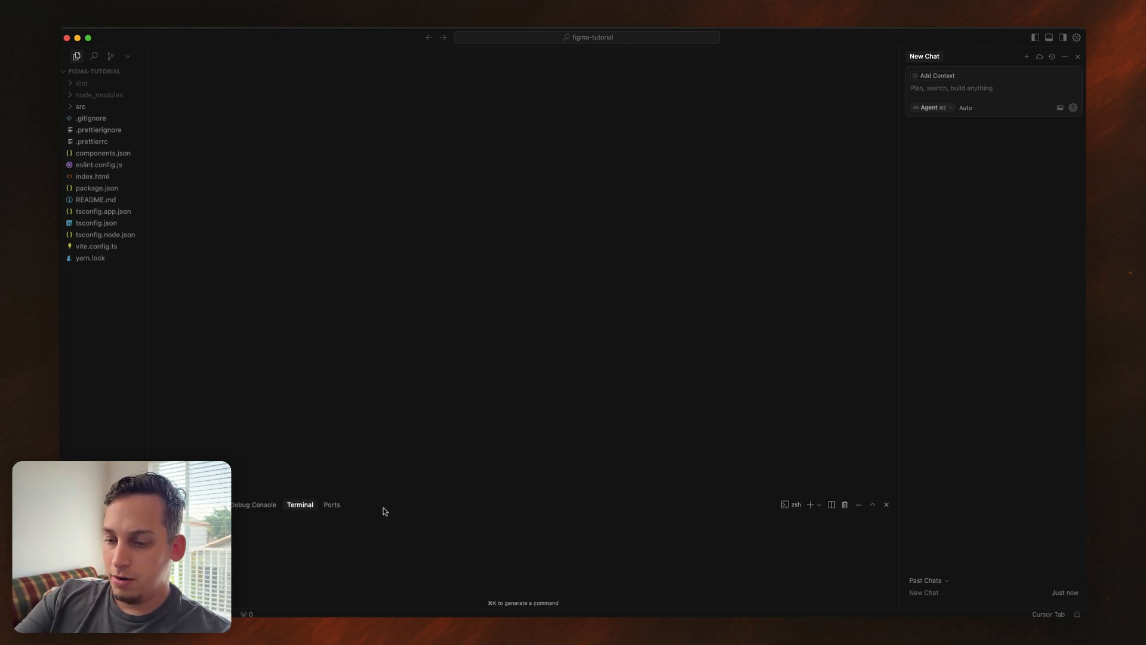
pyautogui.write('yarn de')
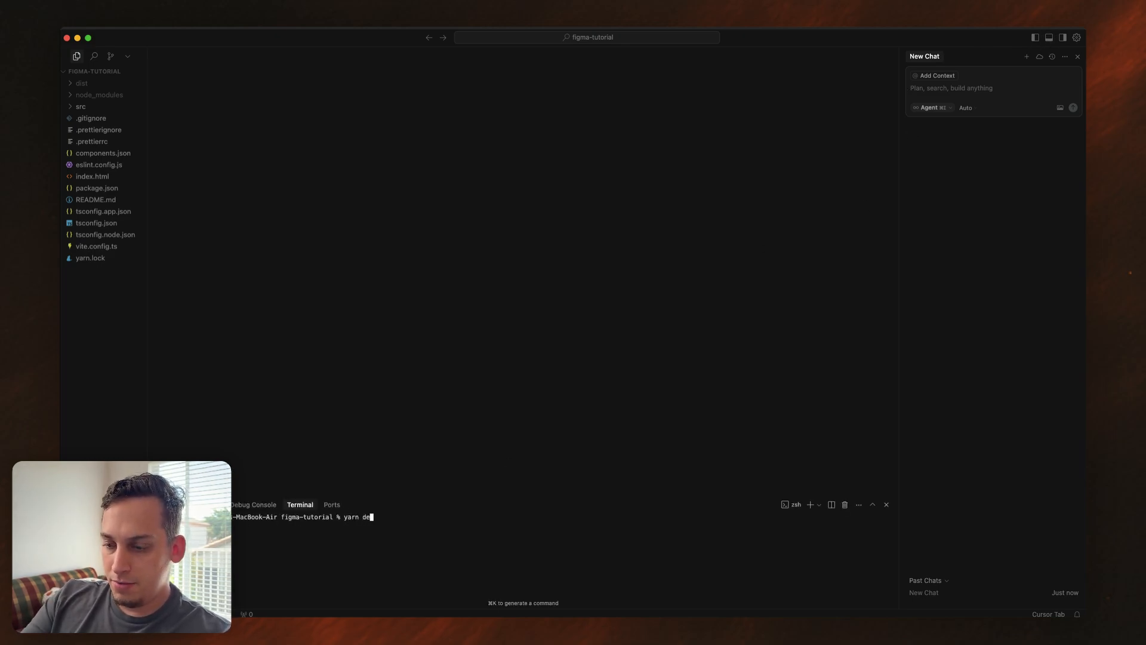
pyautogui.write('v')
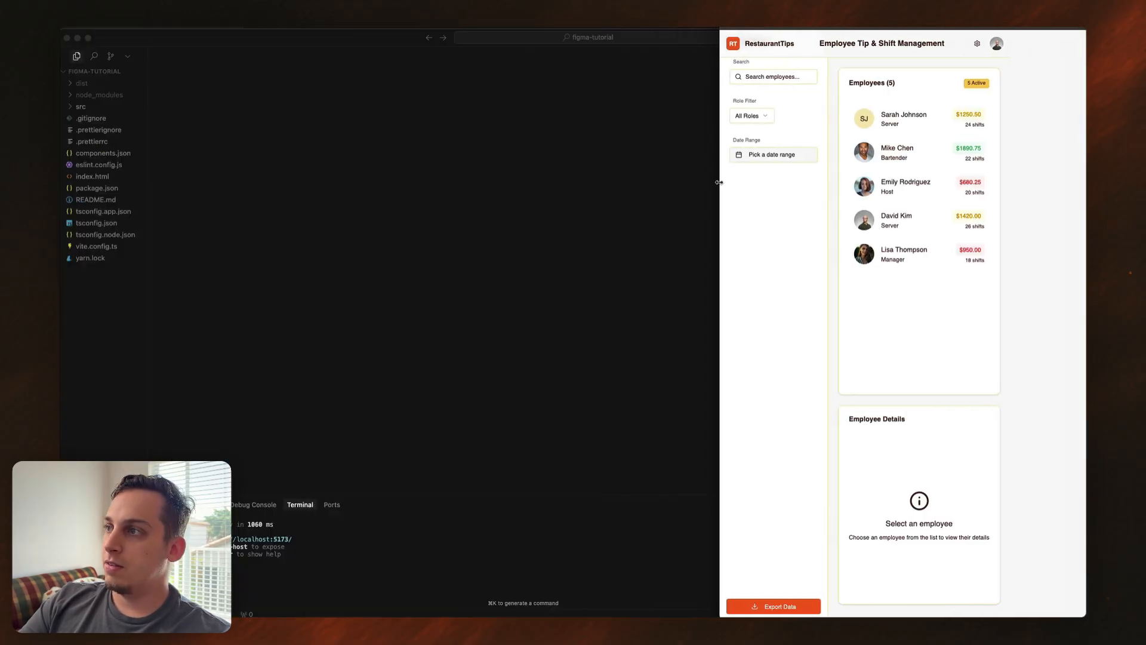
pyautogui.moveTo(717, 182); pyautogui.dragTo(698, 189)
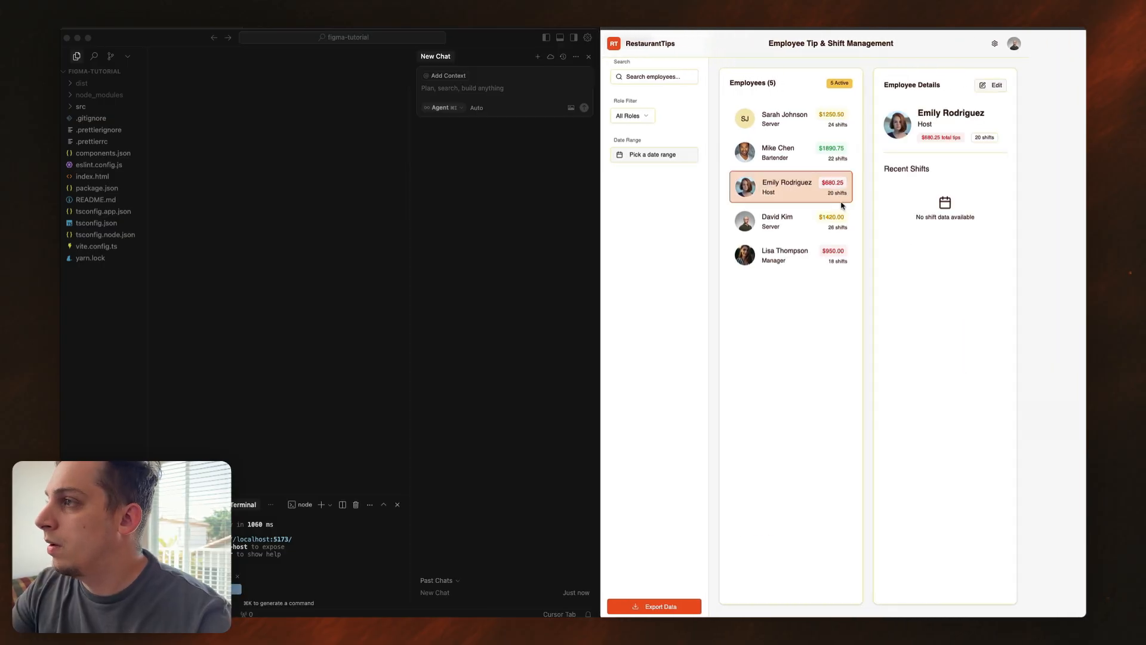
pyautogui.click(789, 254)
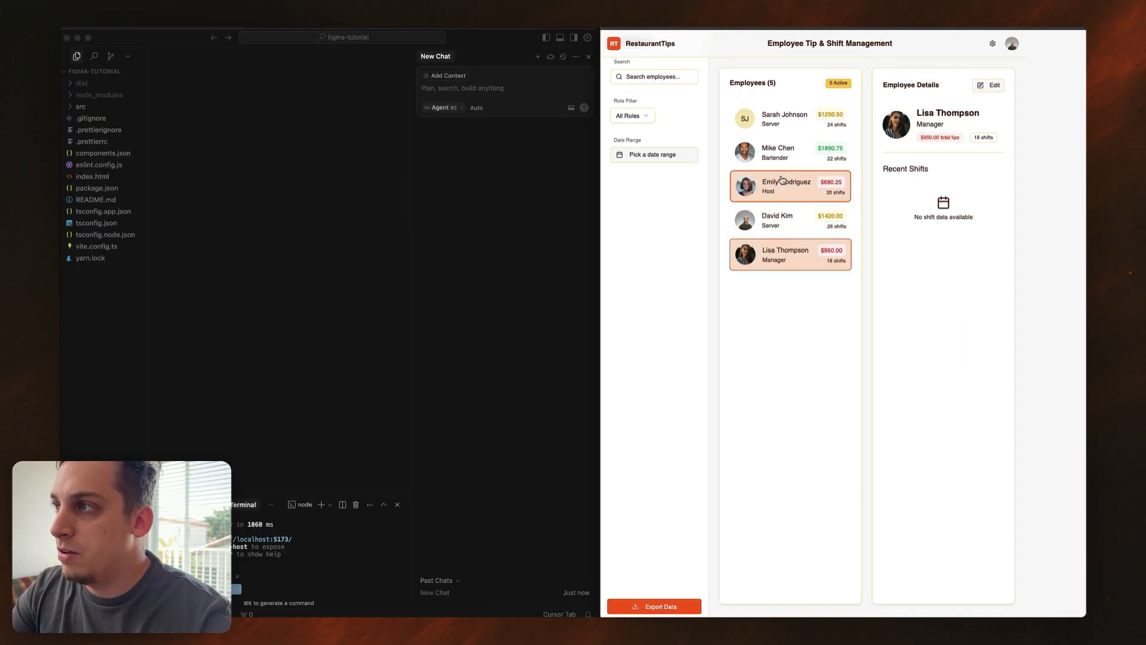
pyautogui.click(785, 118)
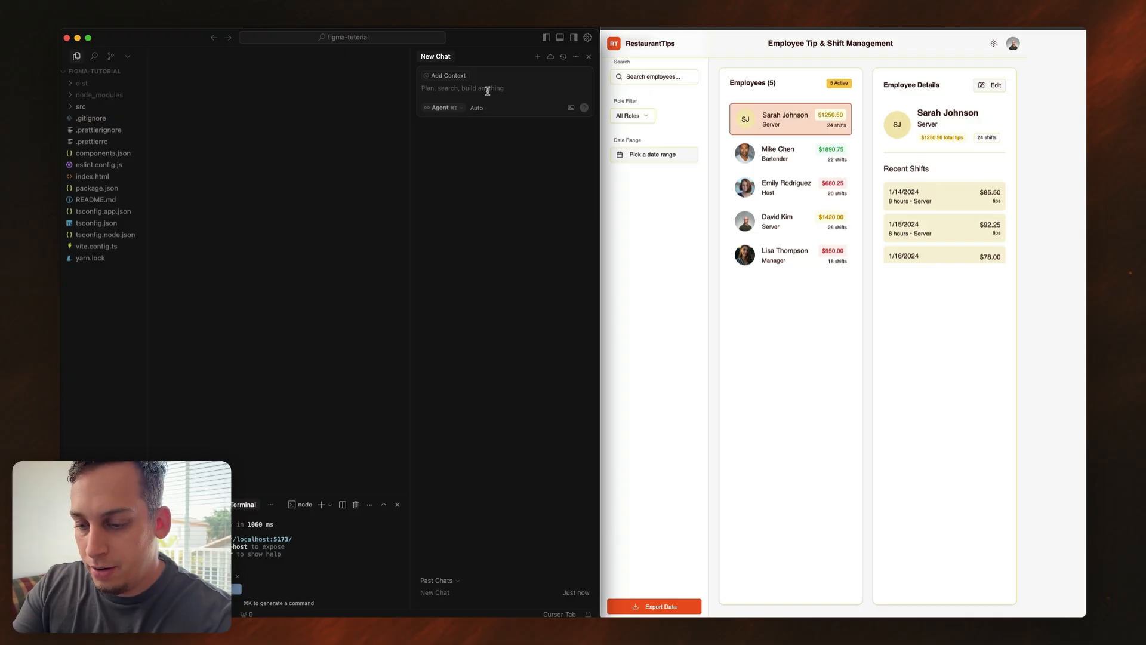
# Step: Ask Cursor's agent for a business-aware chatbot under the employees section
pyautogui.write('under the employees section, add an AI chatbo')
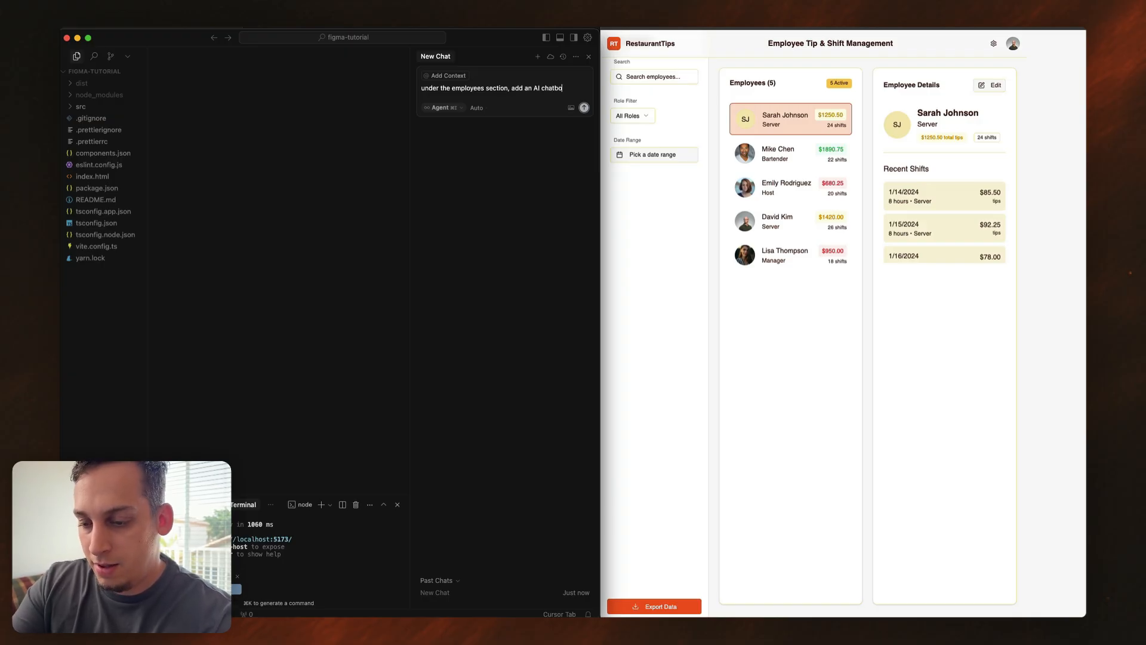
pyautogui.write('that knows e')
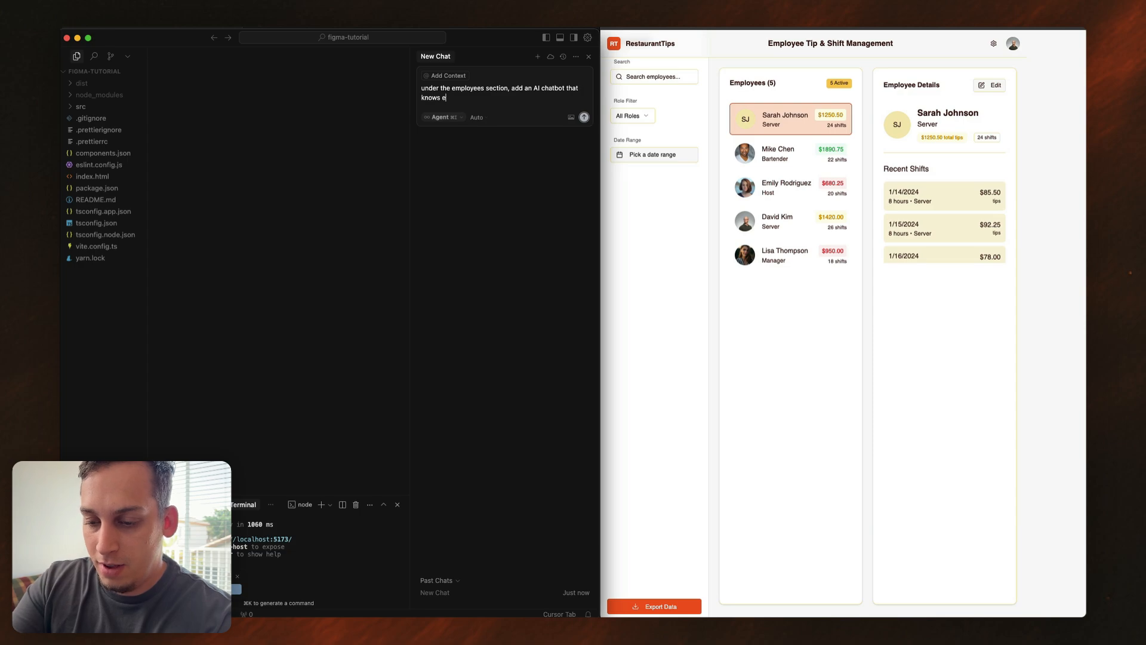
pyautogui.write('verything abou')
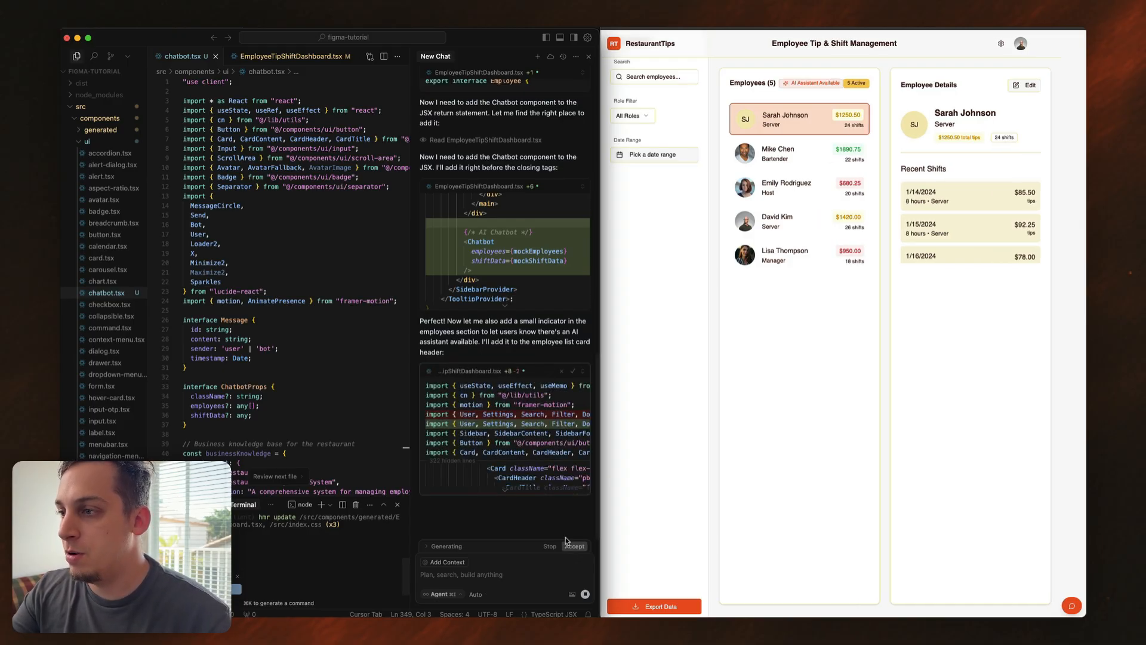
pyautogui.moveTo(574, 546)
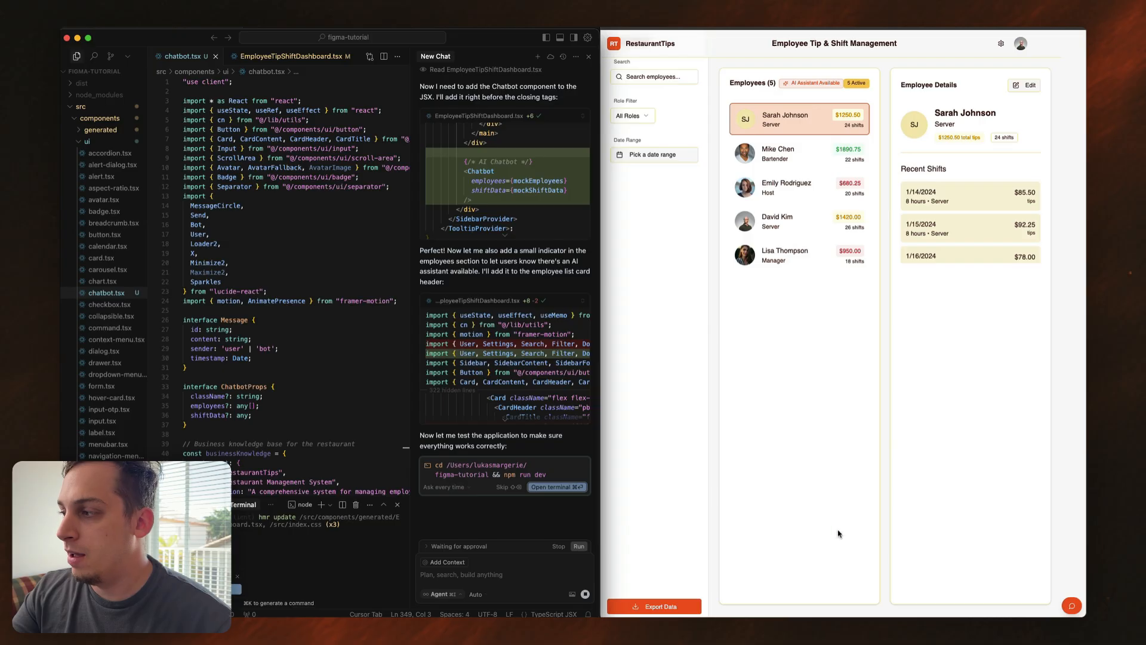
pyautogui.click(1071, 606)
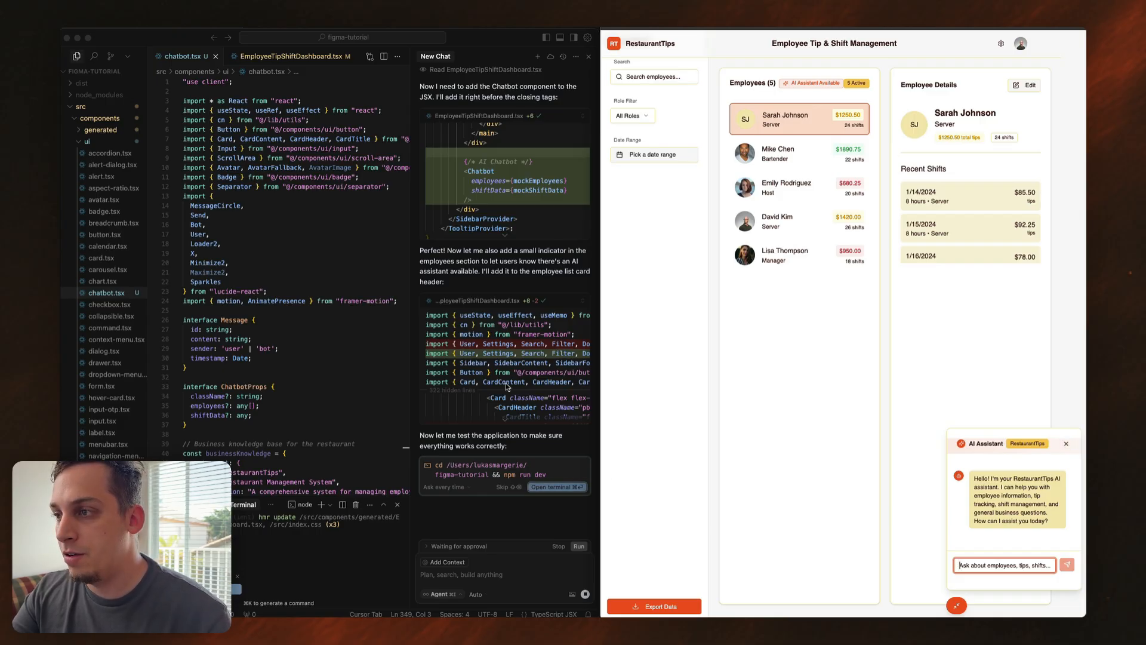
pyautogui.moveTo(1044, 435)
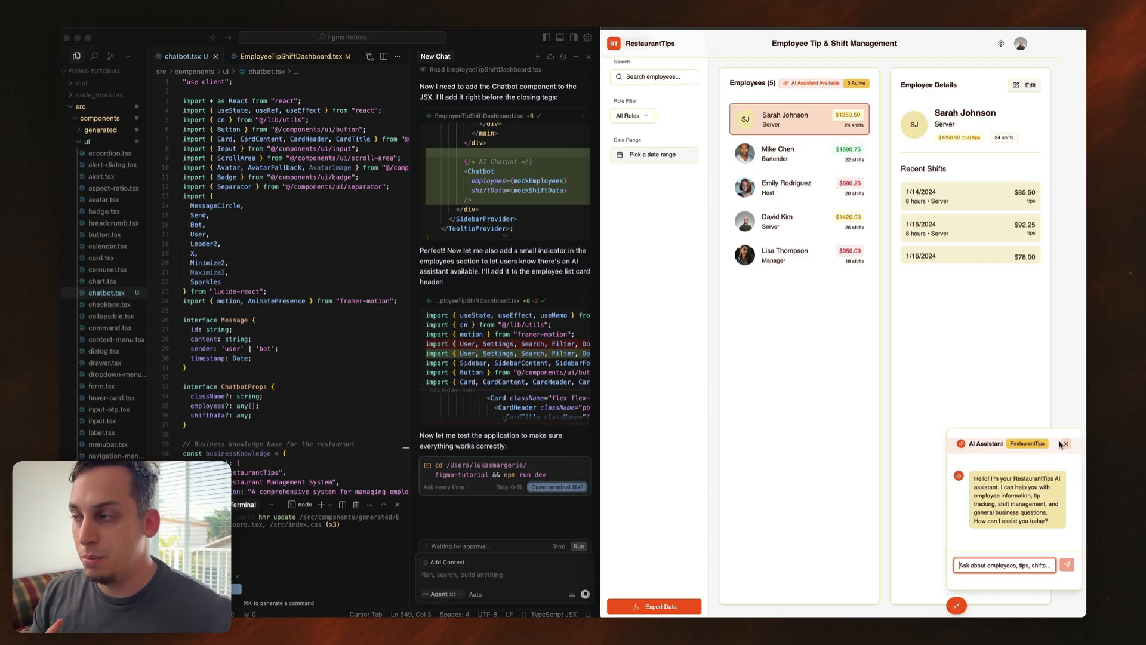
pyautogui.click(1066, 444)
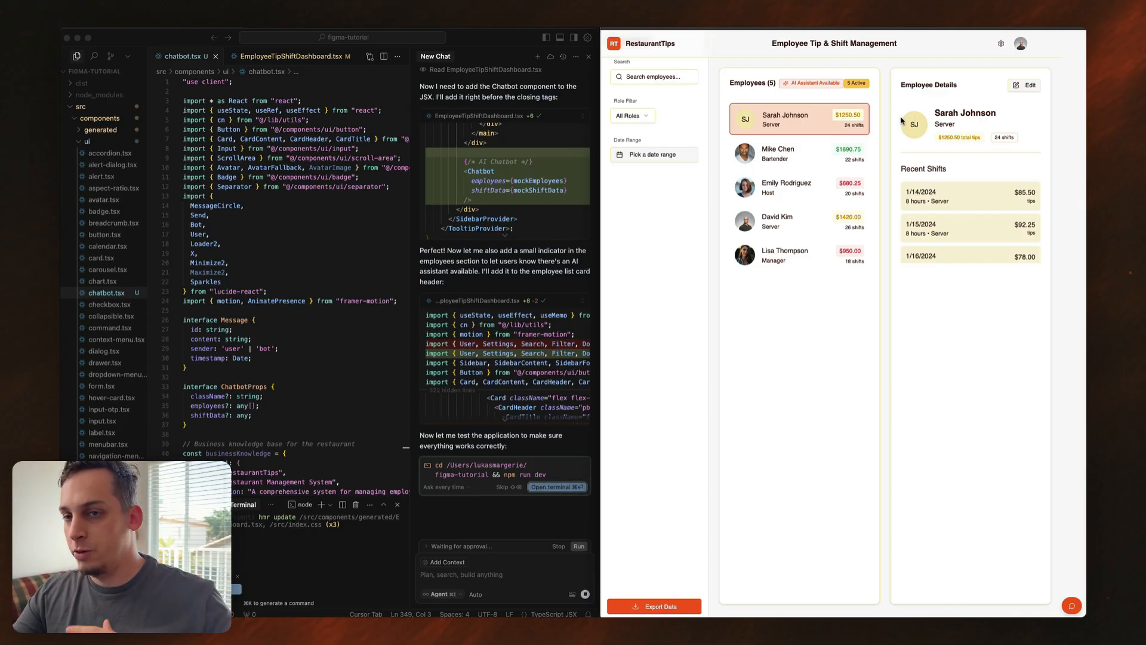